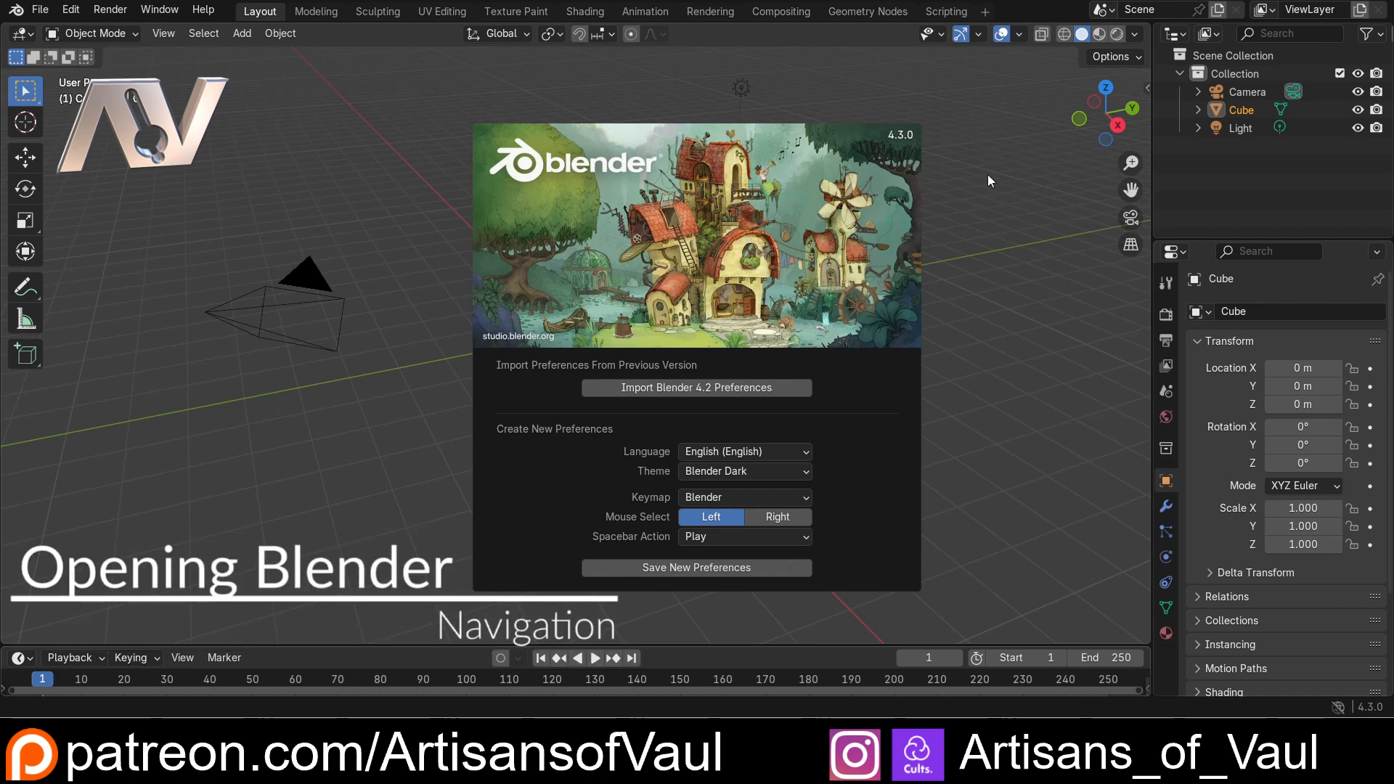
mouse_move(1008, 557)
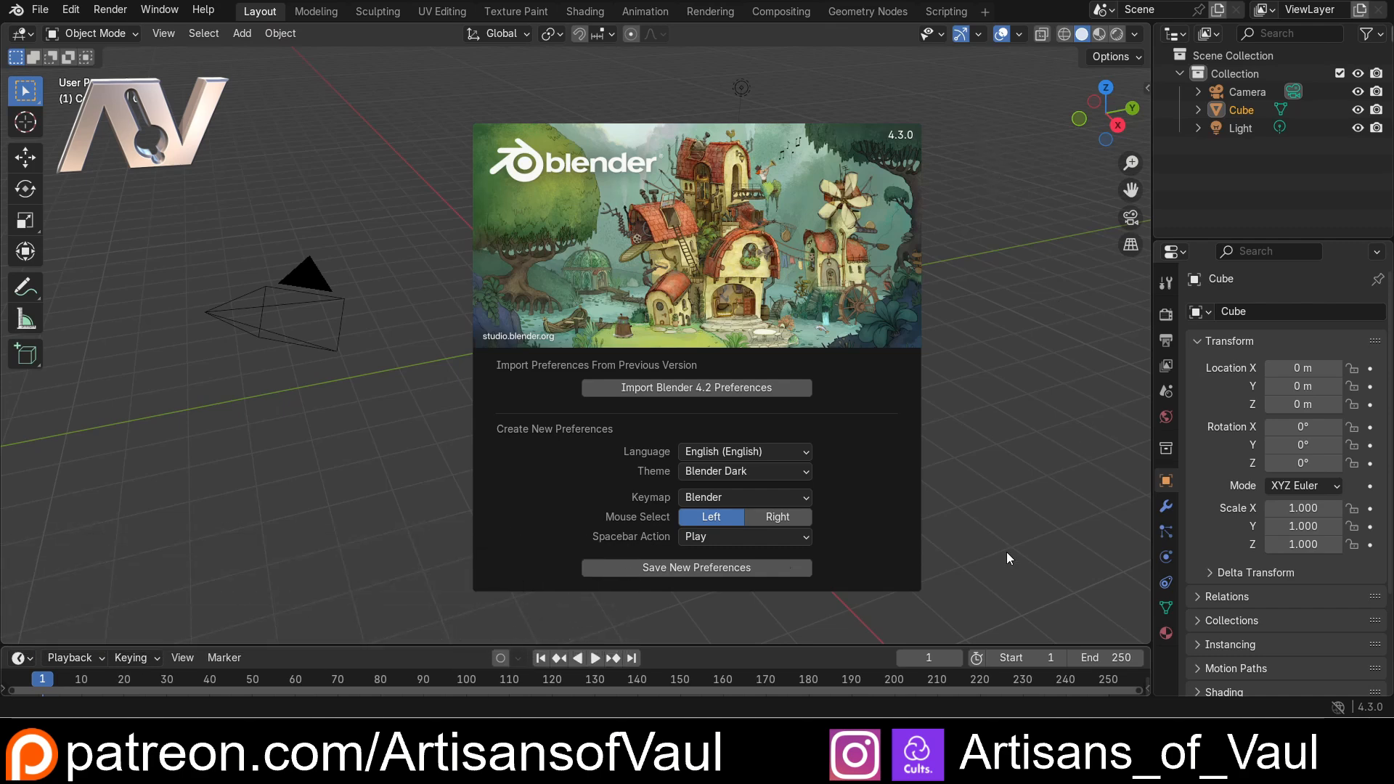
mouse_move(1022, 652)
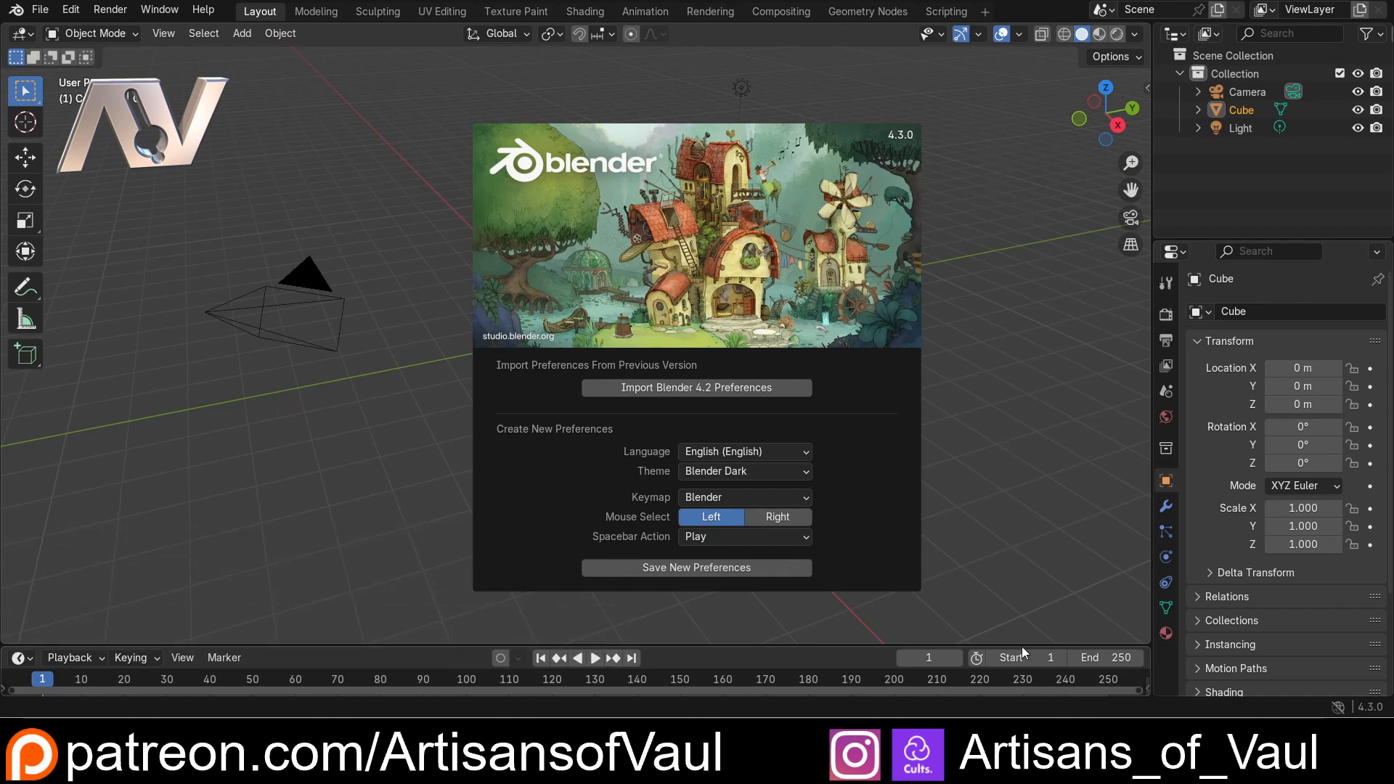
mouse_move(941, 427)
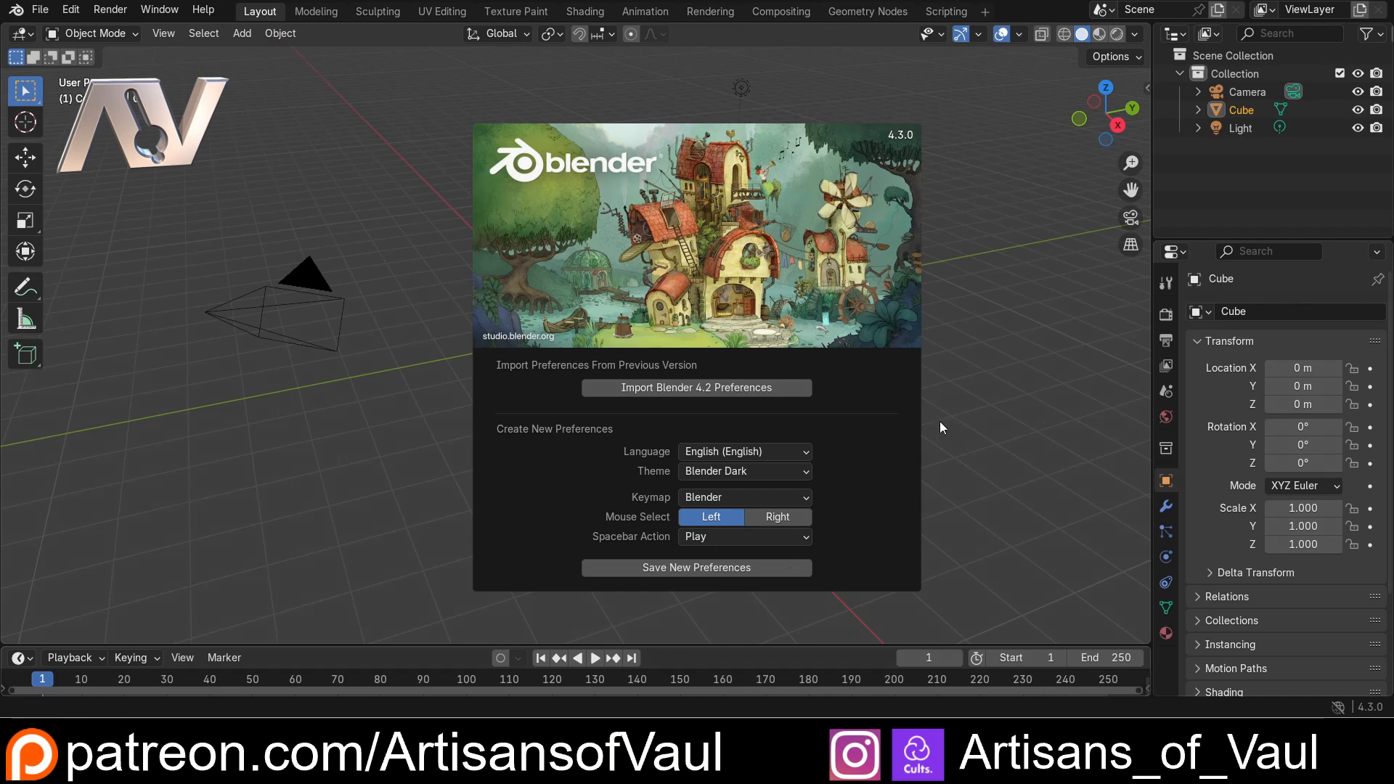
mouse_move(885, 144)
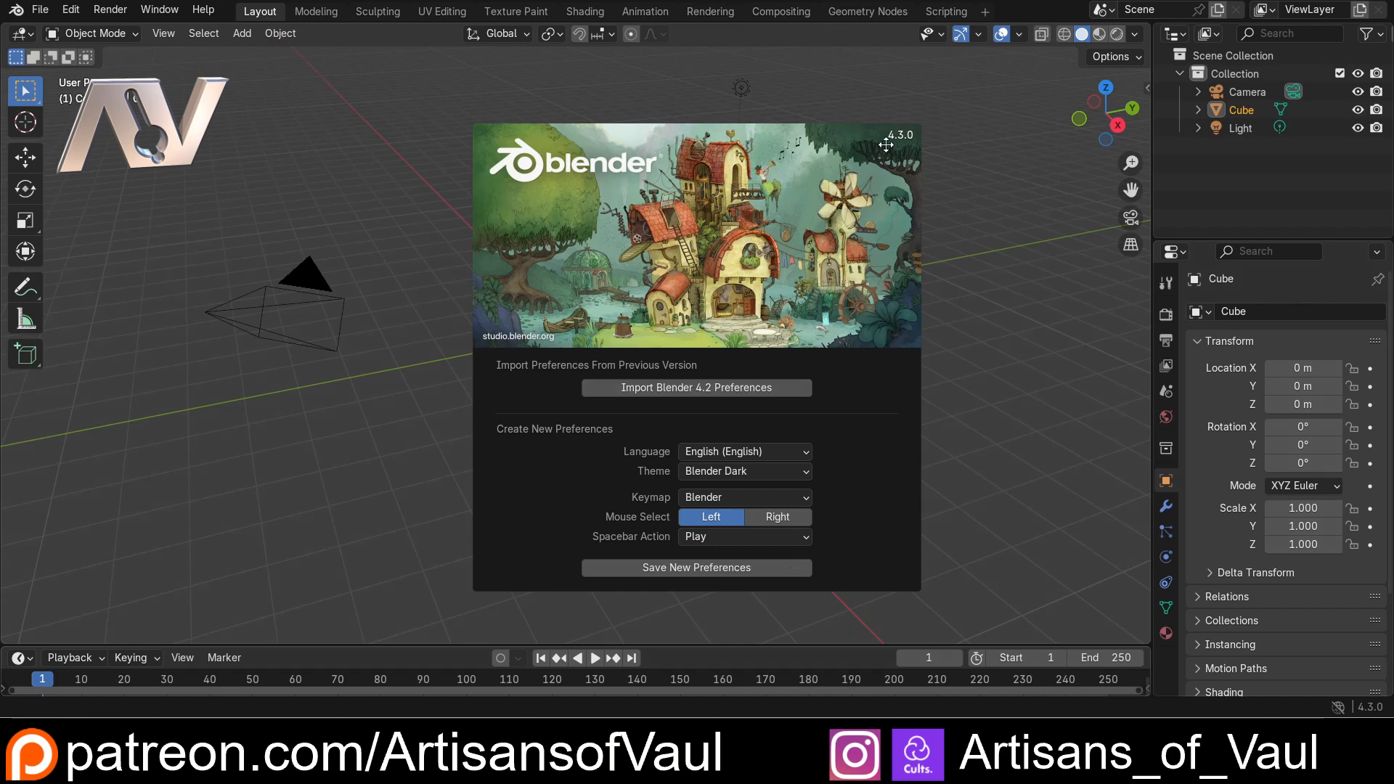
mouse_move(987, 470)
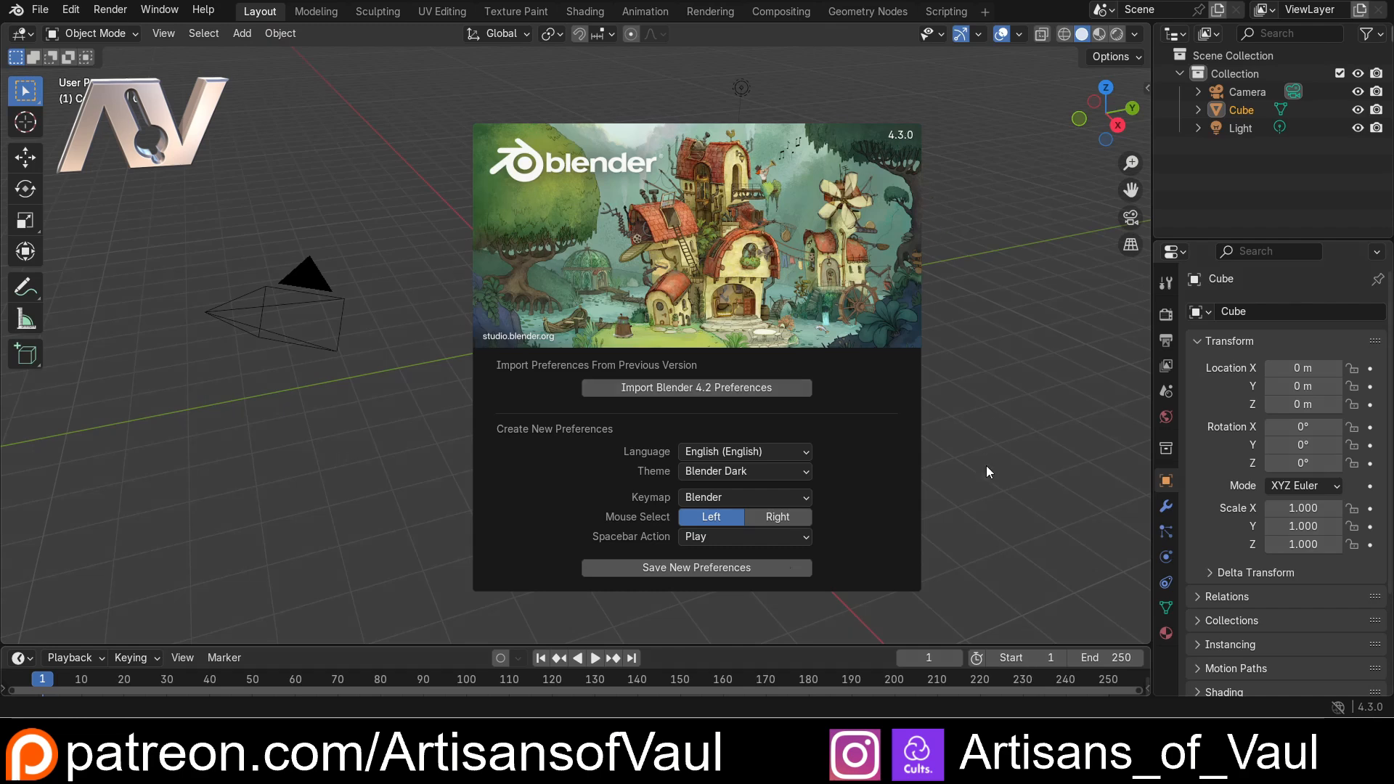
mouse_move(902, 612)
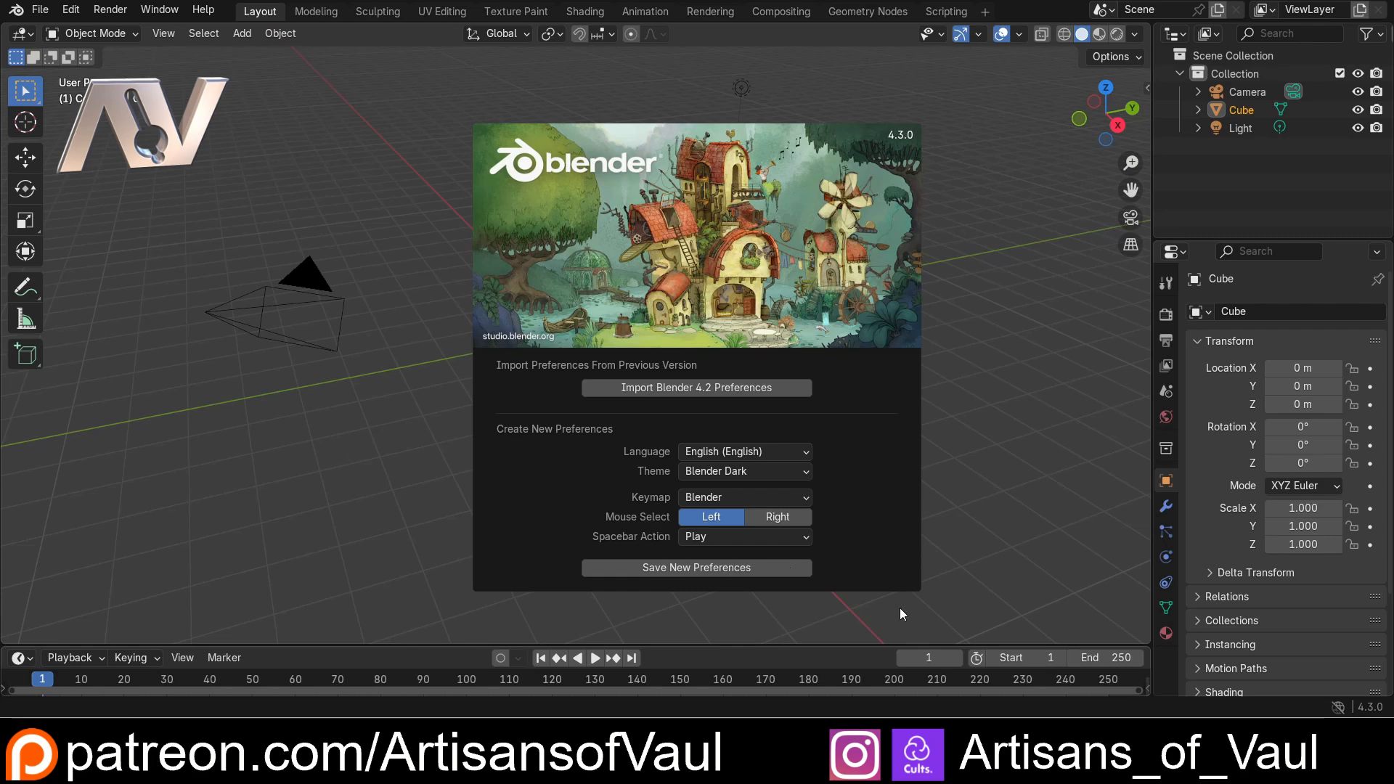
mouse_move(796, 569)
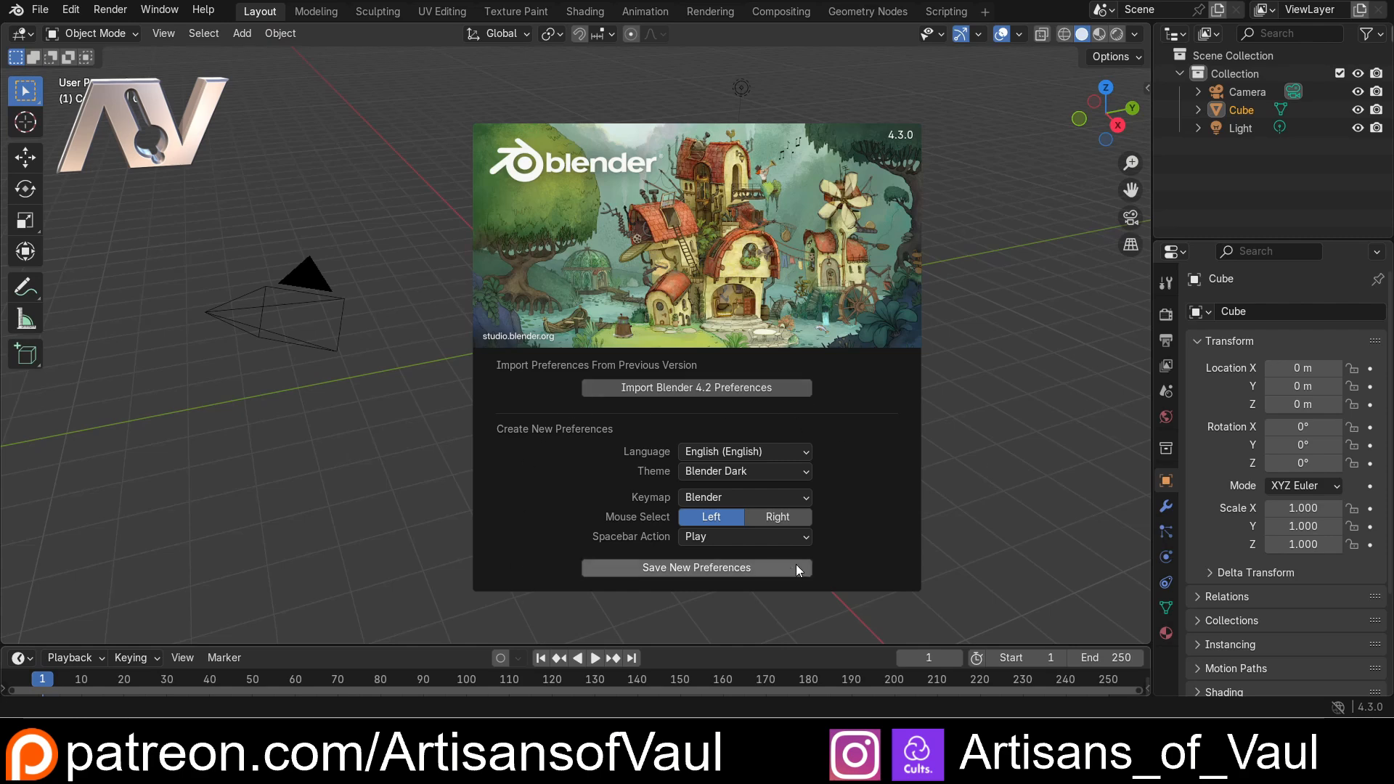
mouse_move(826, 437)
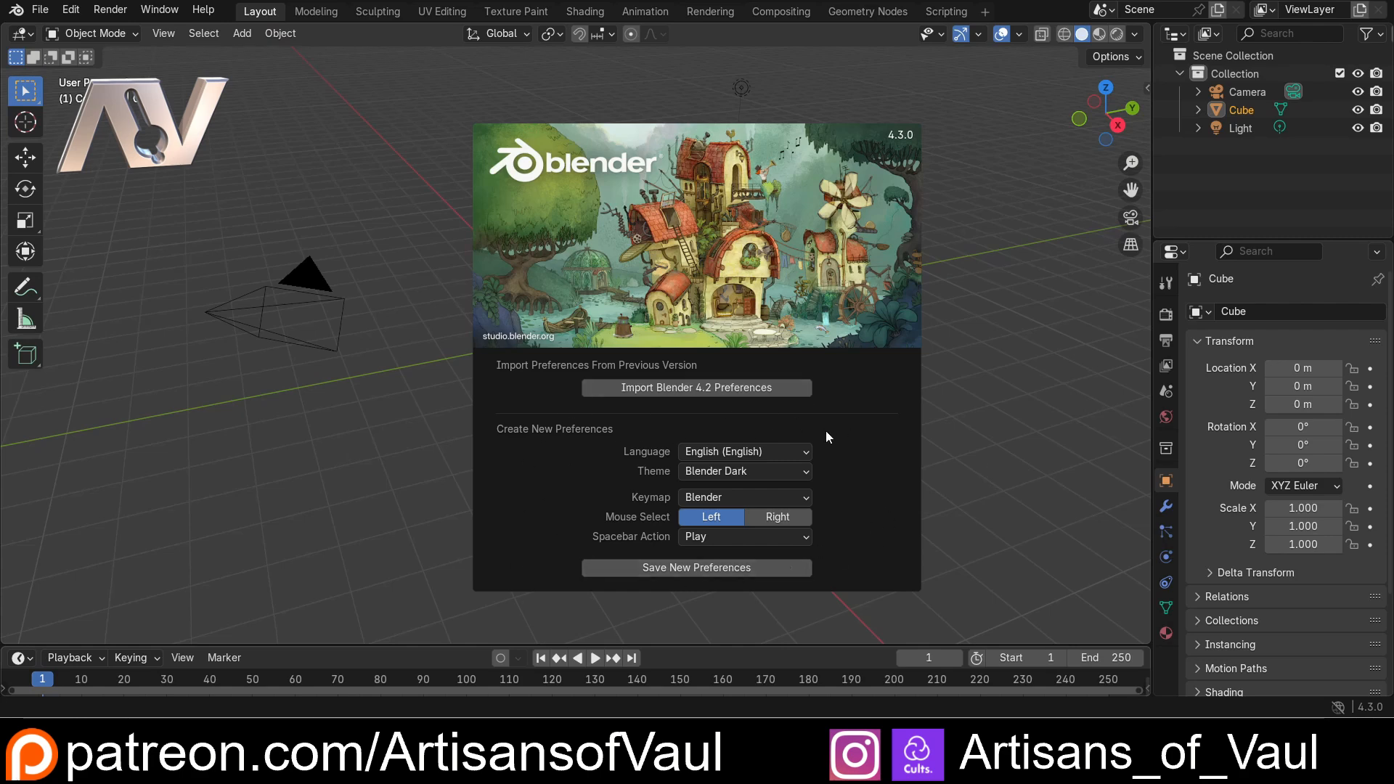
mouse_move(858, 433)
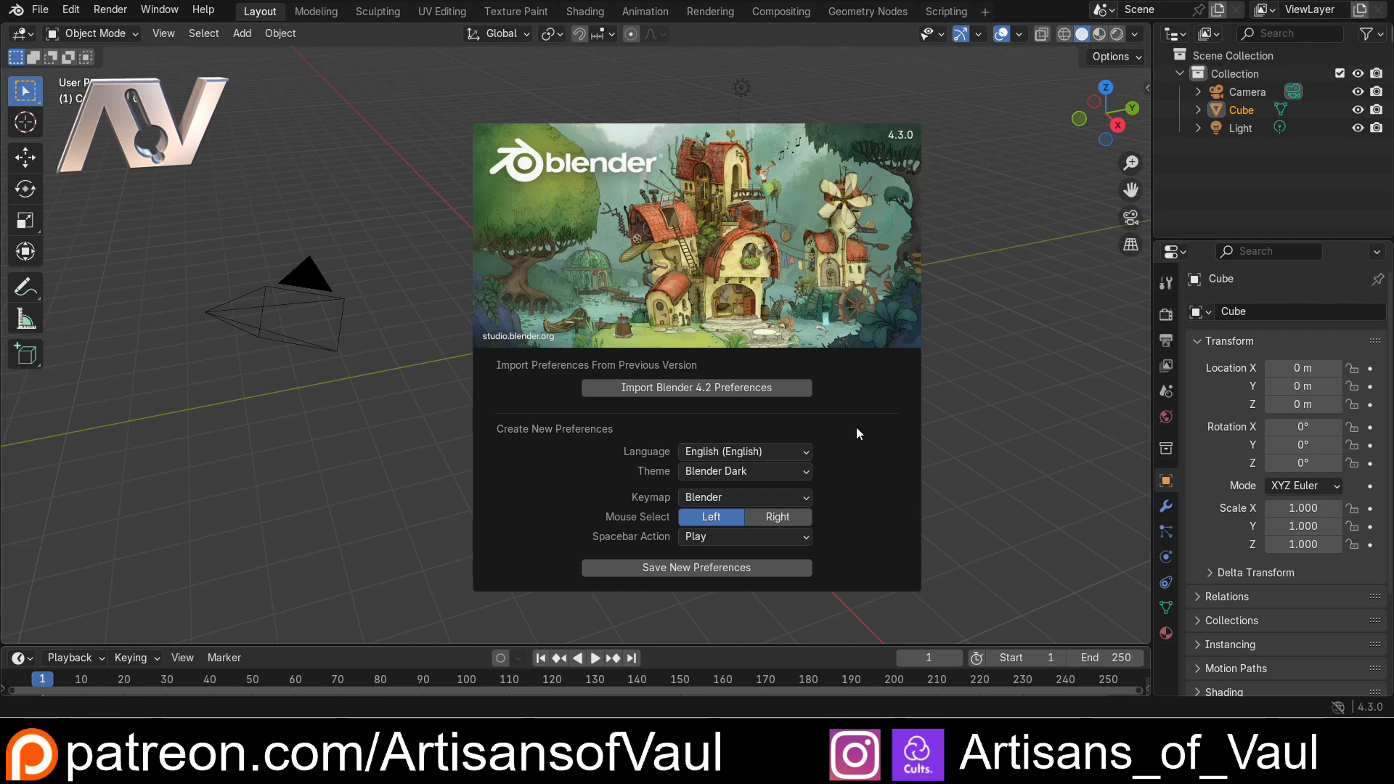
mouse_move(478, 379)
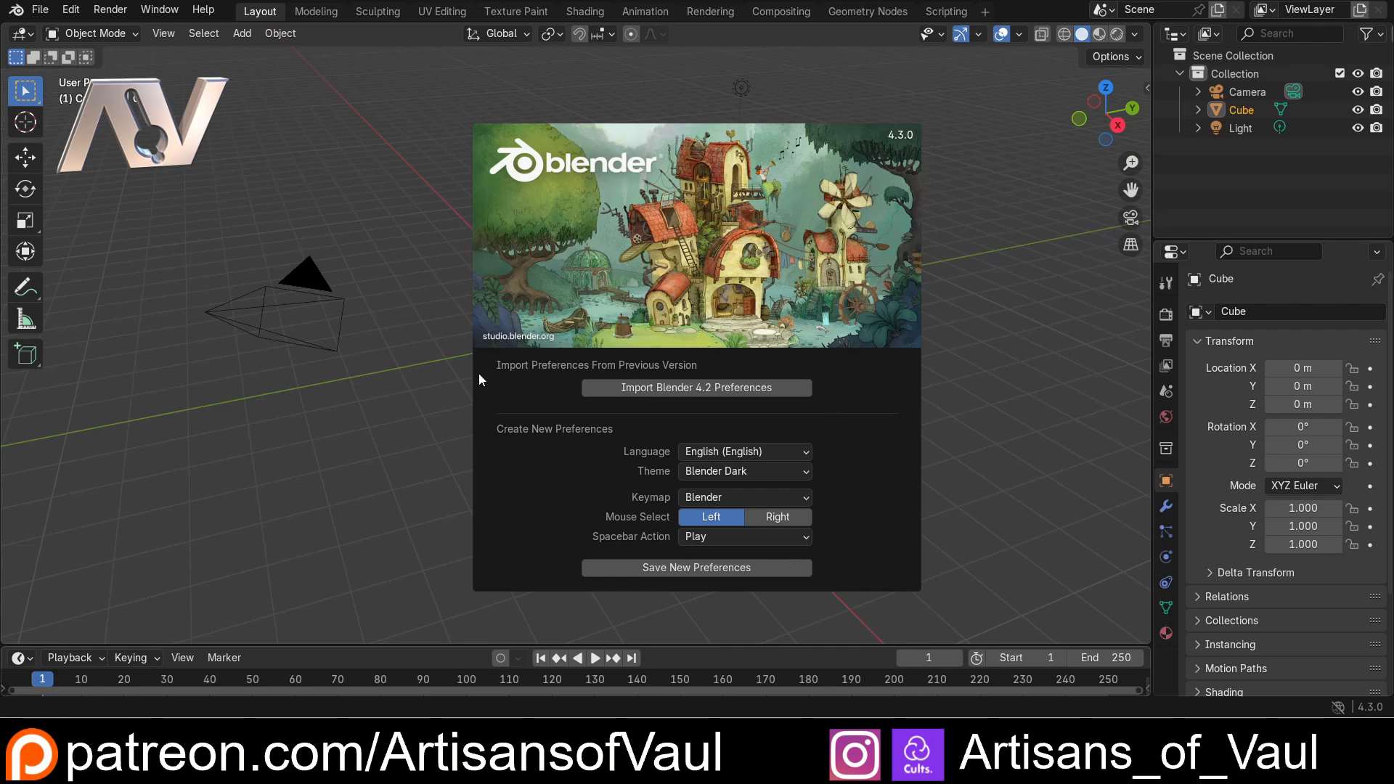
mouse_move(648, 395)
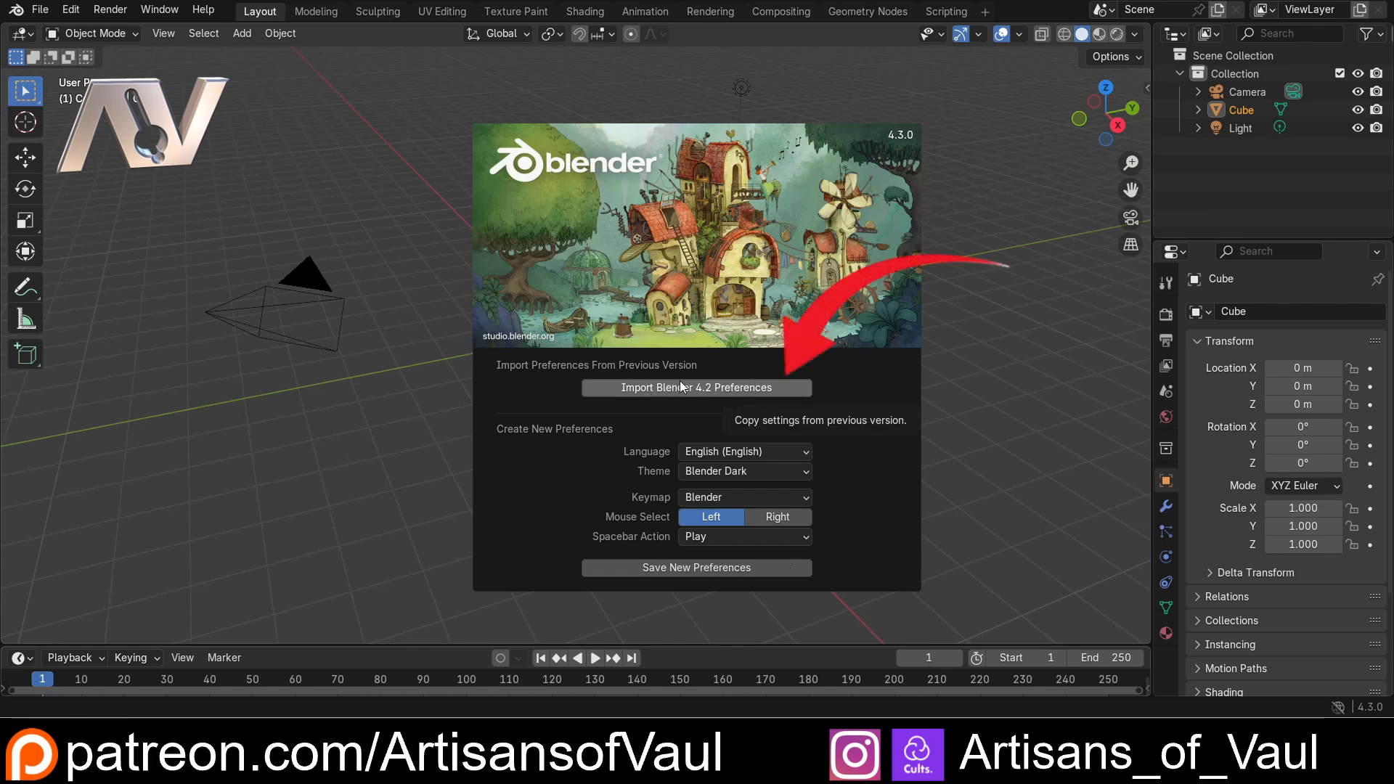
mouse_move(684, 405)
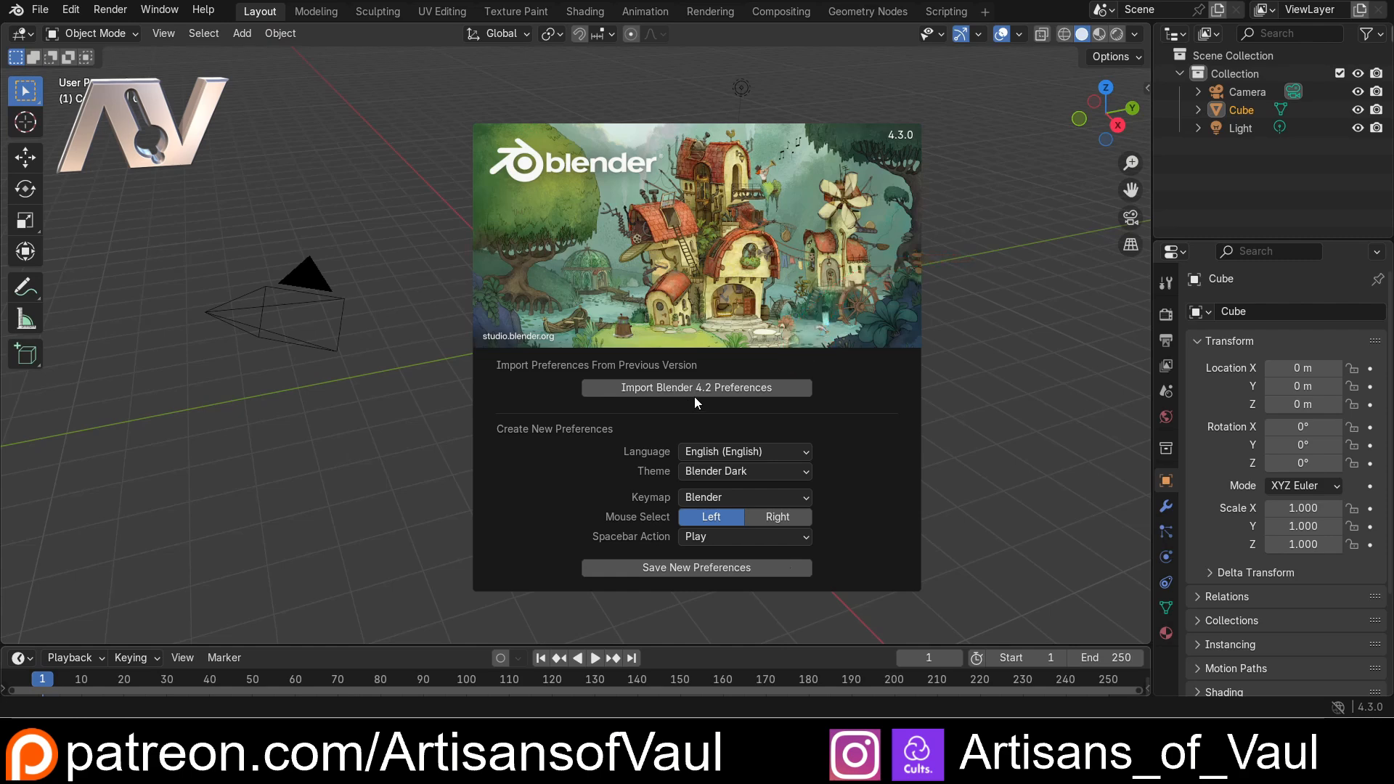
mouse_move(542, 520)
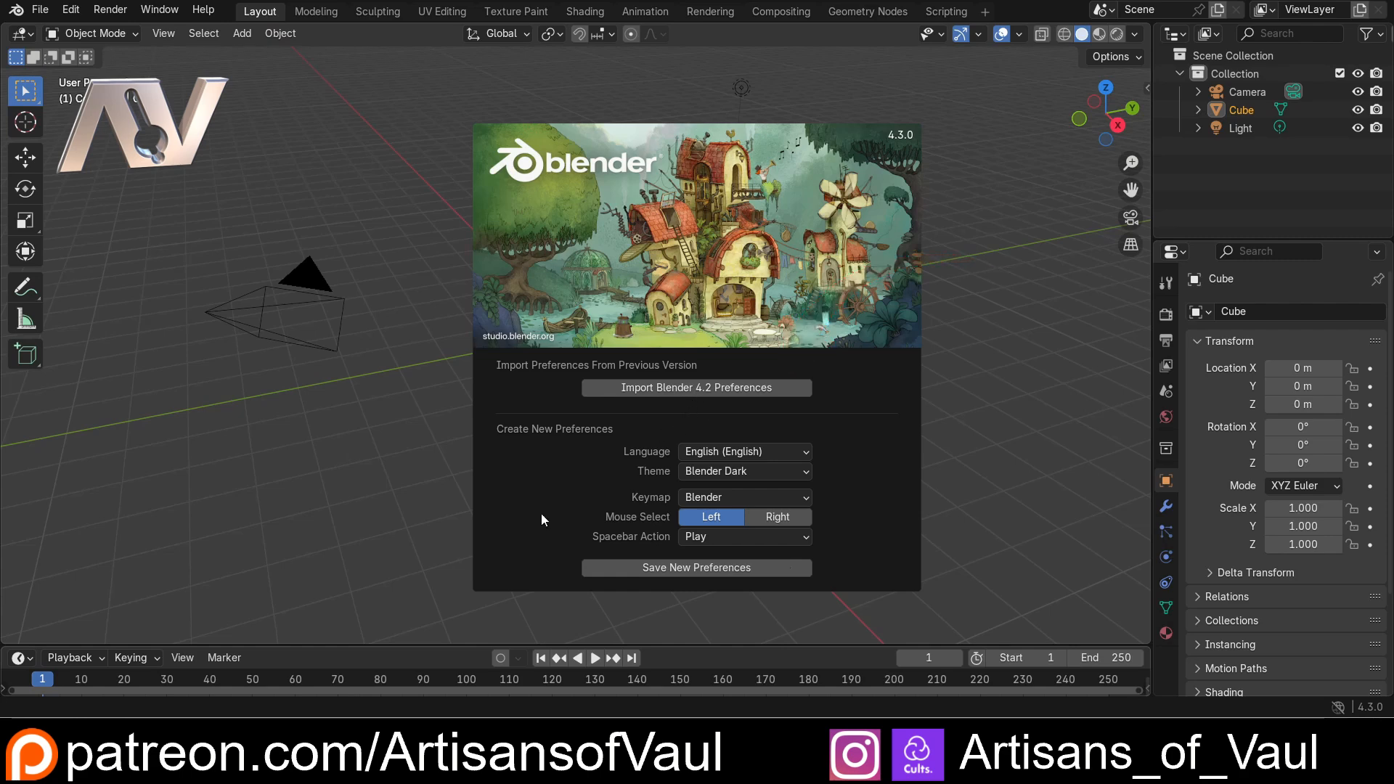
mouse_move(707, 574)
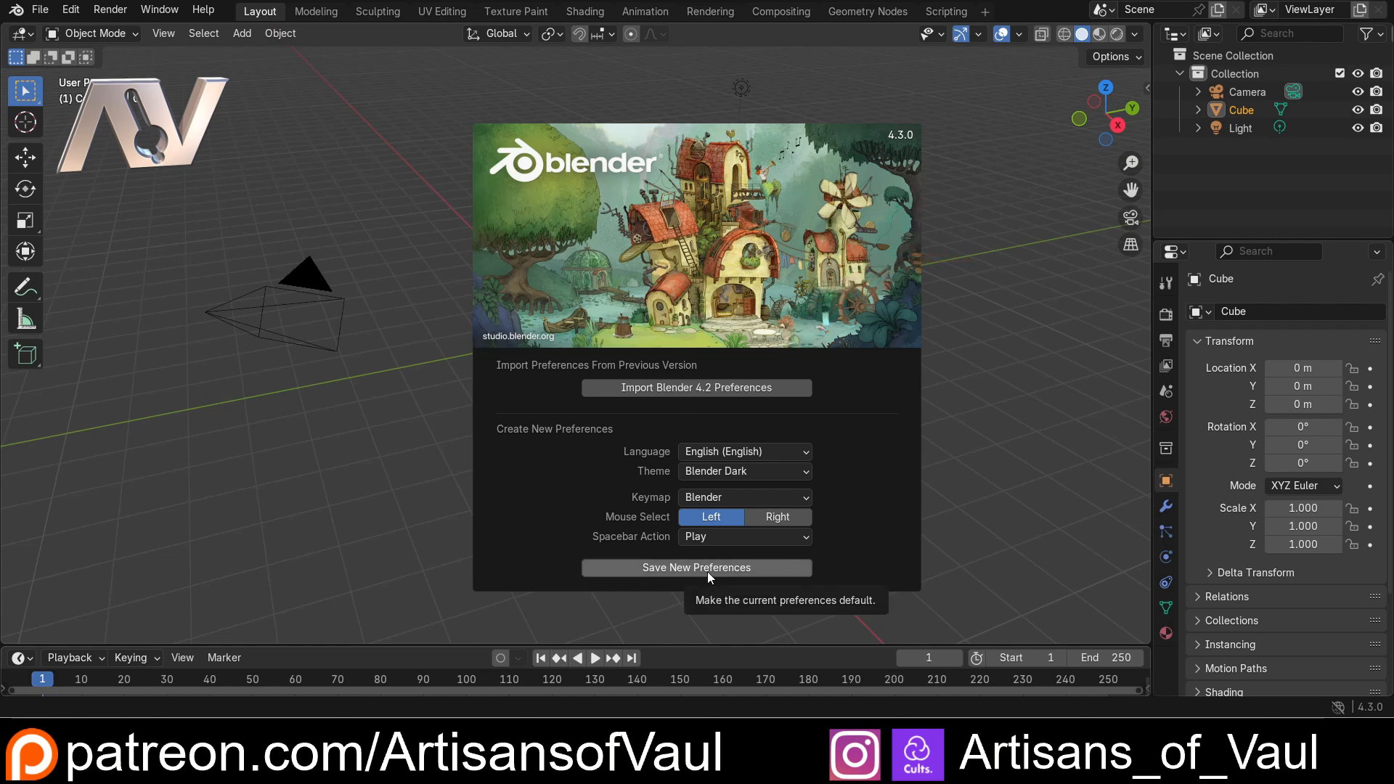
Save the new default preferences so the default scene with cube, camera and light shows.
left_click(696, 568)
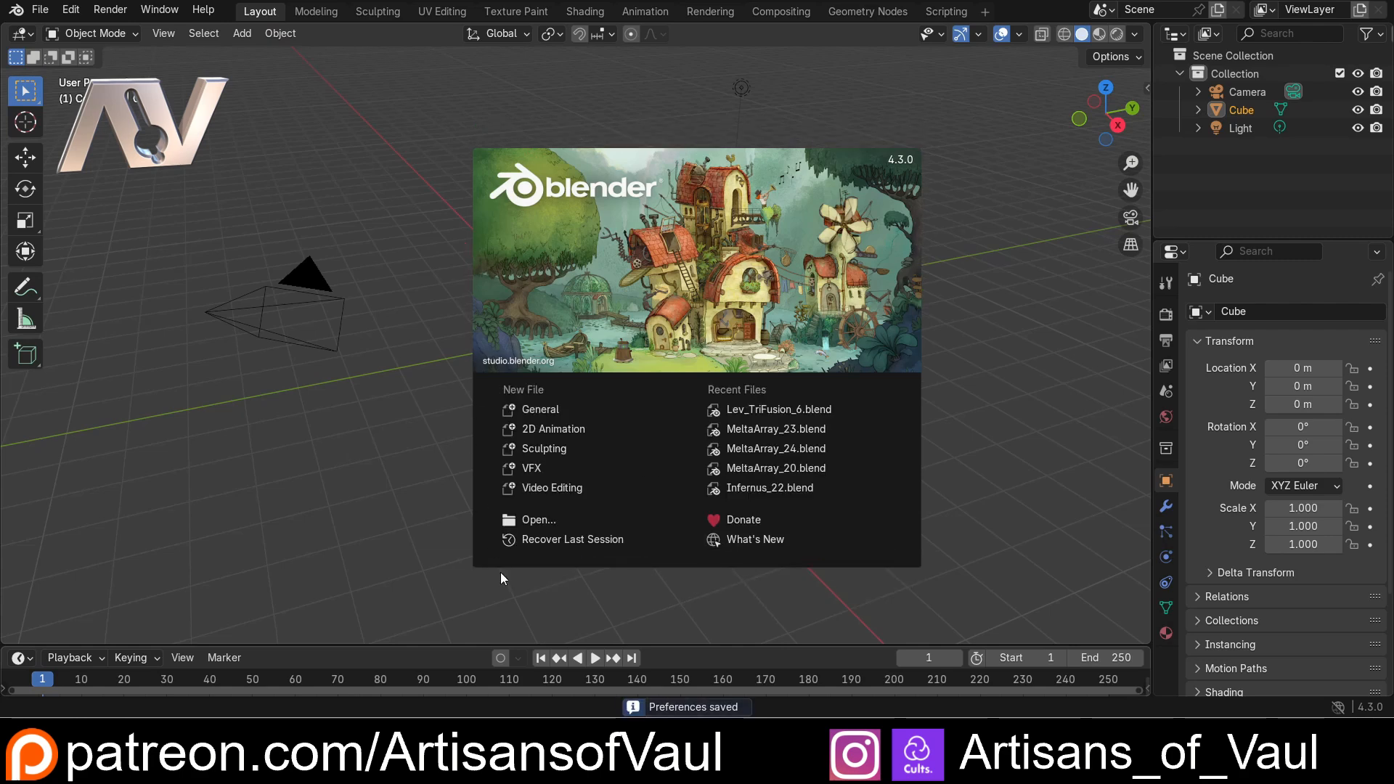
mouse_move(540, 410)
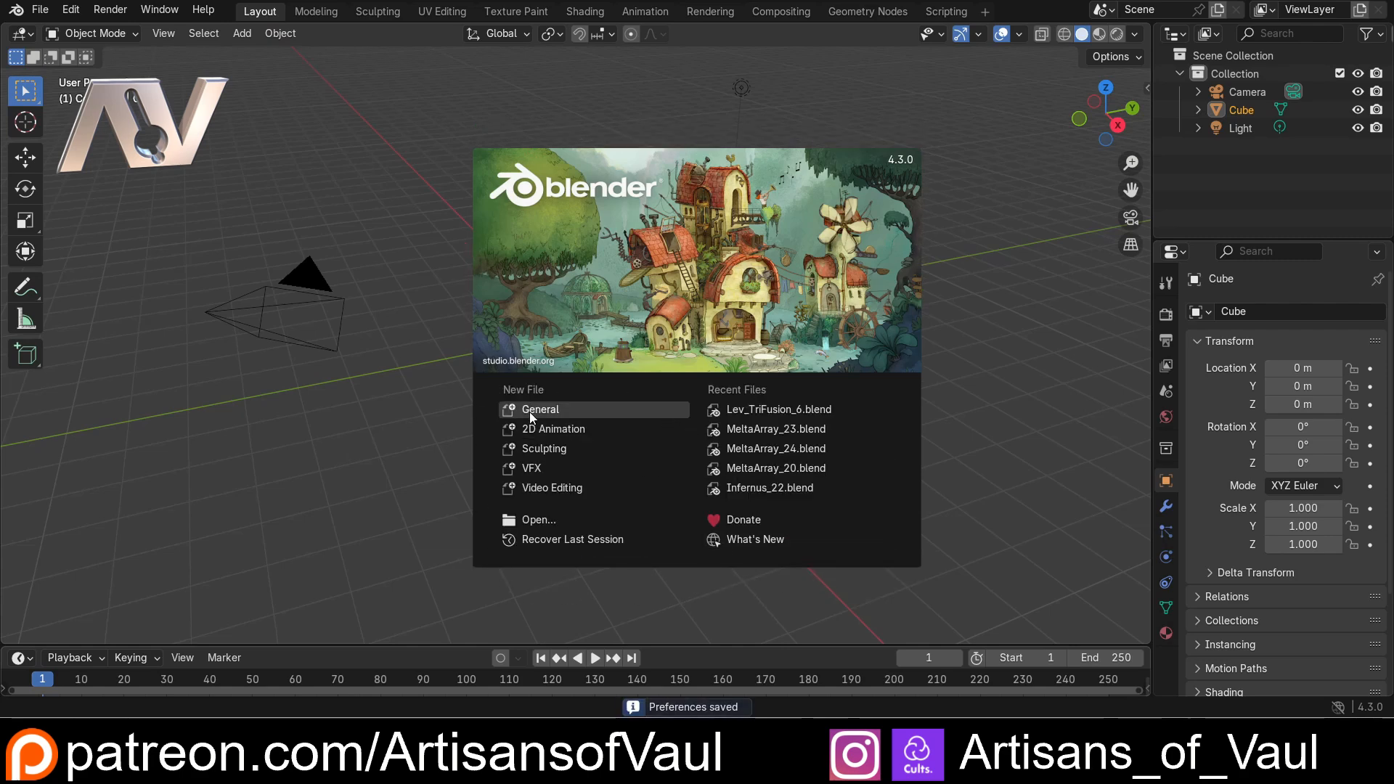
mouse_move(553, 429)
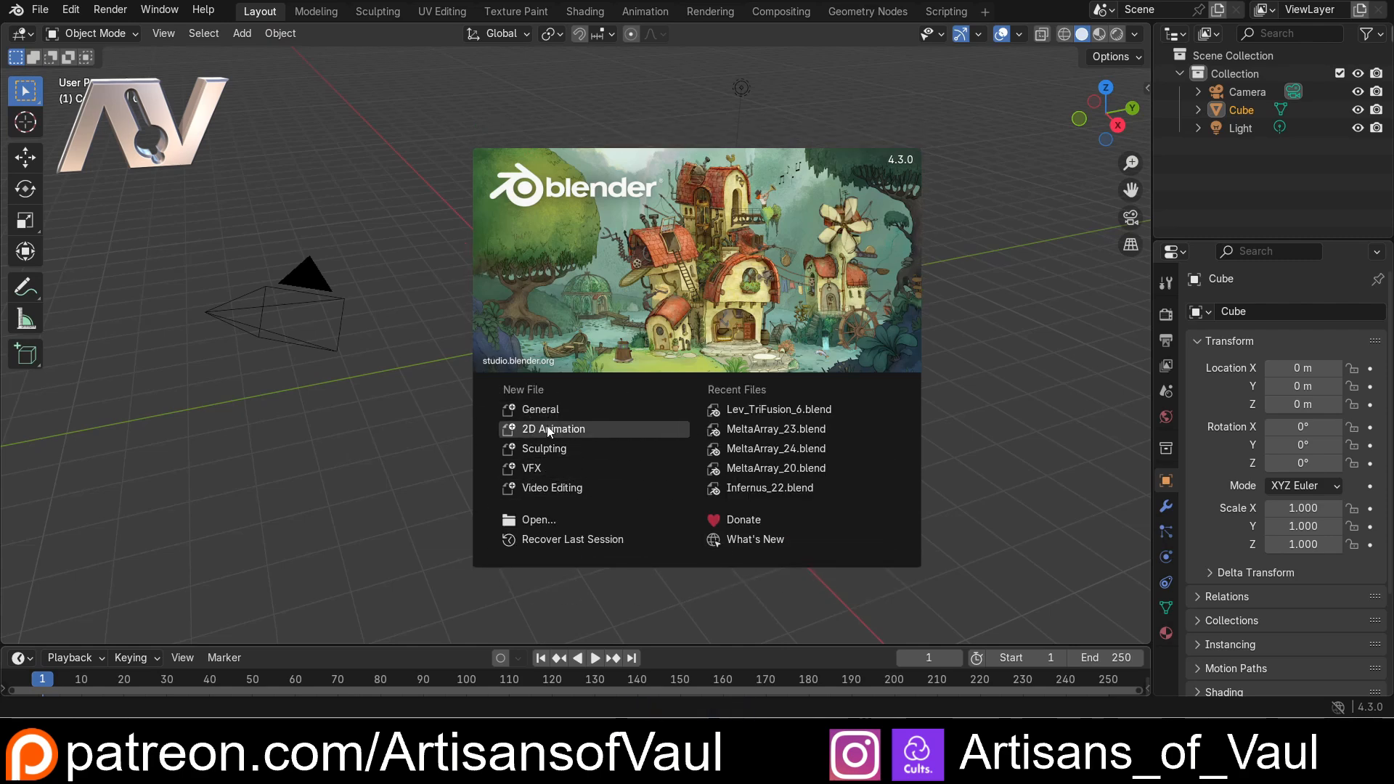
mouse_move(540, 410)
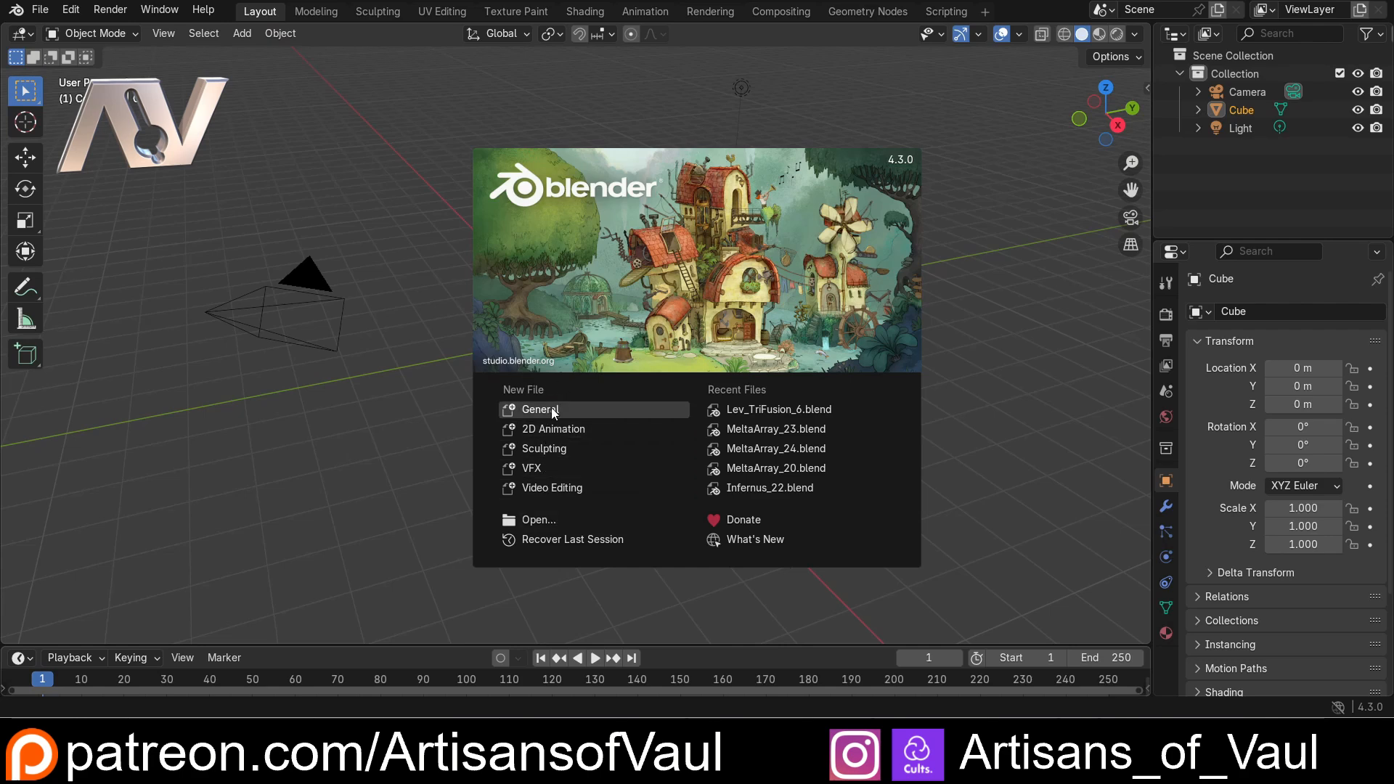
mouse_move(600, 448)
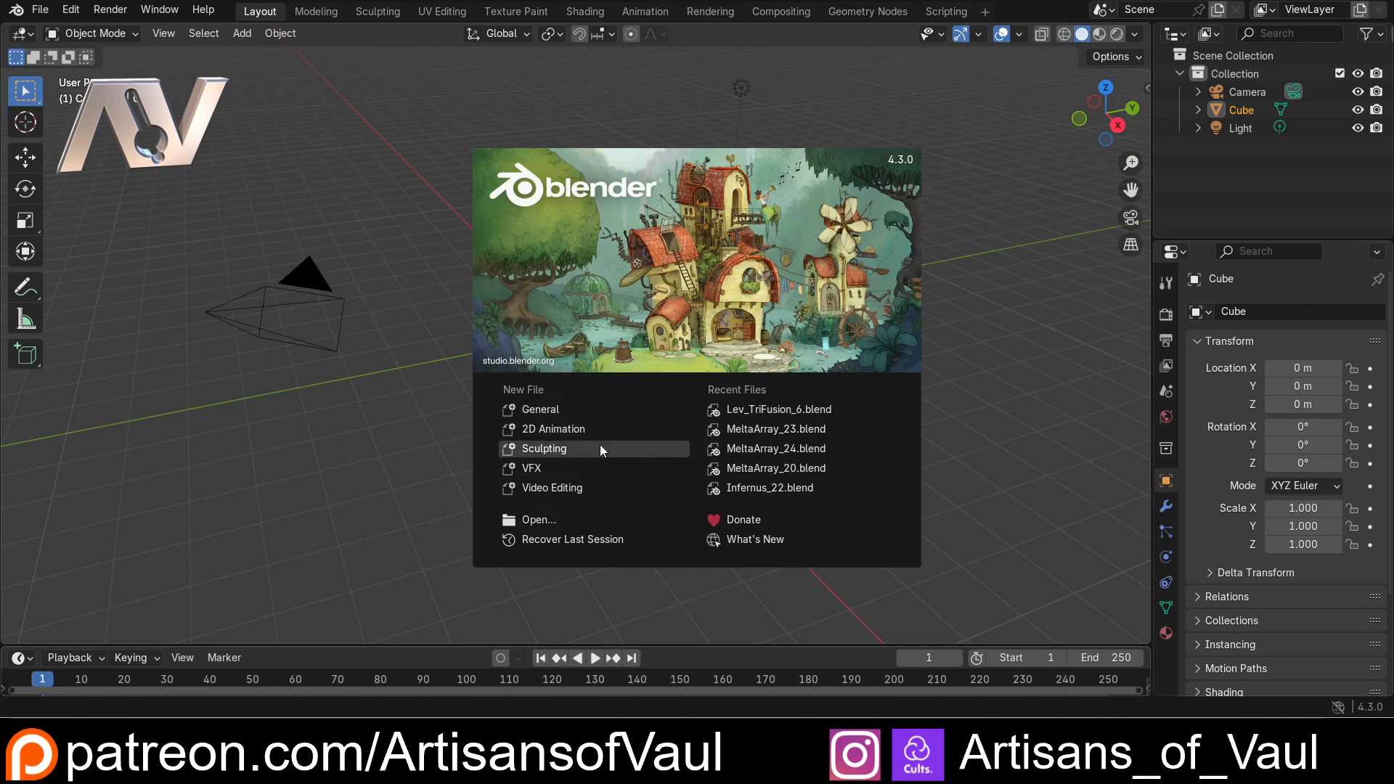
mouse_move(625, 395)
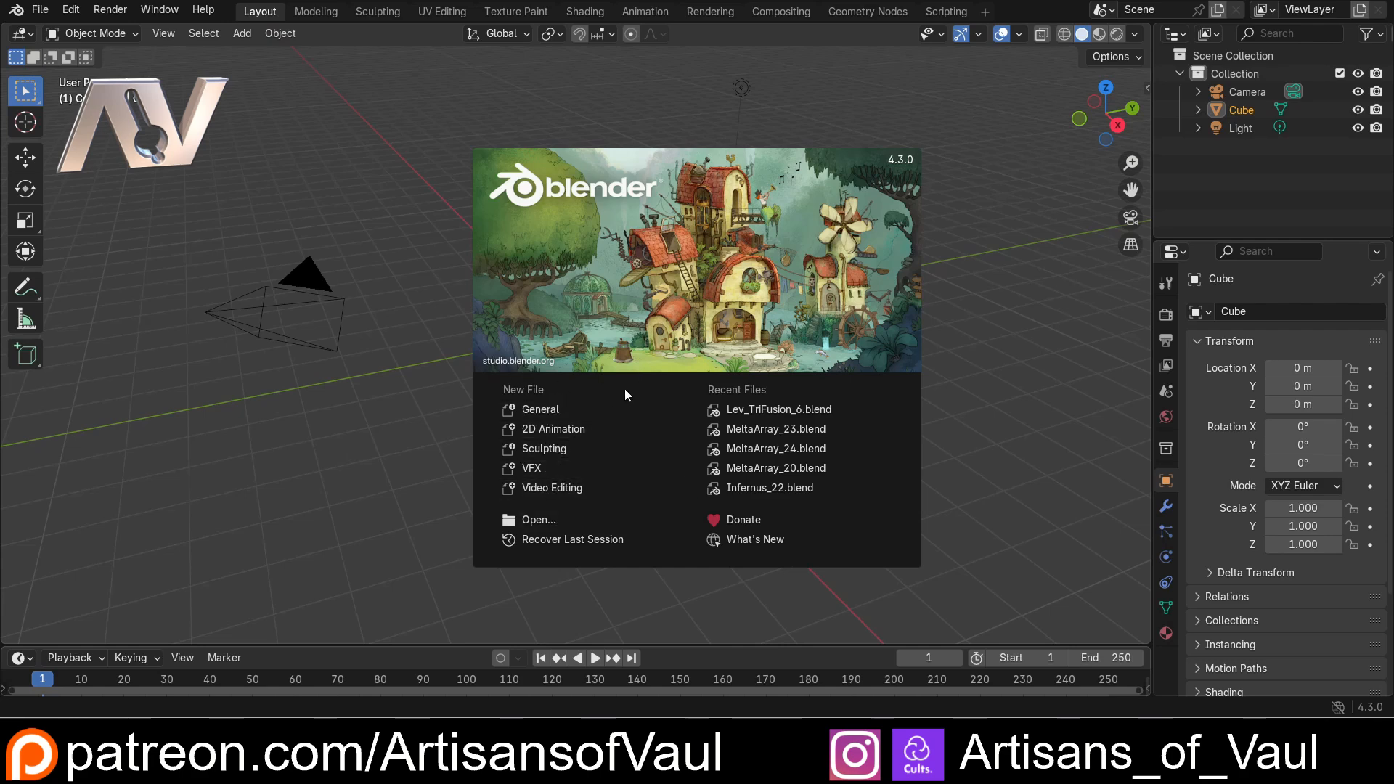
mouse_move(537, 520)
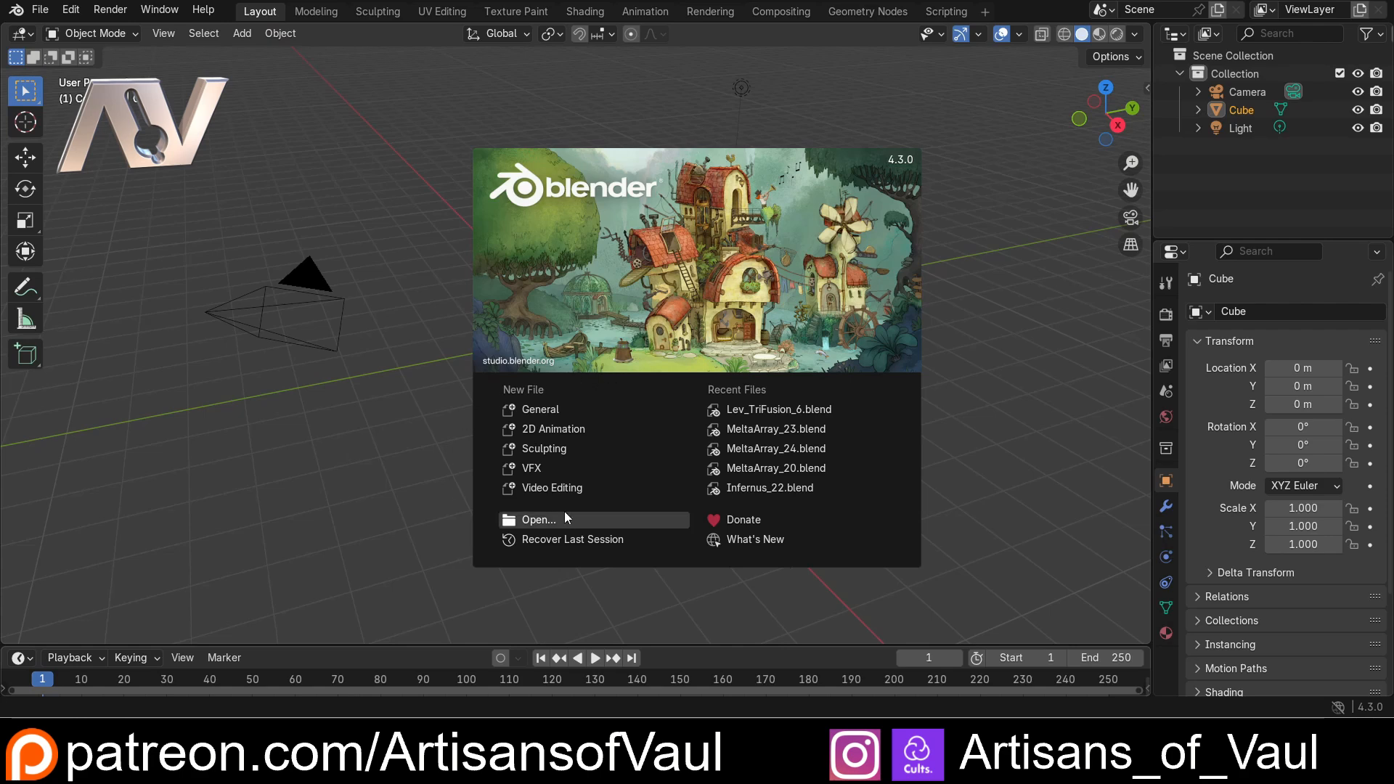
mouse_move(524, 523)
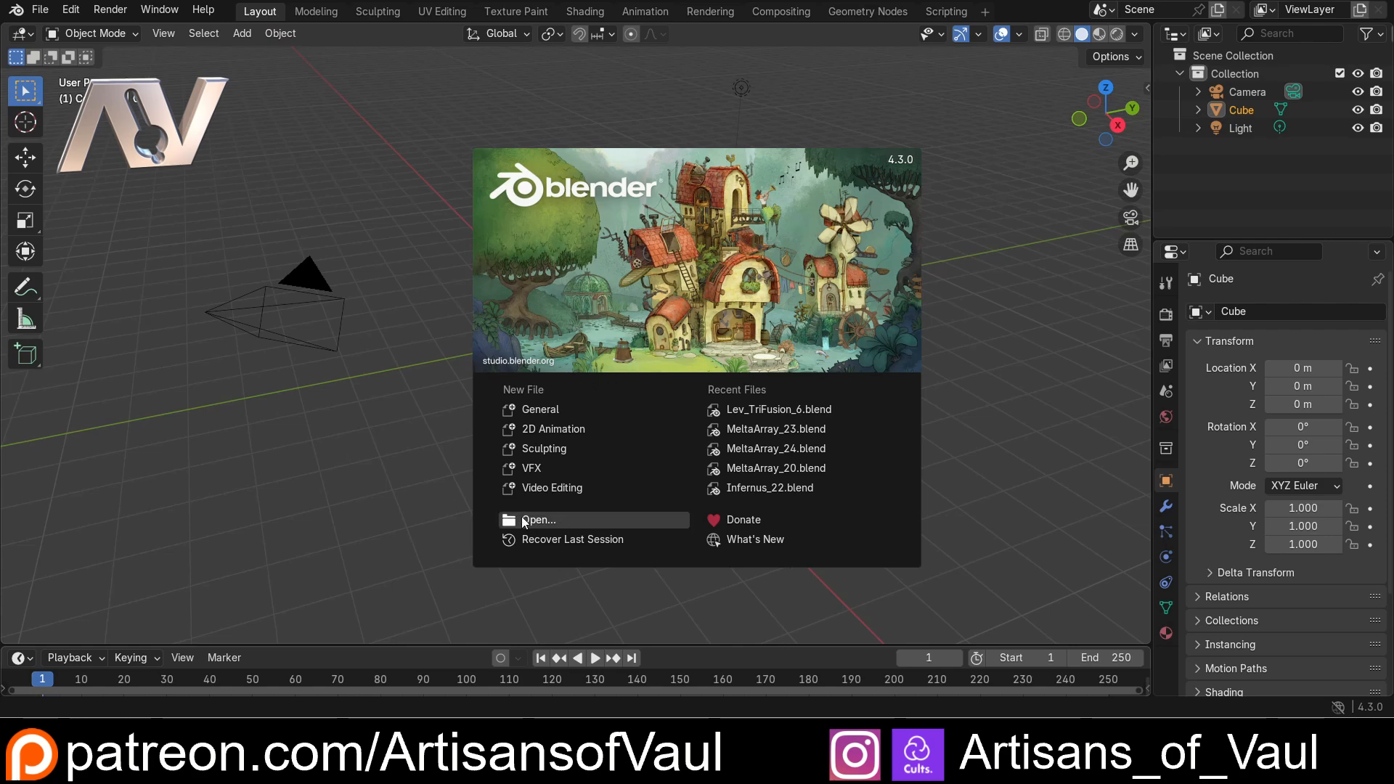
mouse_move(572, 539)
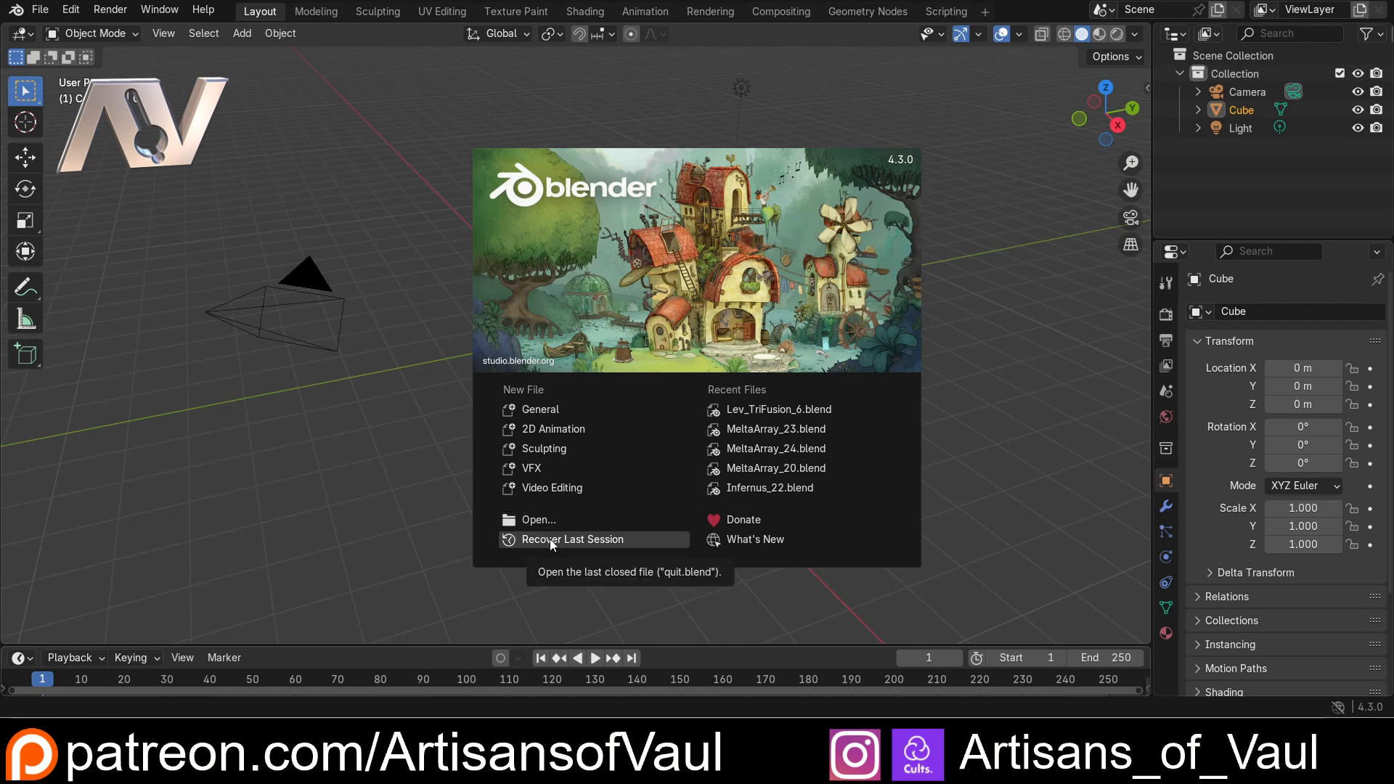
mouse_move(776, 410)
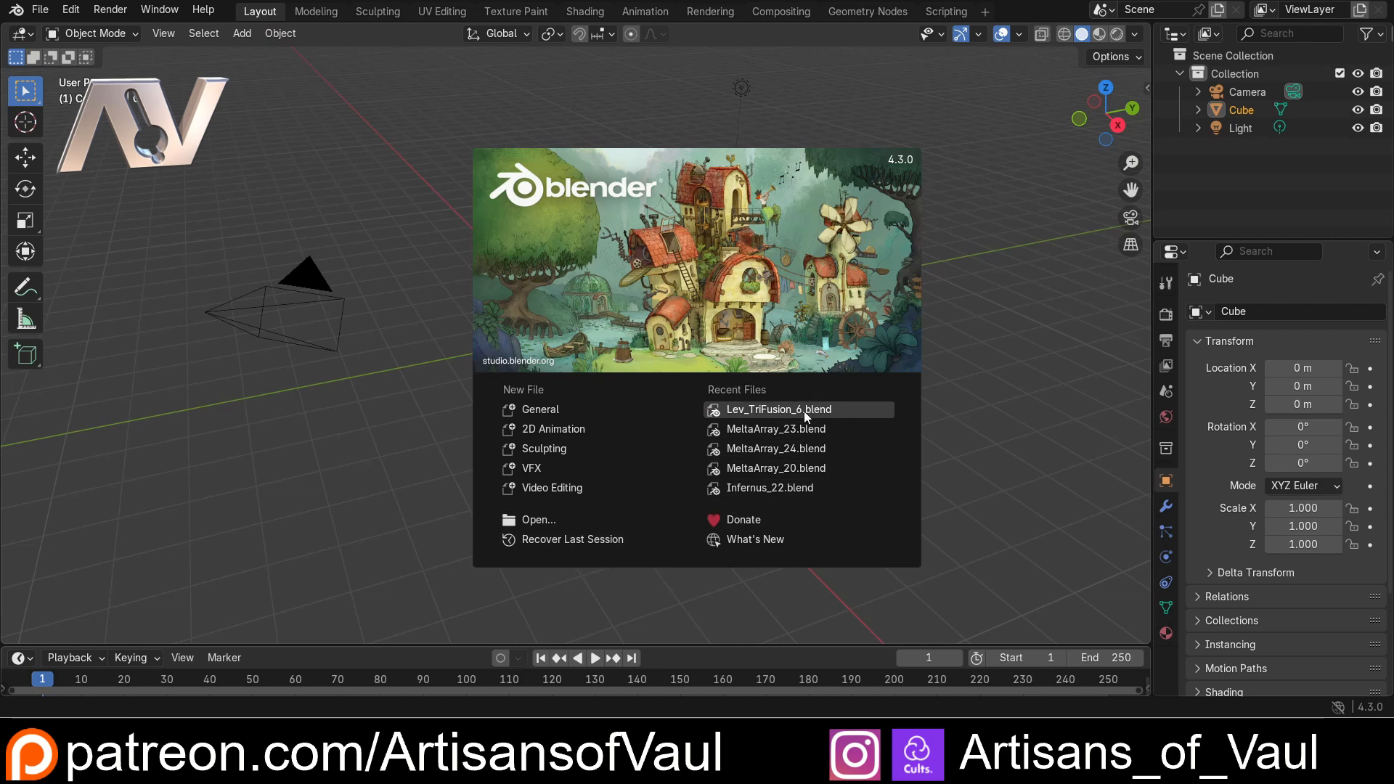
mouse_move(775, 449)
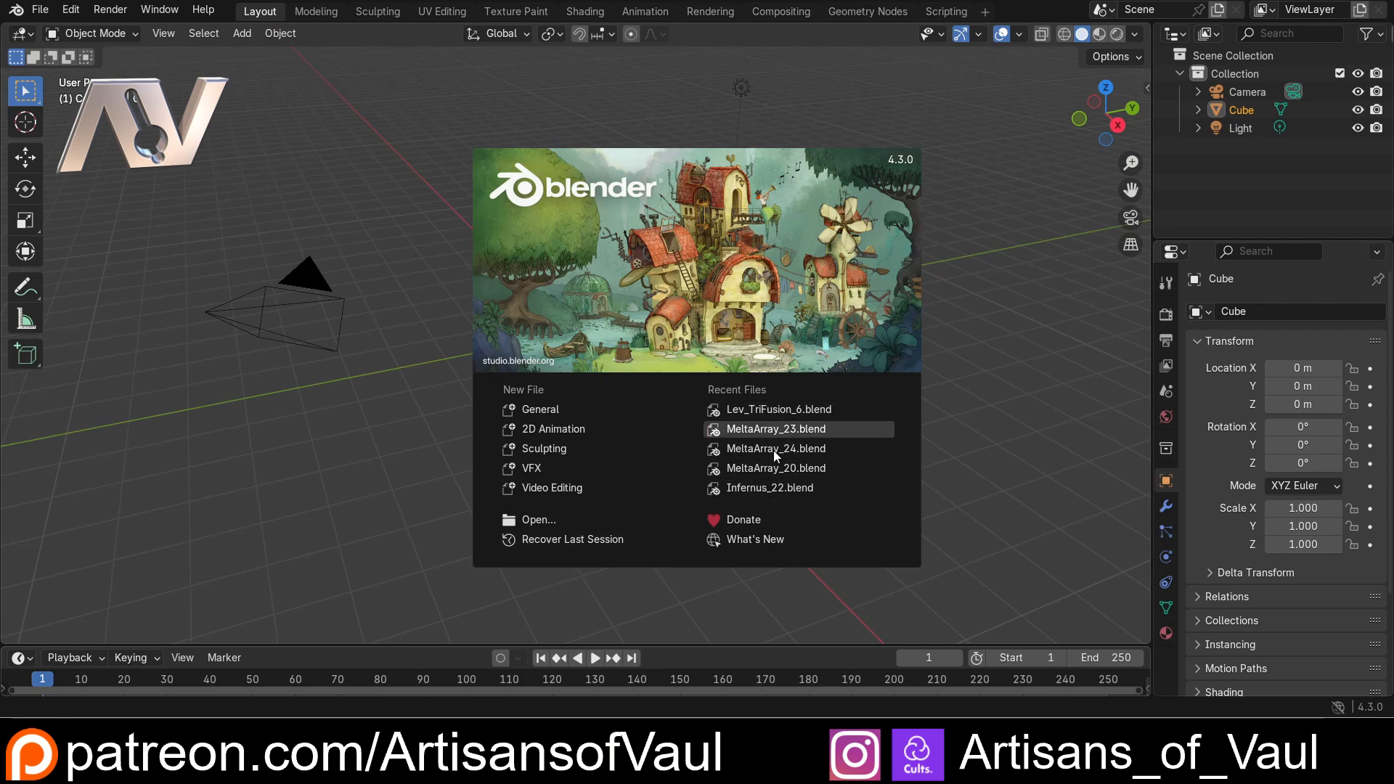
mouse_move(495, 417)
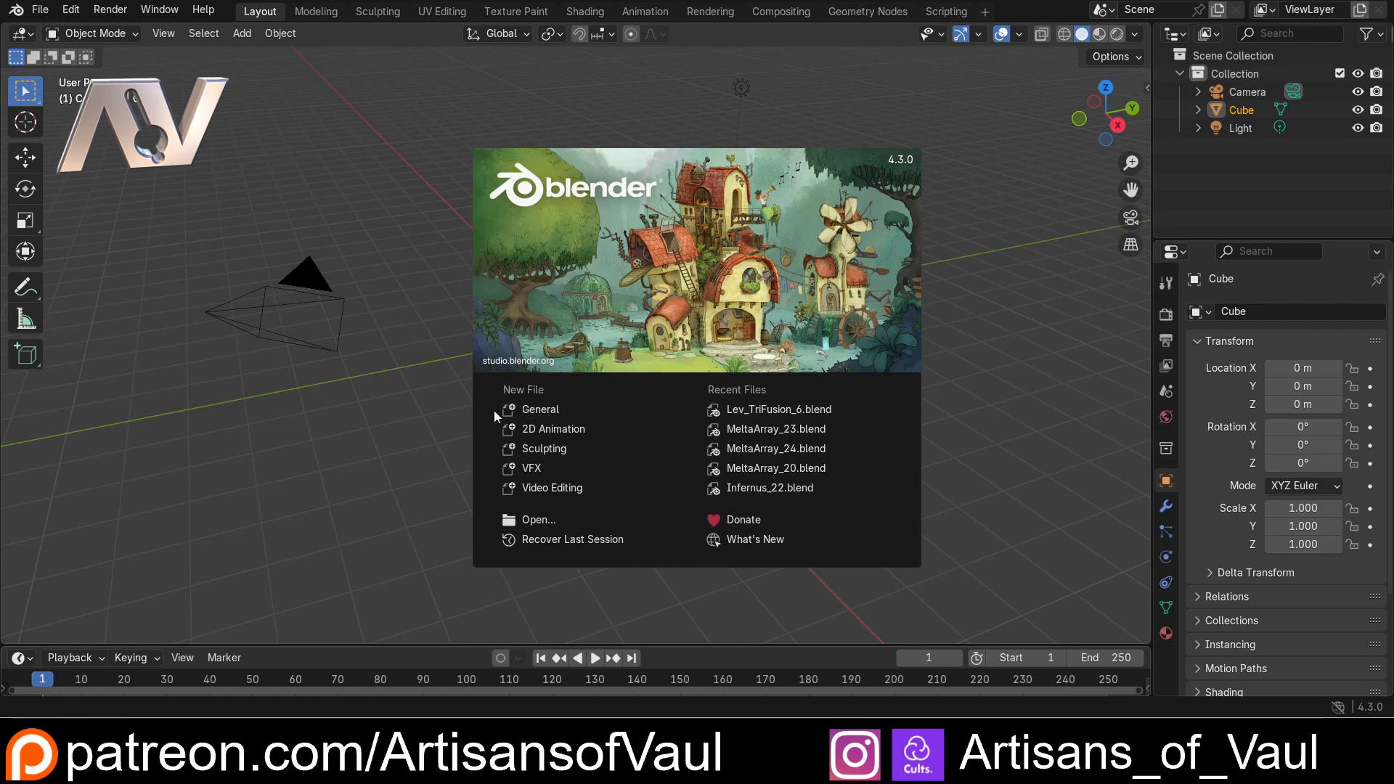
mouse_move(410, 318)
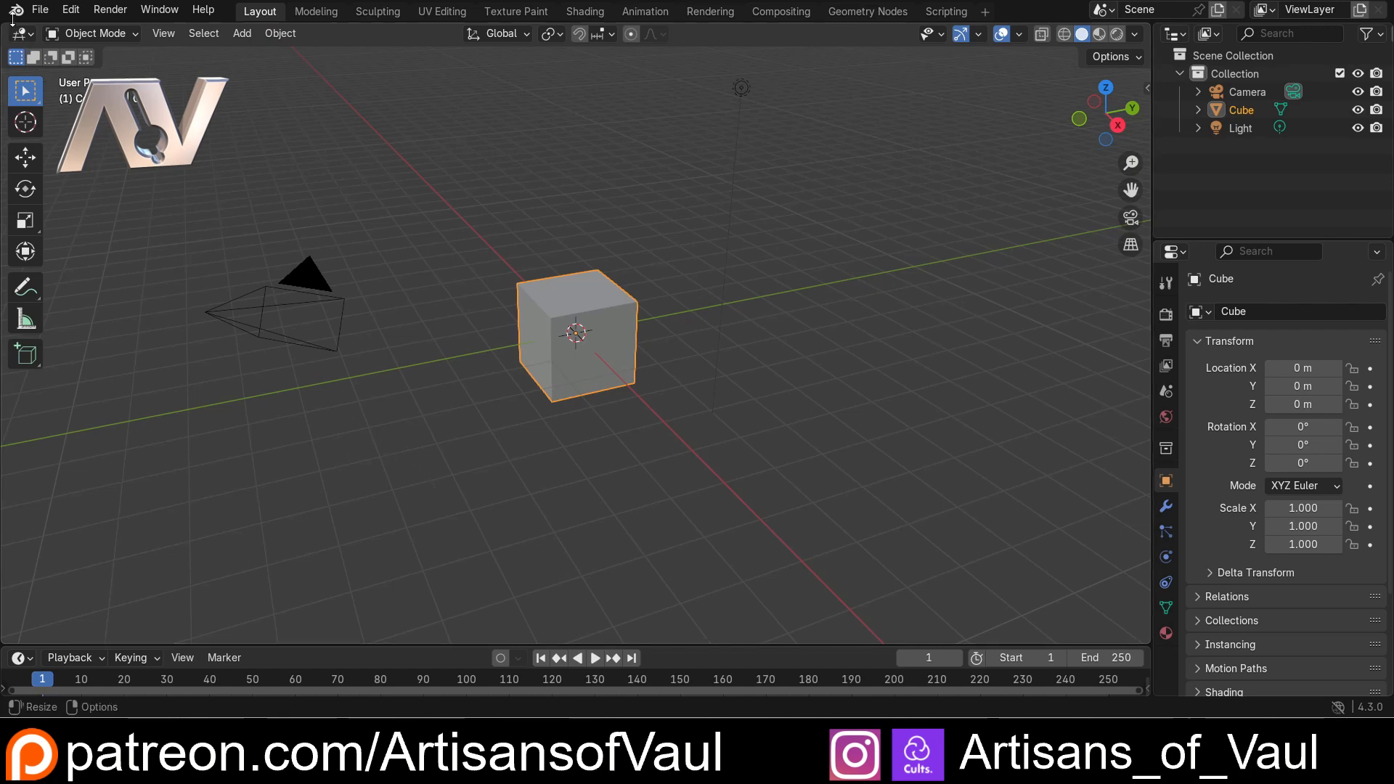
left_click(14, 10)
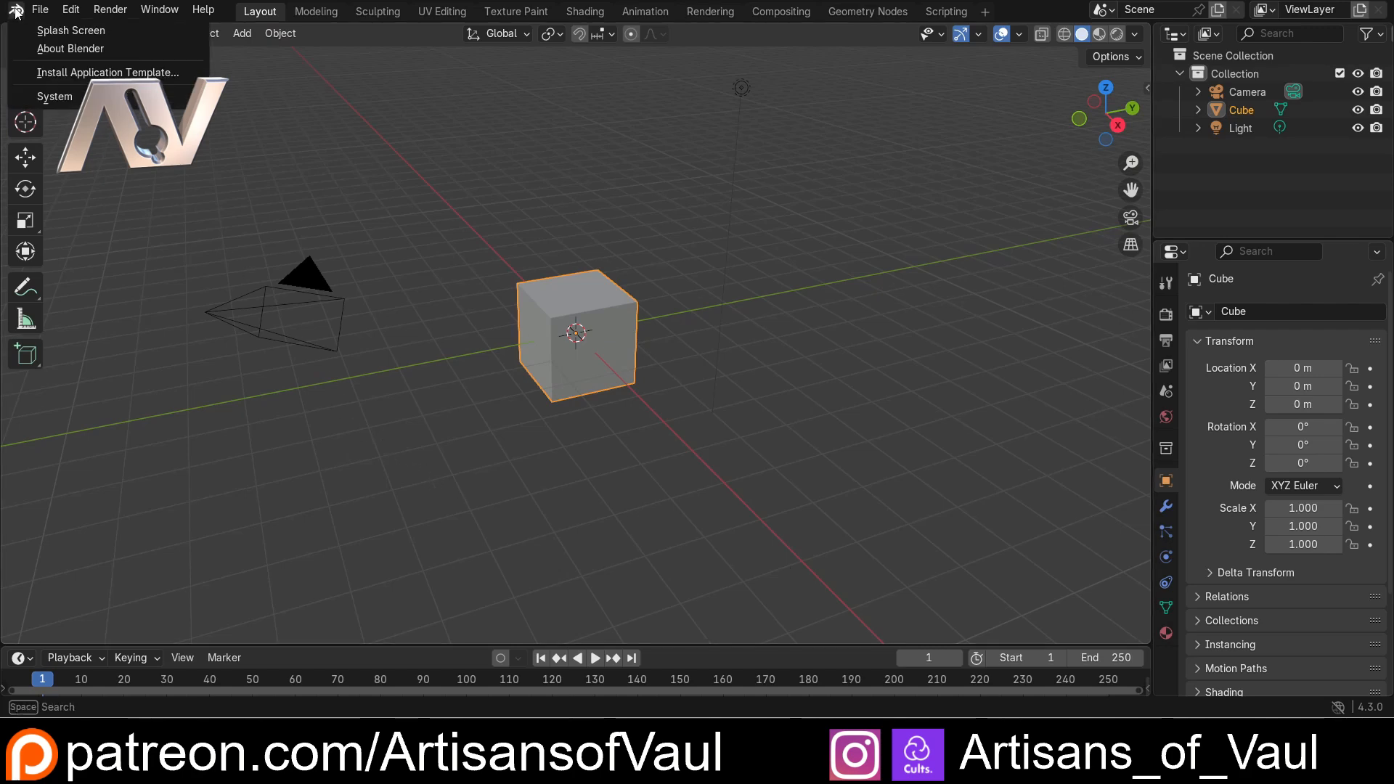
left_click(70, 31)
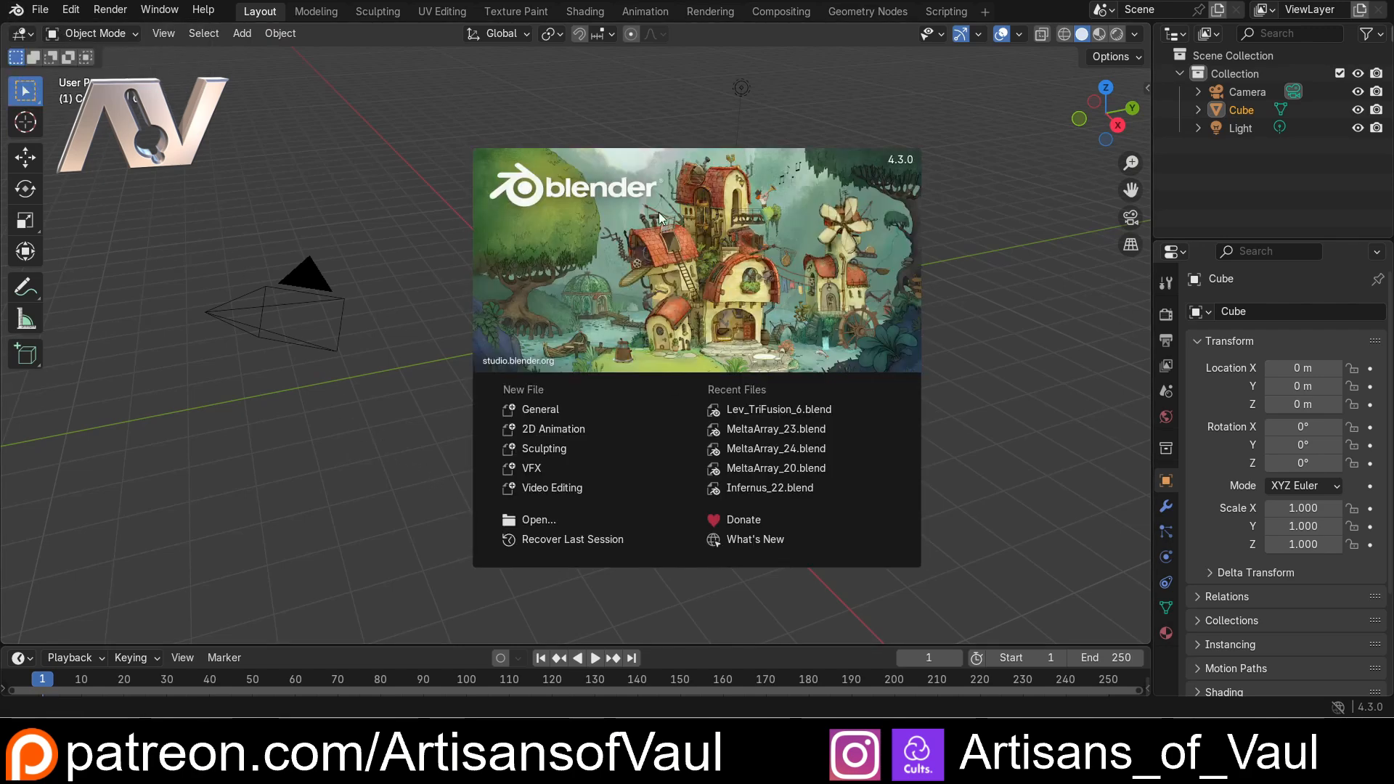
mouse_move(803, 489)
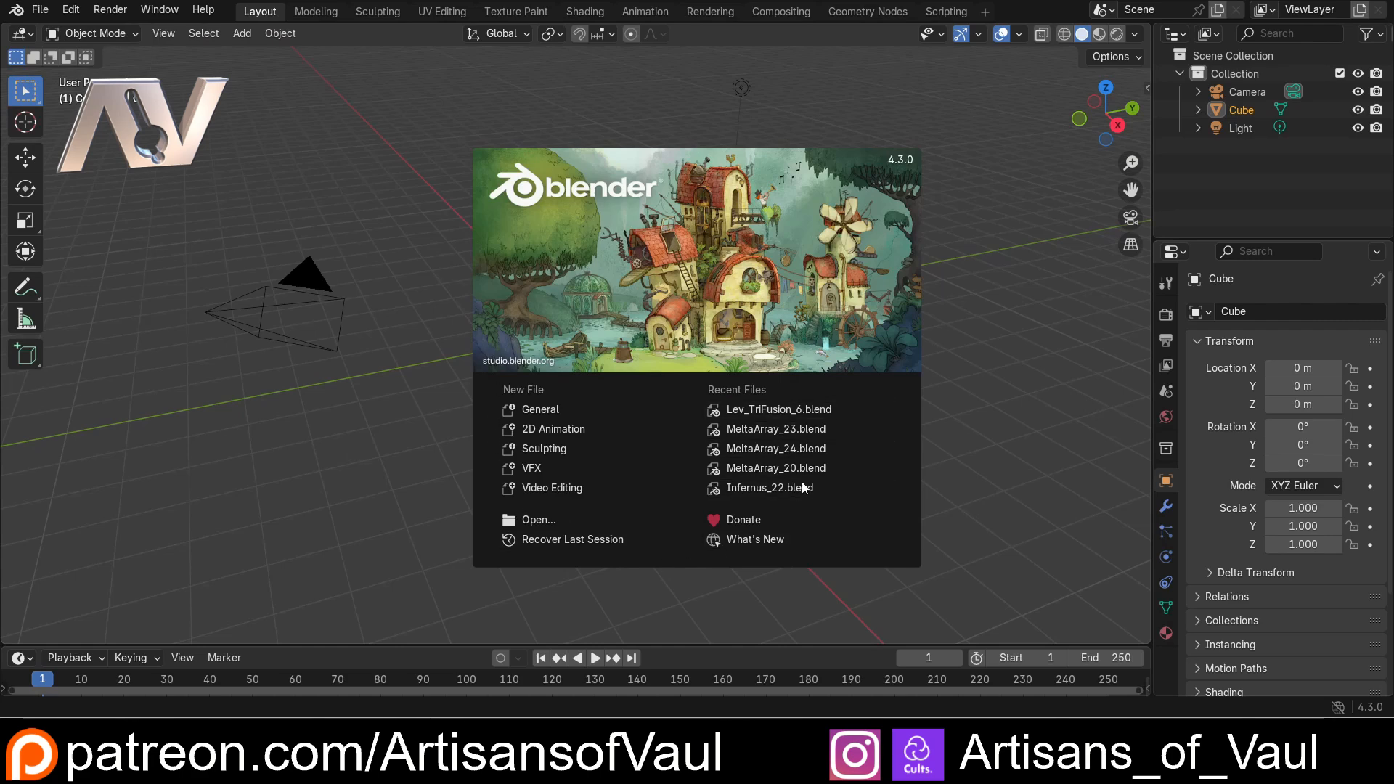
left_click(409, 427)
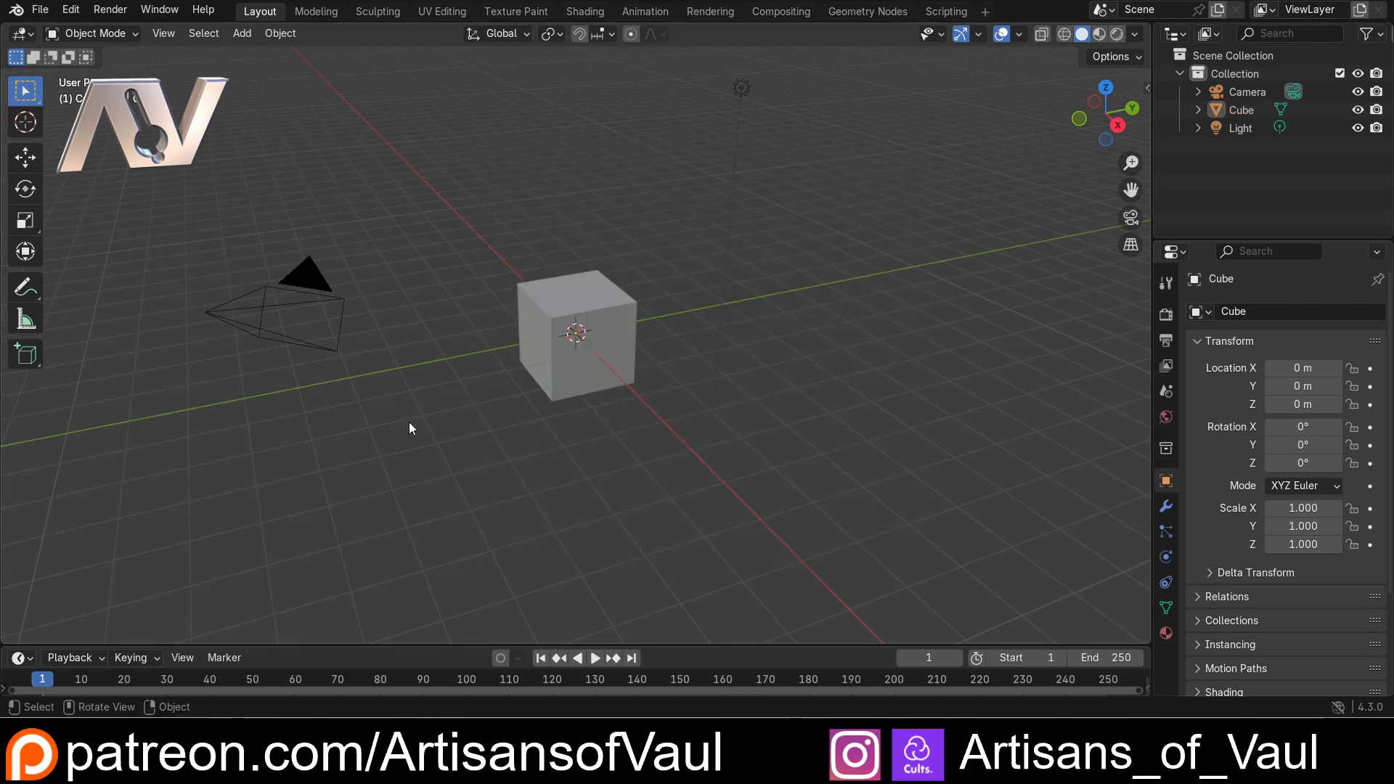
mouse_move(466, 417)
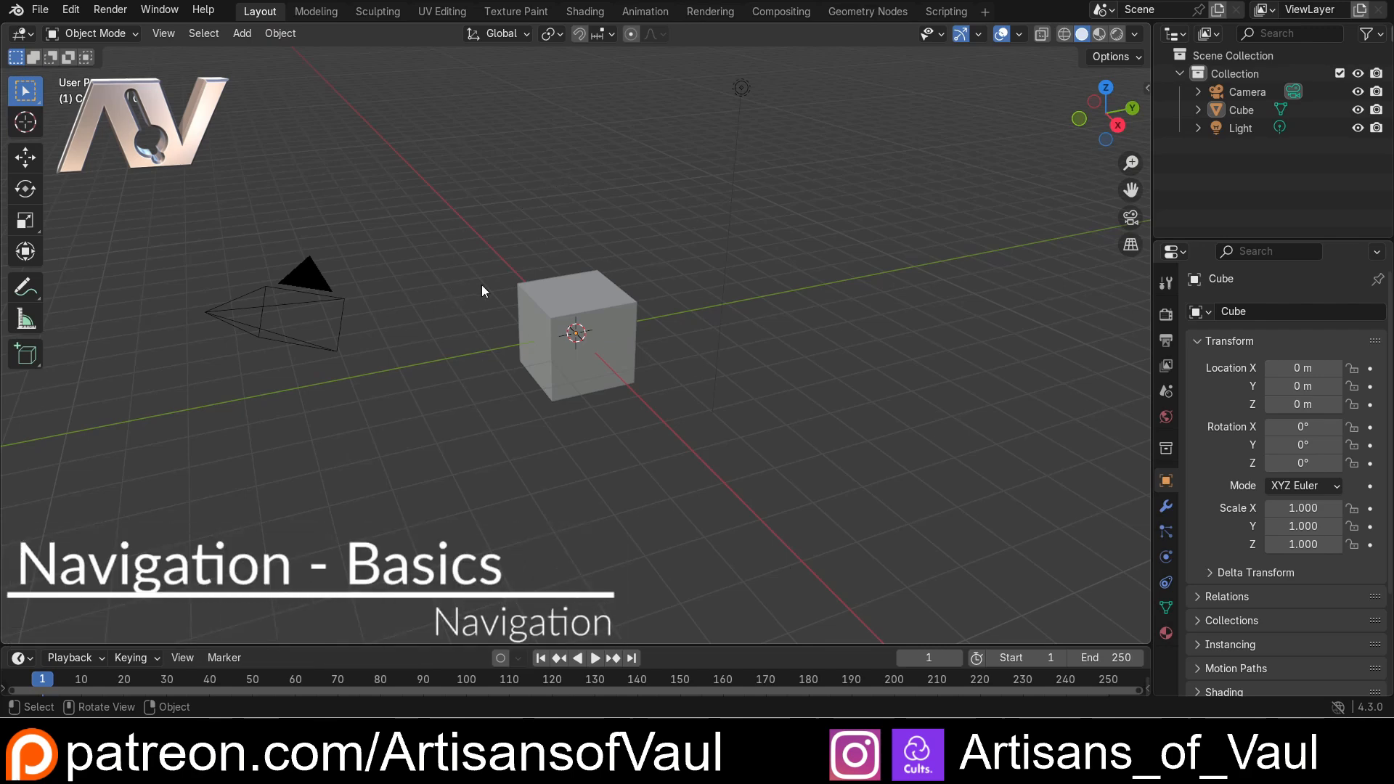
mouse_move(945, 422)
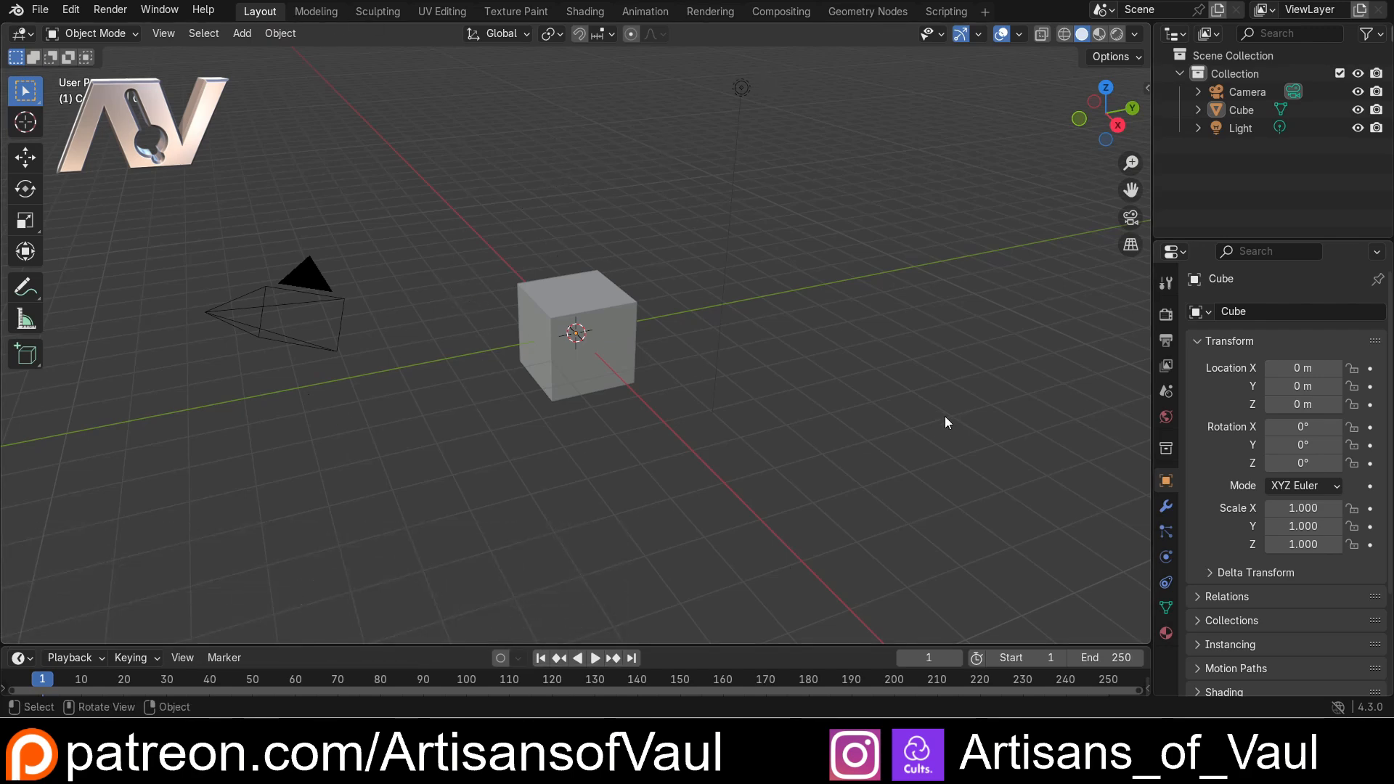
mouse_move(712, 568)
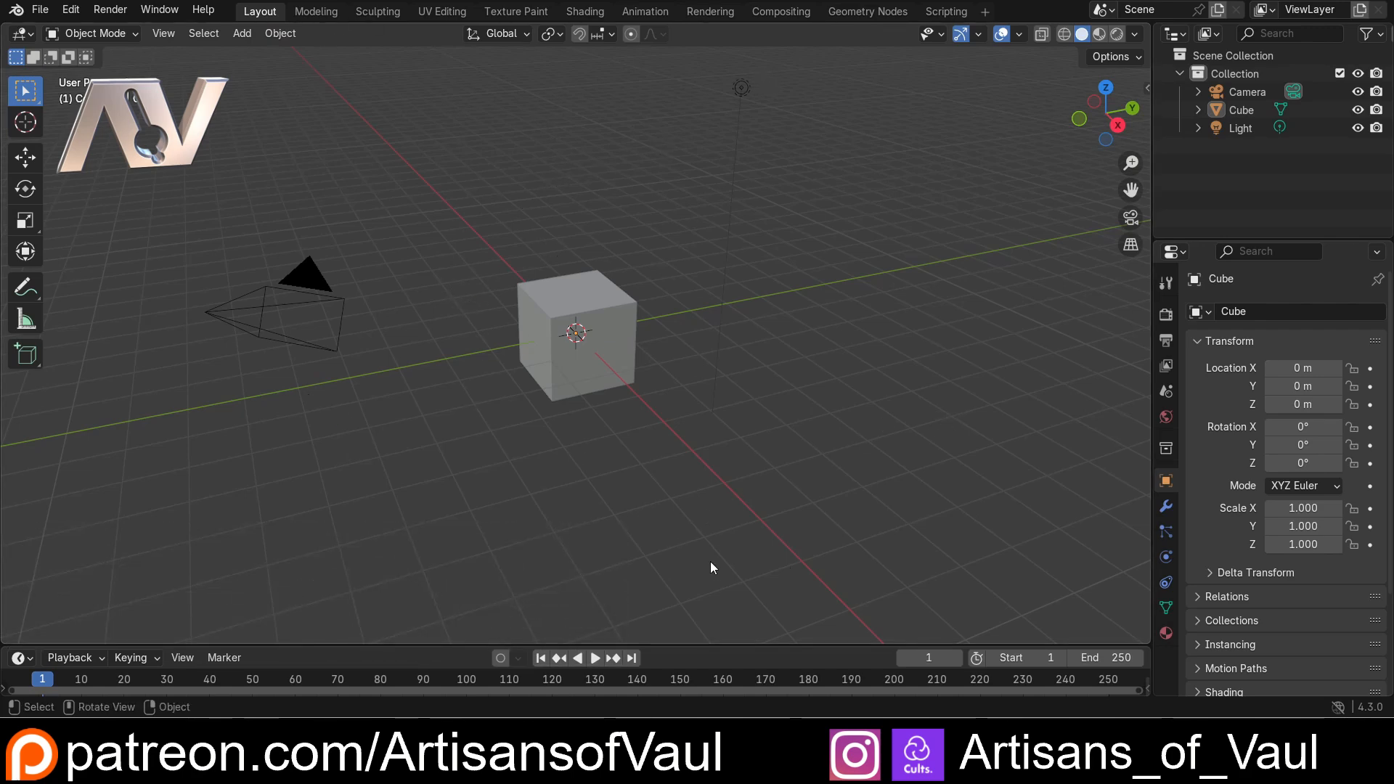
mouse_move(707, 261)
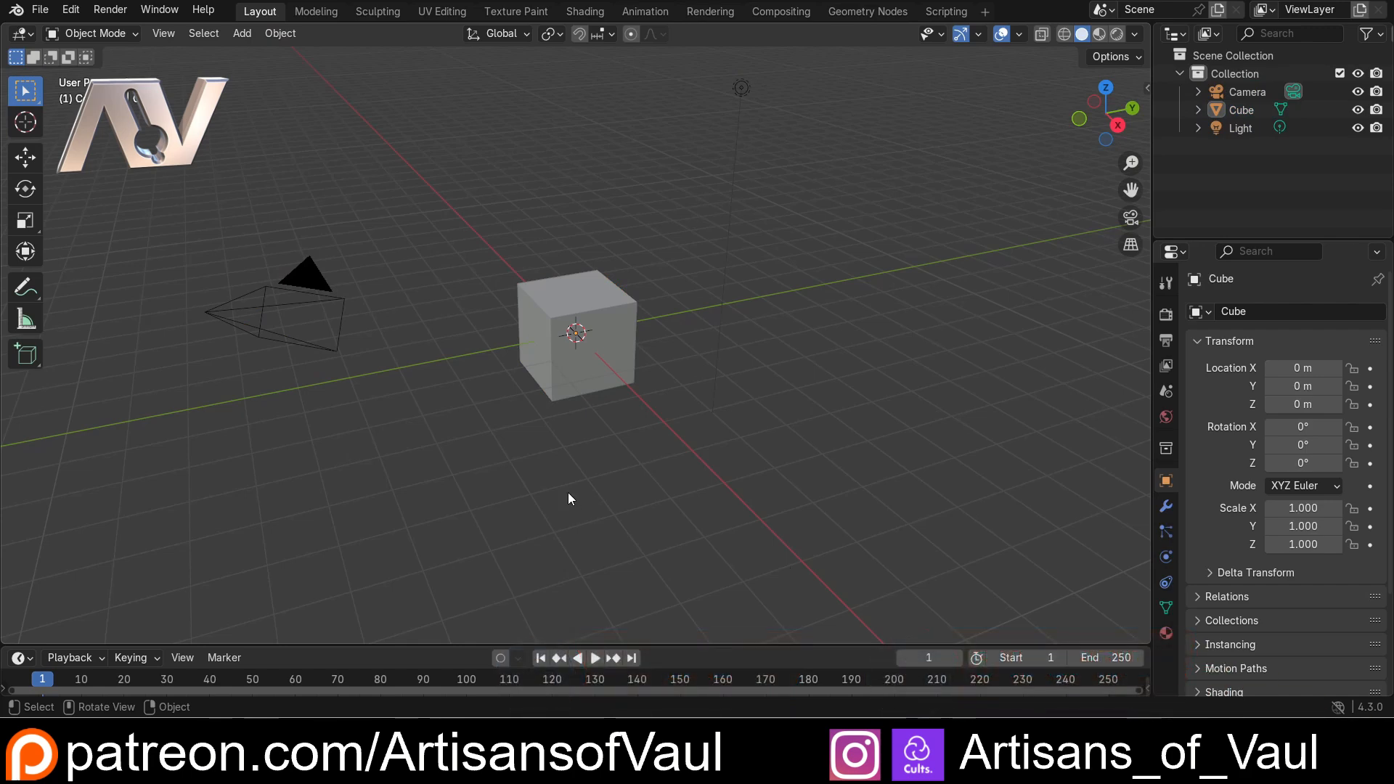
Select the default cube in the viewport.
left_click(582, 302)
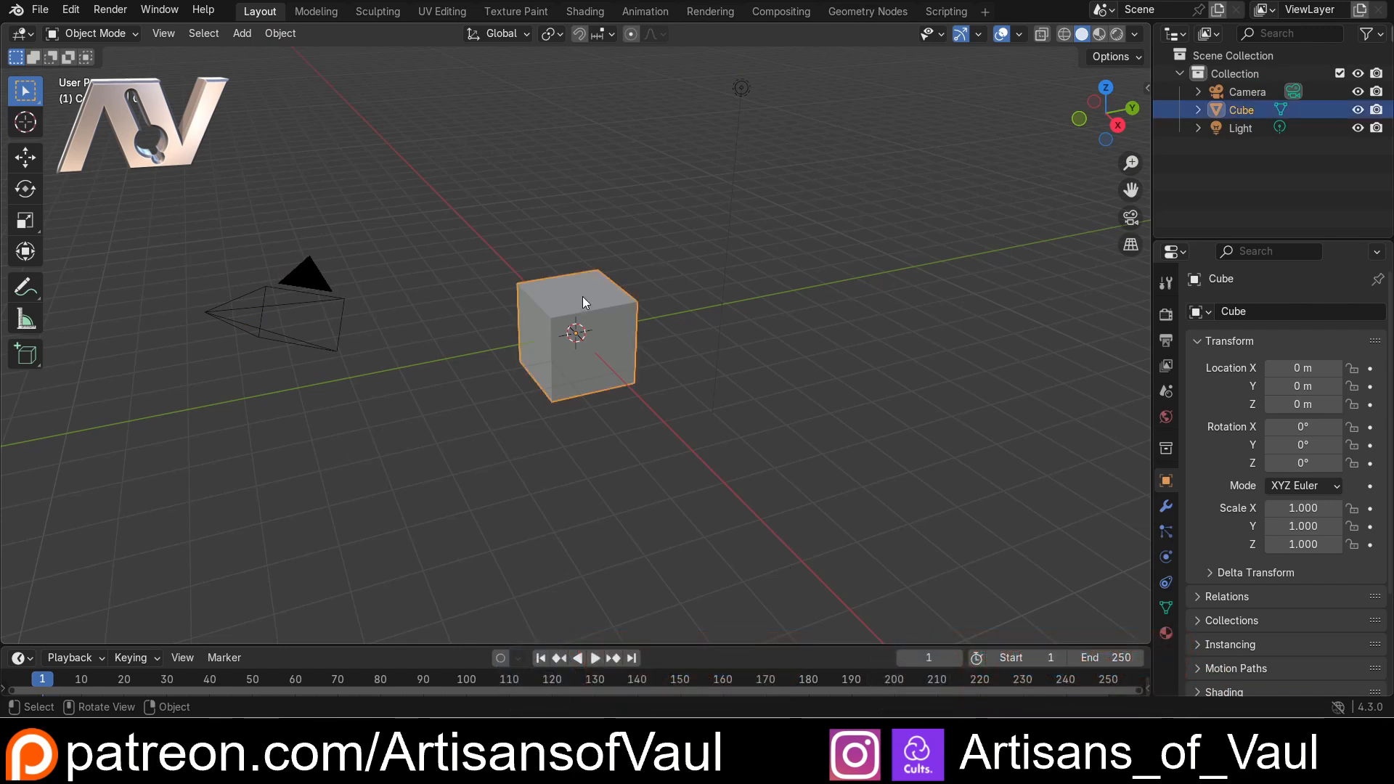
mouse_move(558, 305)
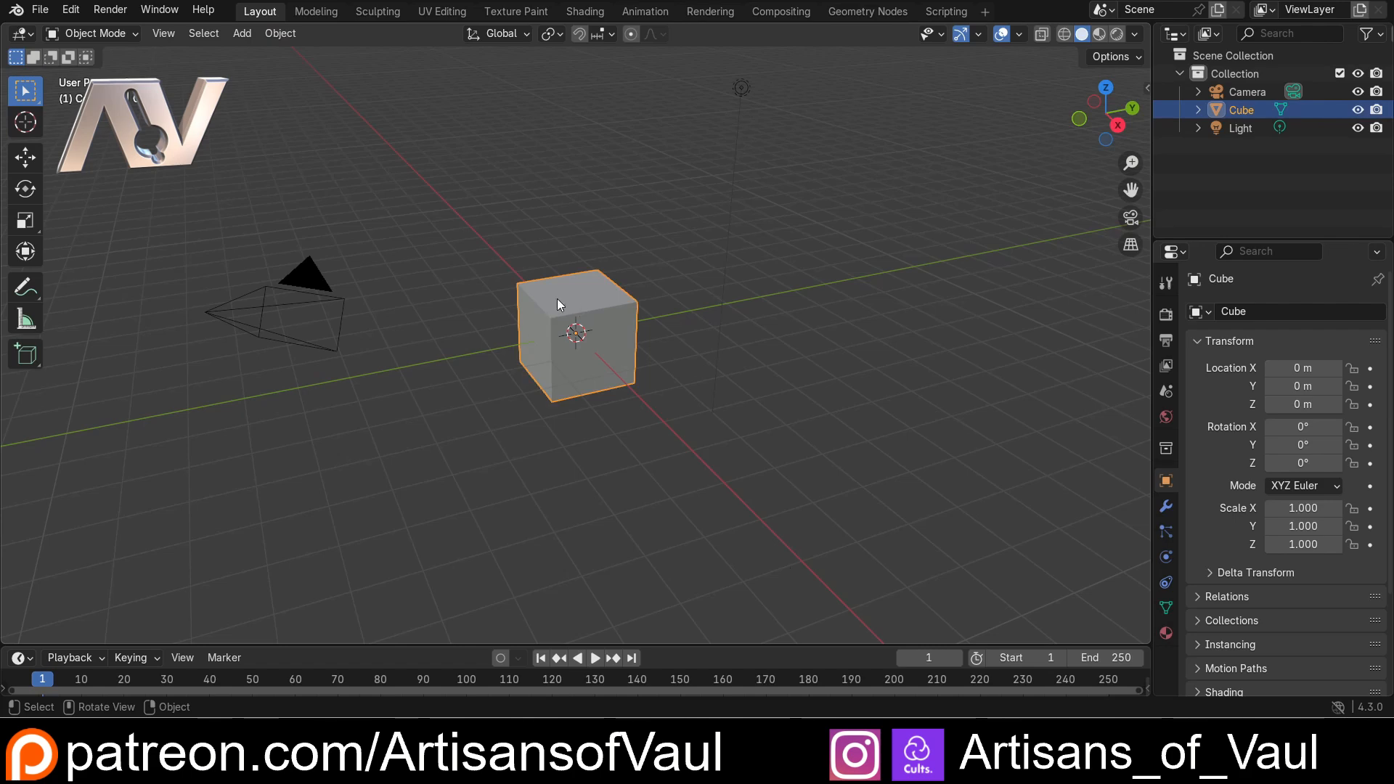
mouse_move(449, 314)
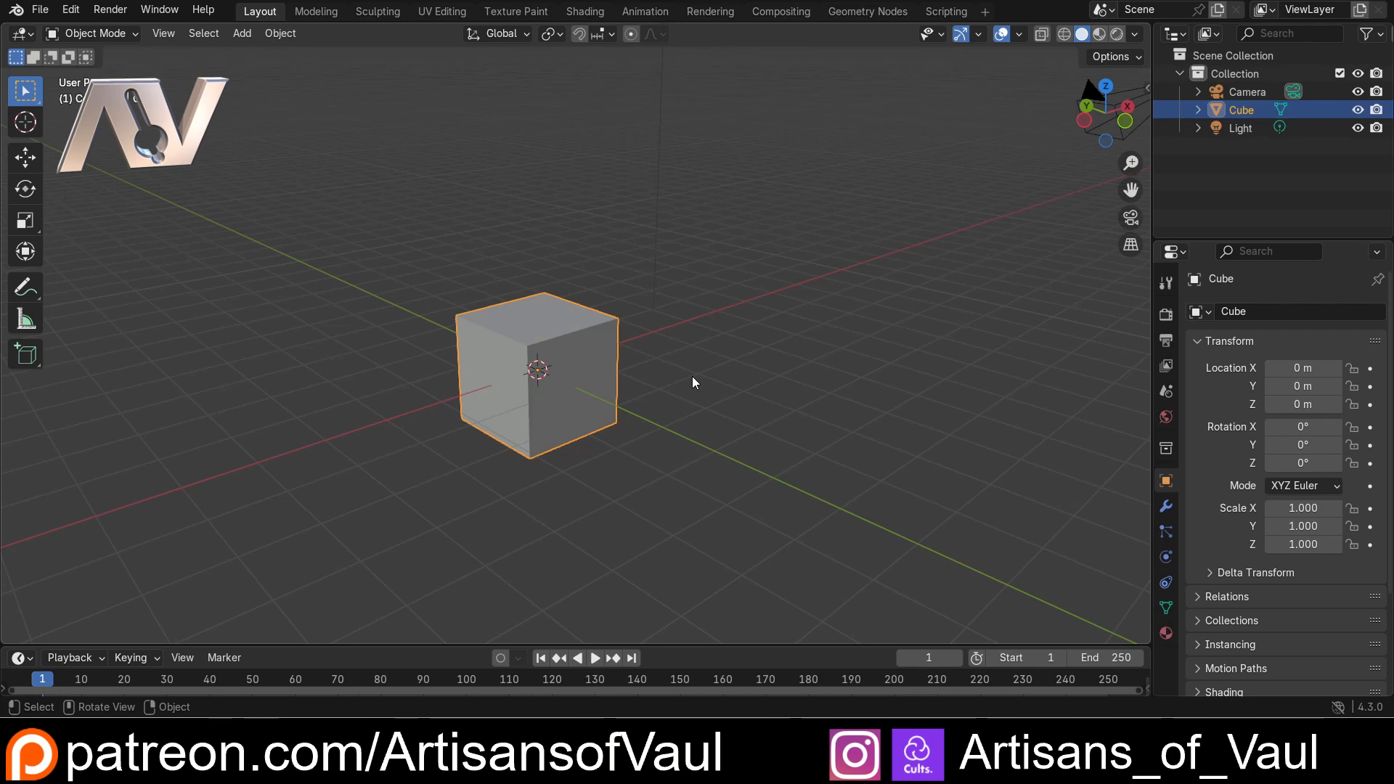
mouse_move(785, 439)
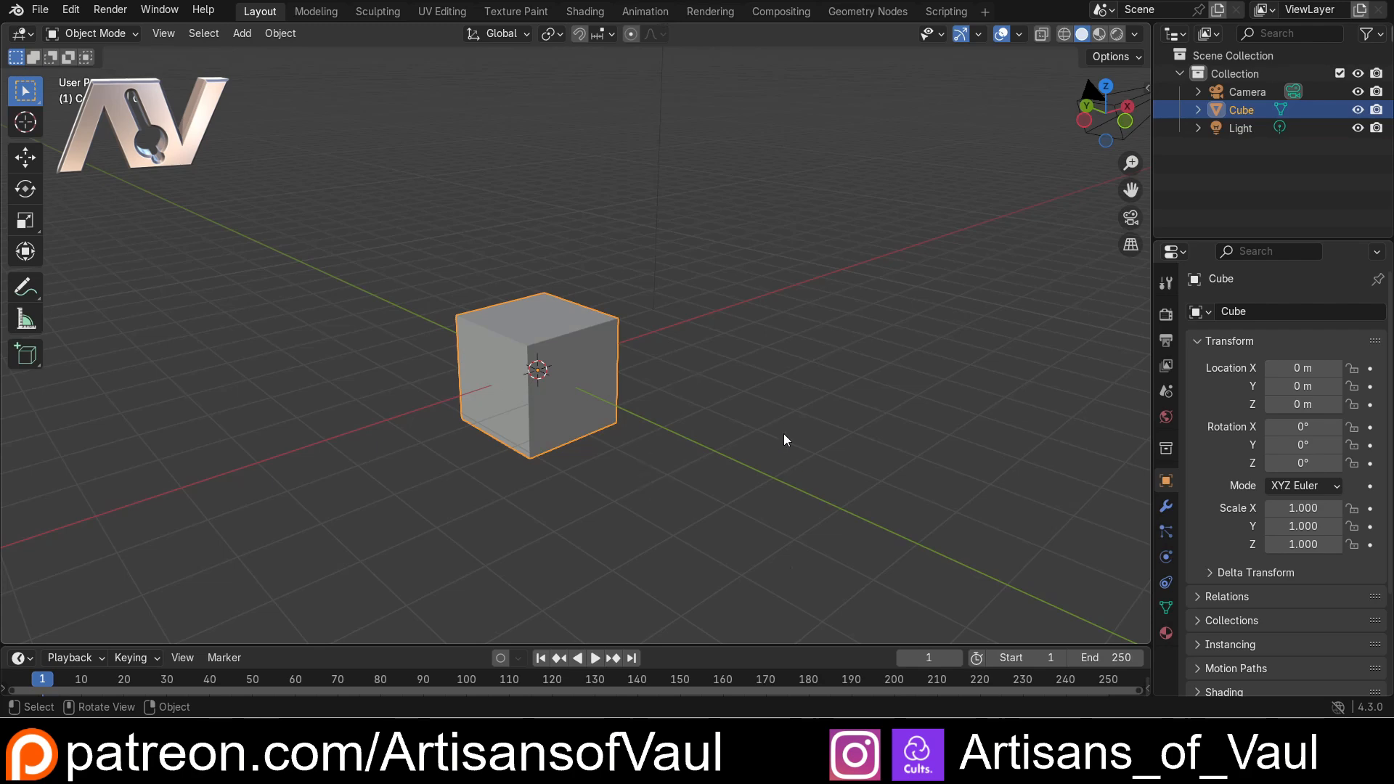
mouse_move(755, 402)
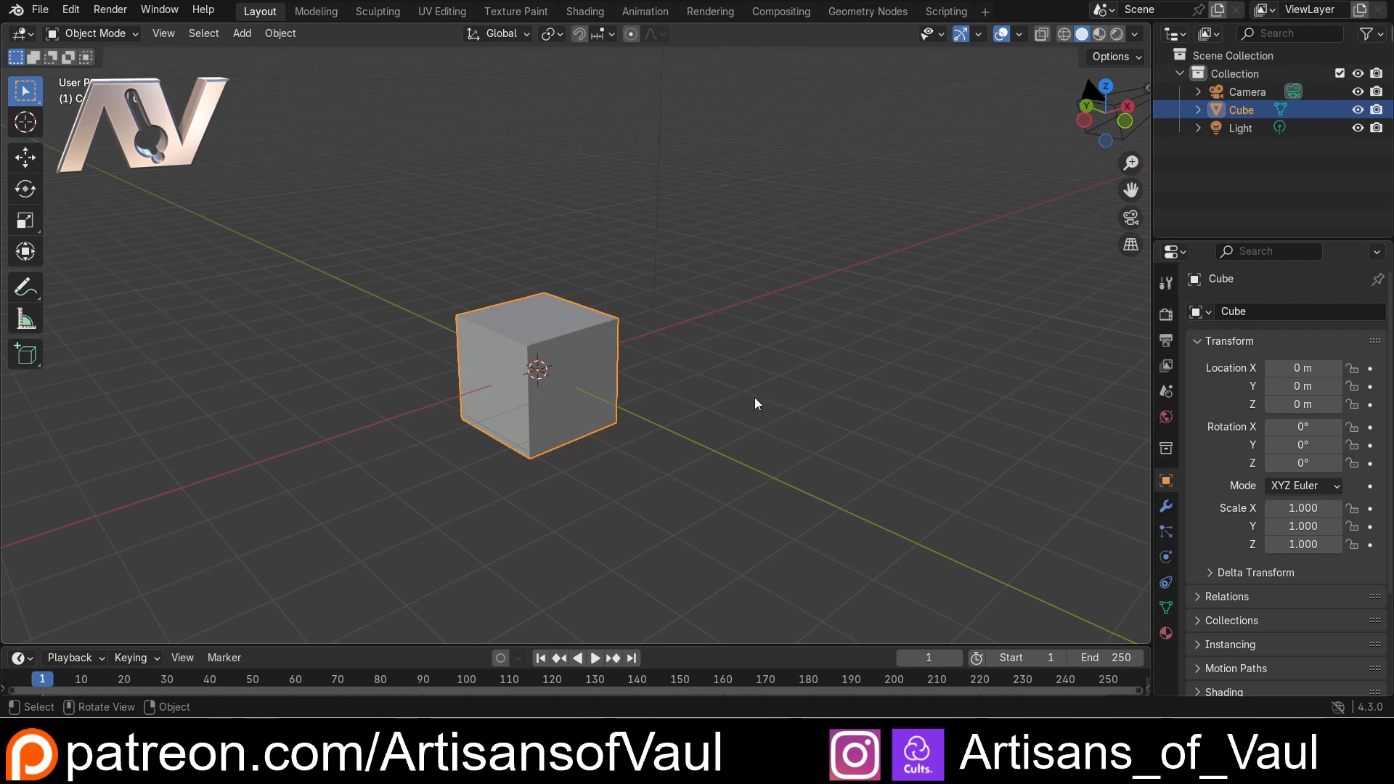
Pan the view with Shift held so the cube sits nearer the middle.
key("shift")
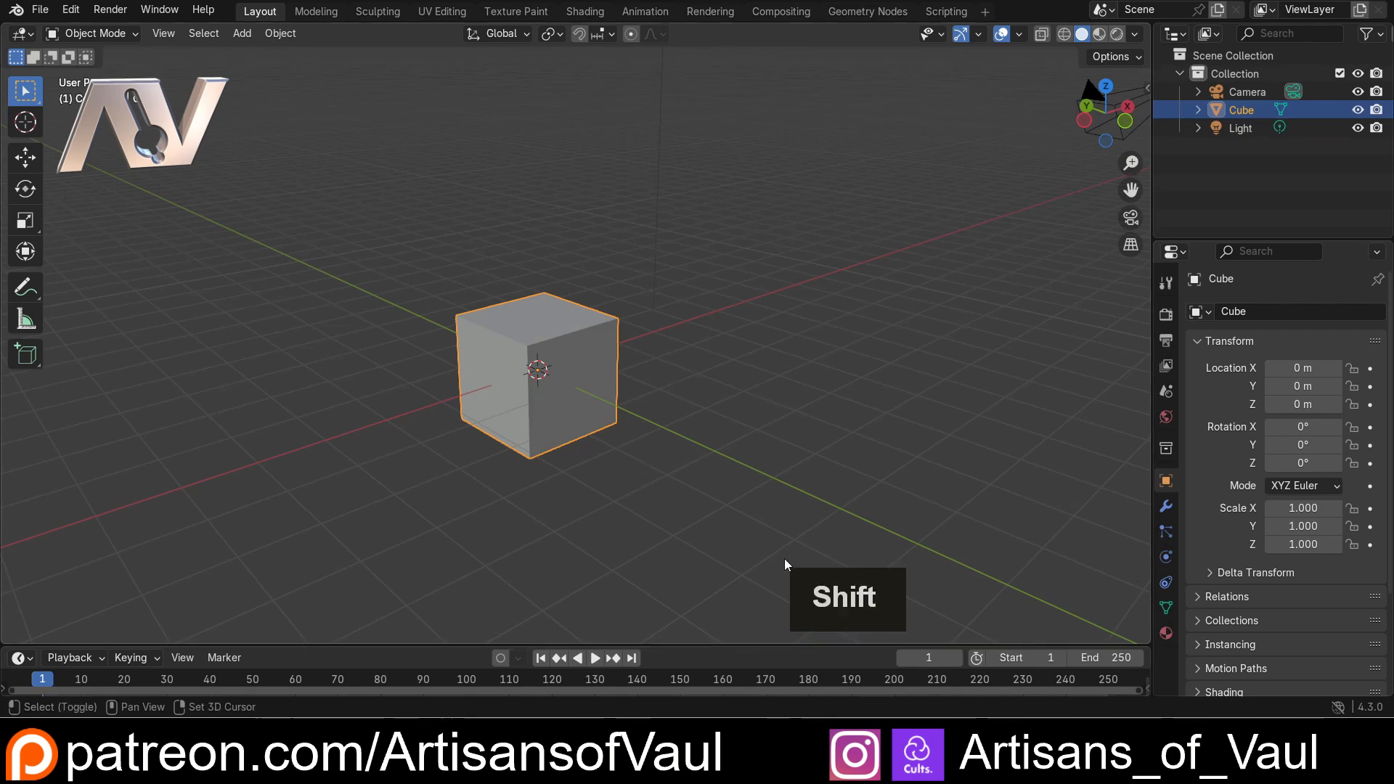
middle_click(735, 363)
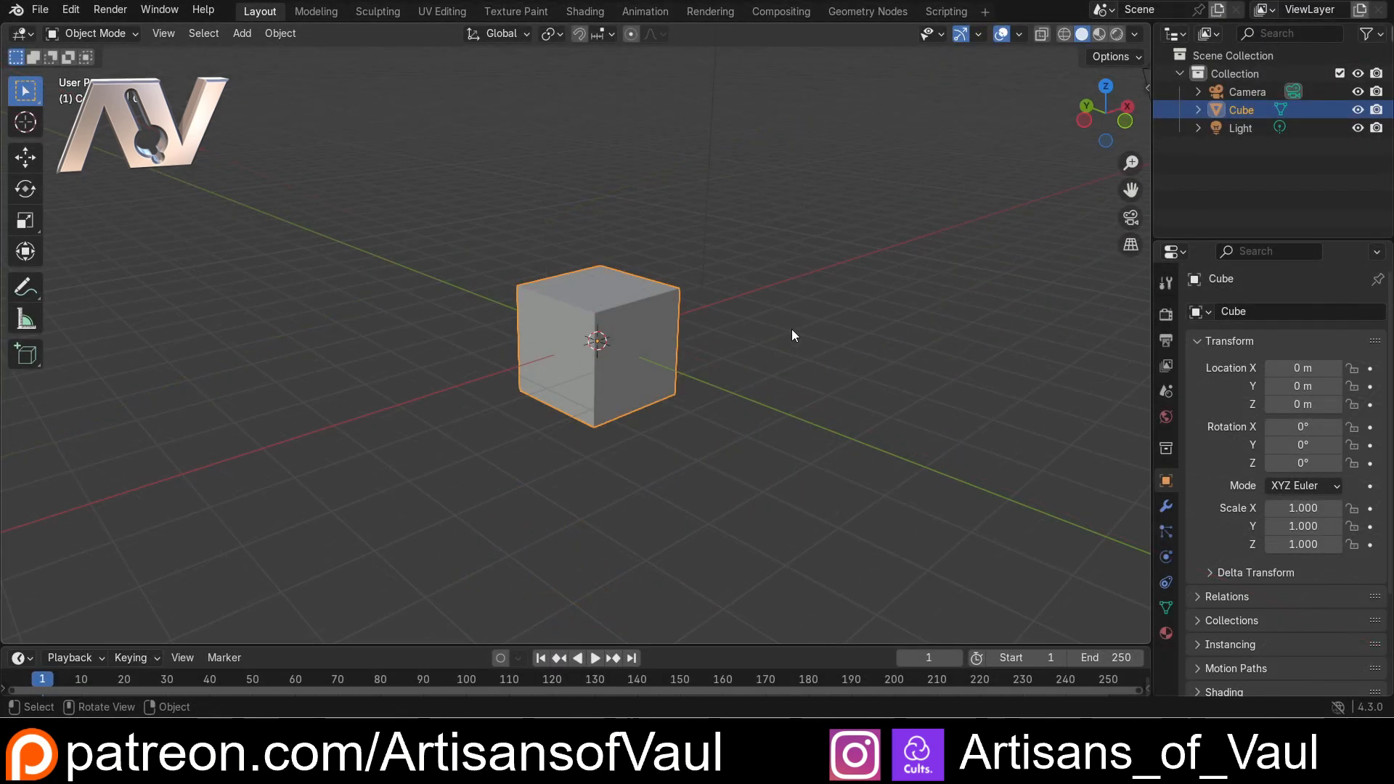
Orbit and zoom the view to look down on the cube from a steeper angle.
middle_click(742, 309)
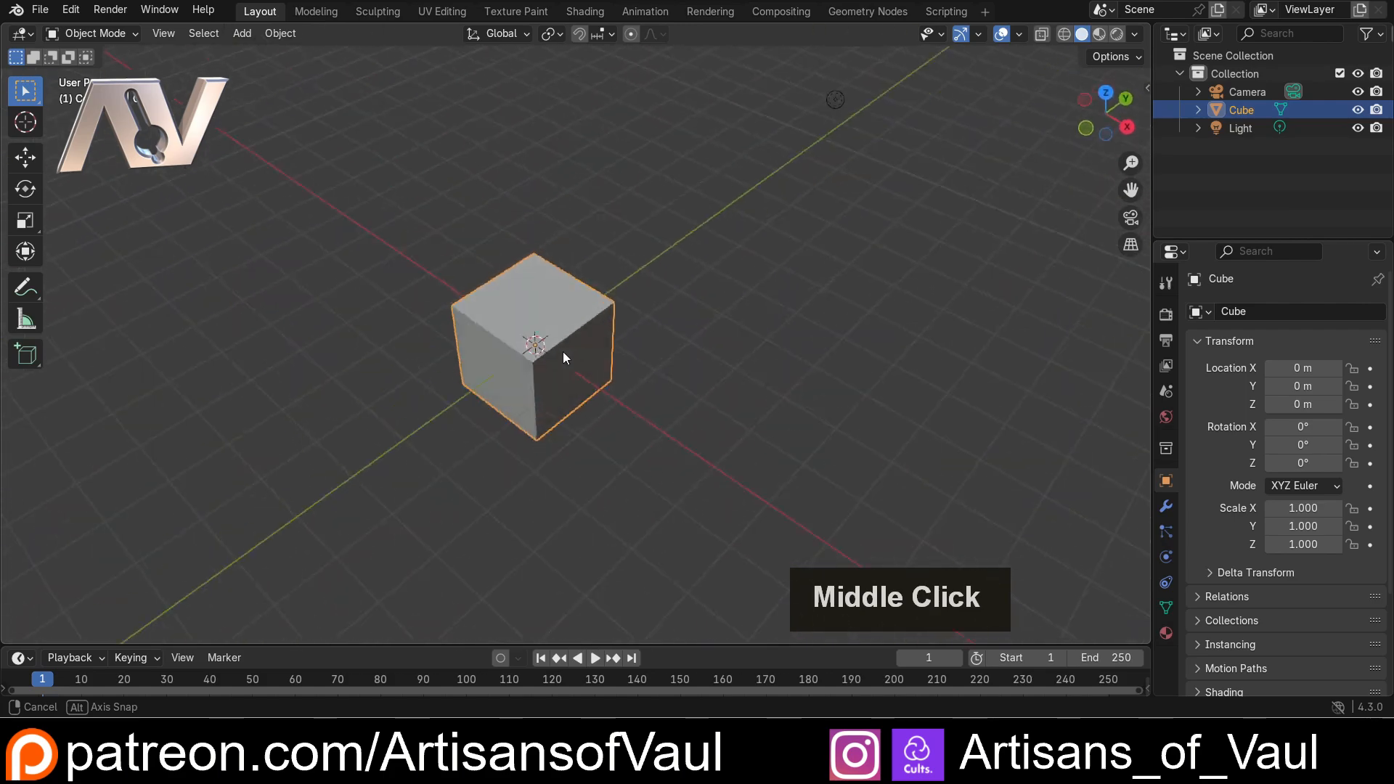
scroll("down", 3)
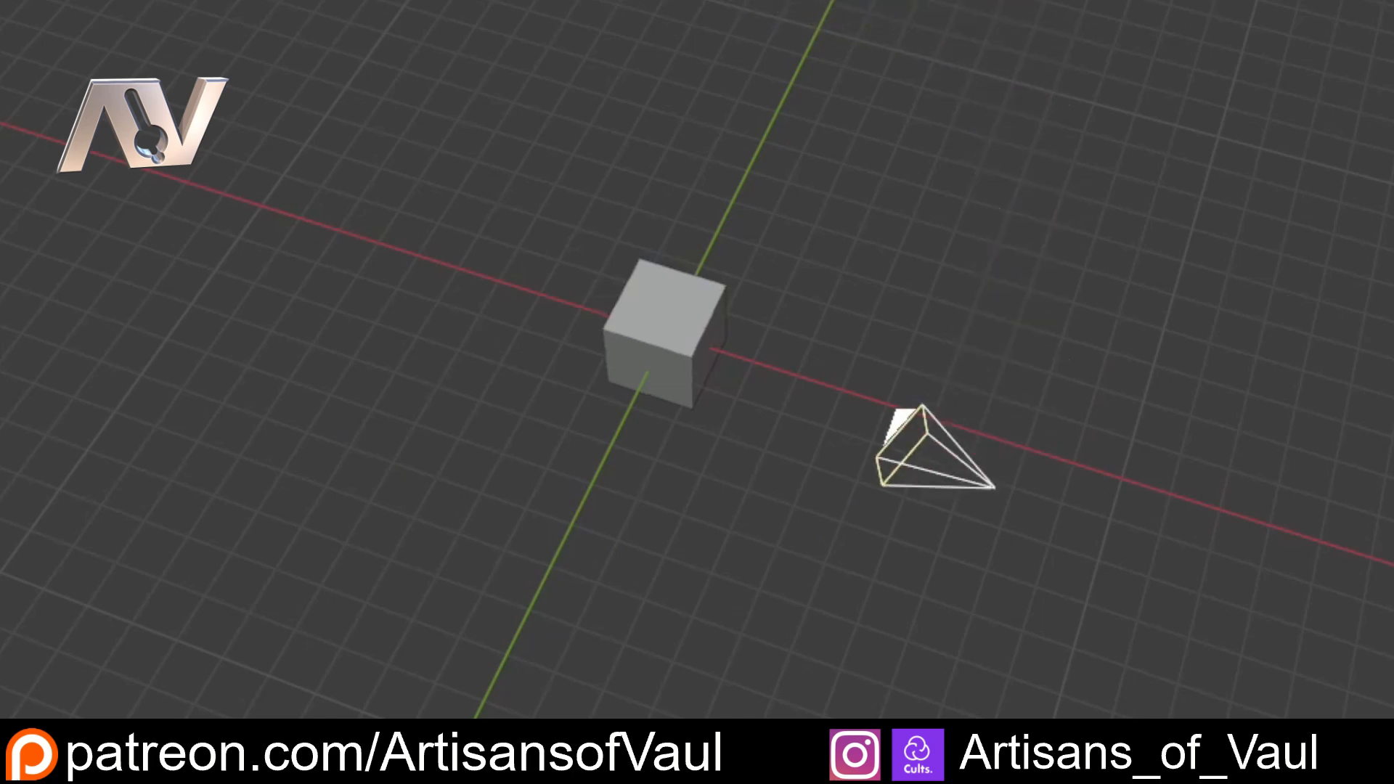
middle_click(591, 280)
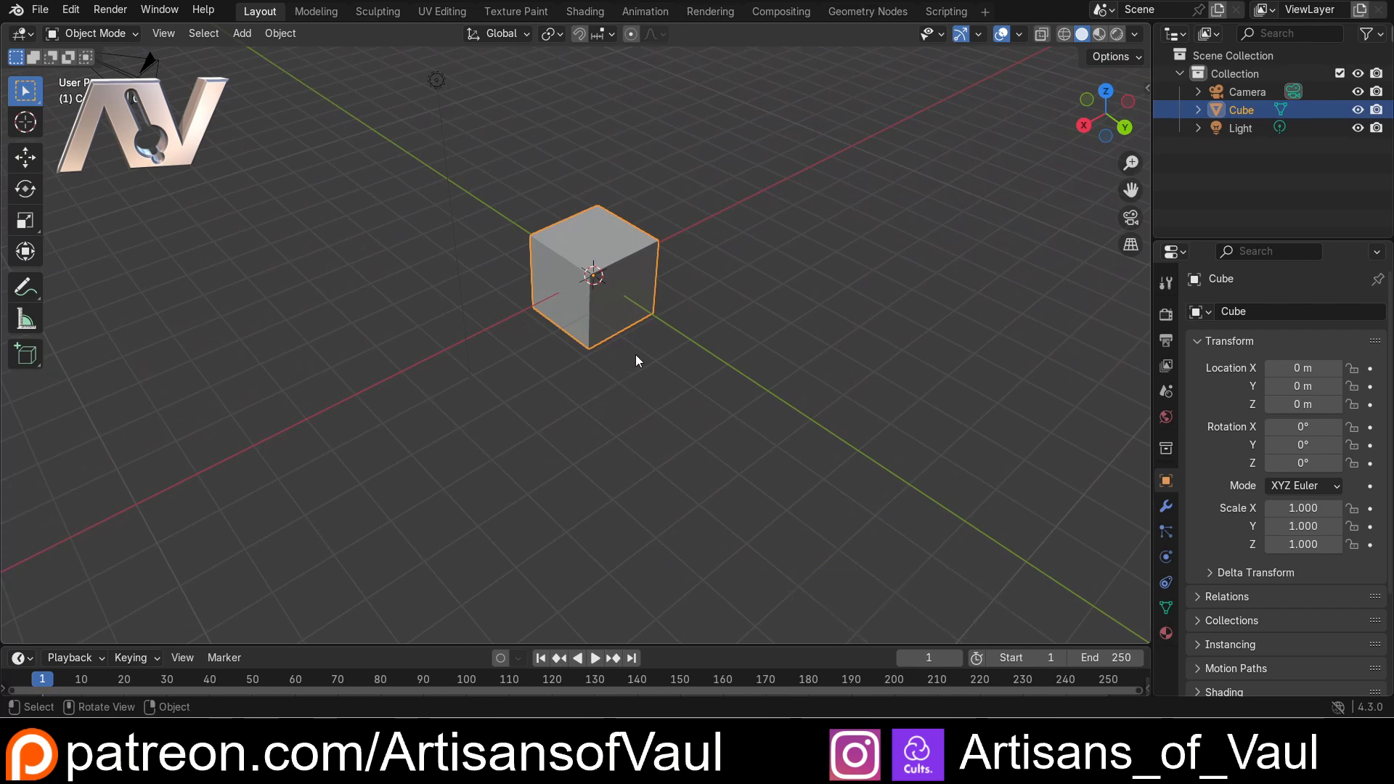
Zoom in and out on the cube with the scroll wheel, leaving it centred at a lower angle.
scroll("down", 3)
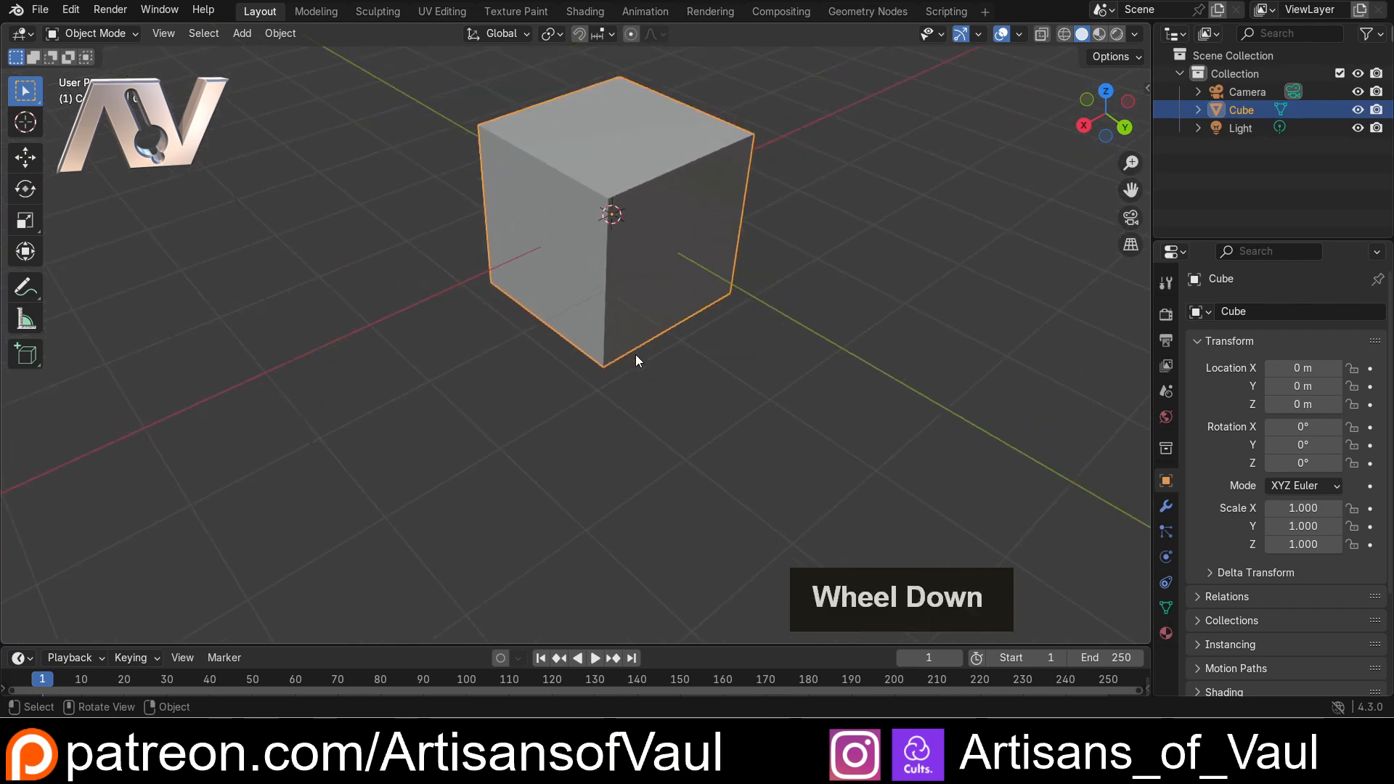
scroll("down", 3)
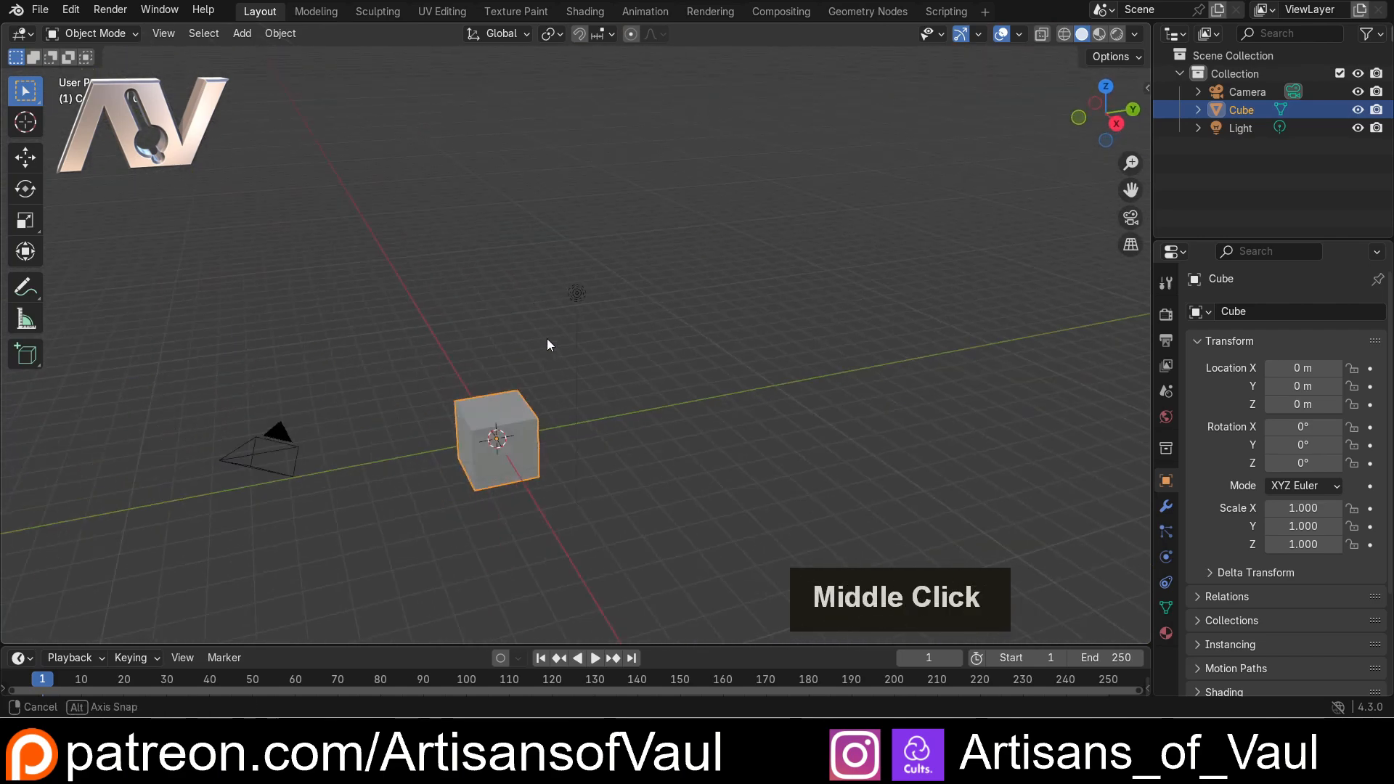
scroll("up", 3)
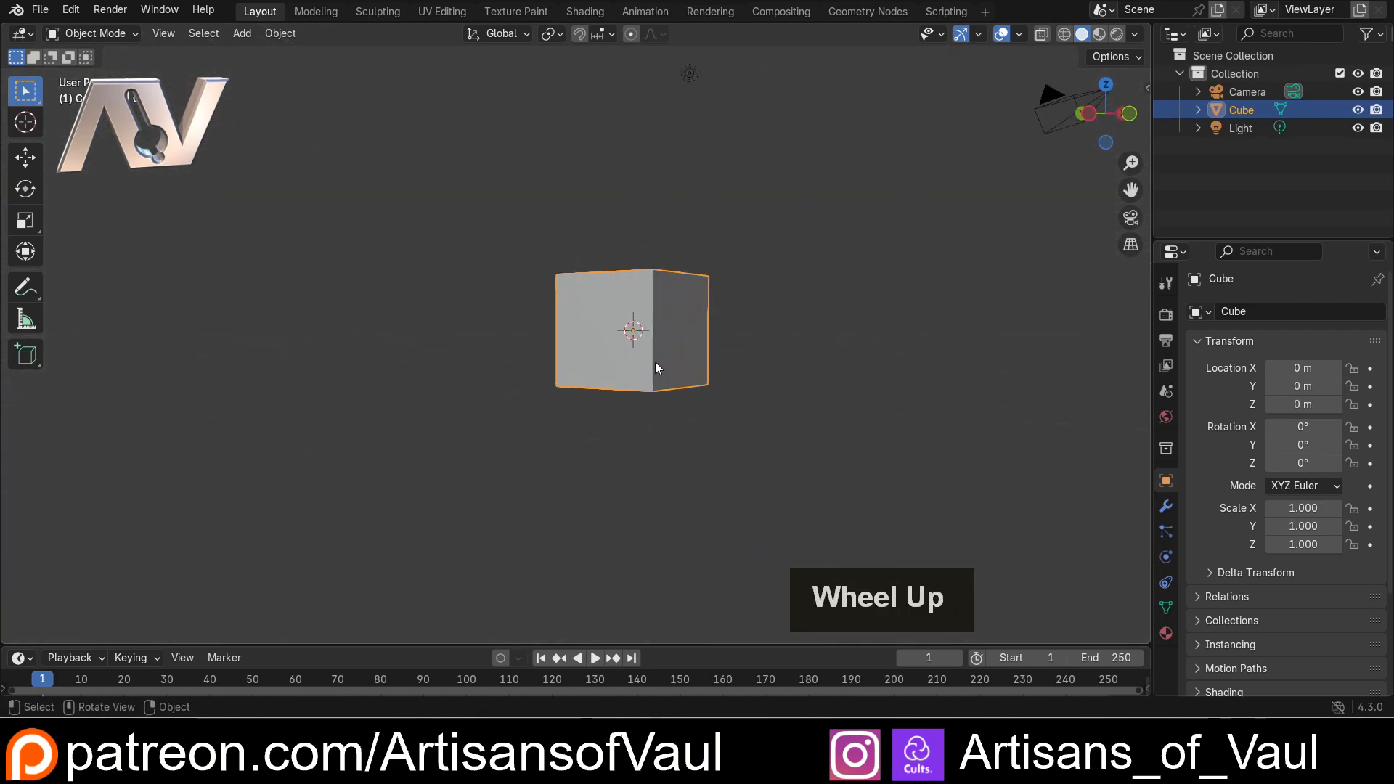
scroll("down", 3)
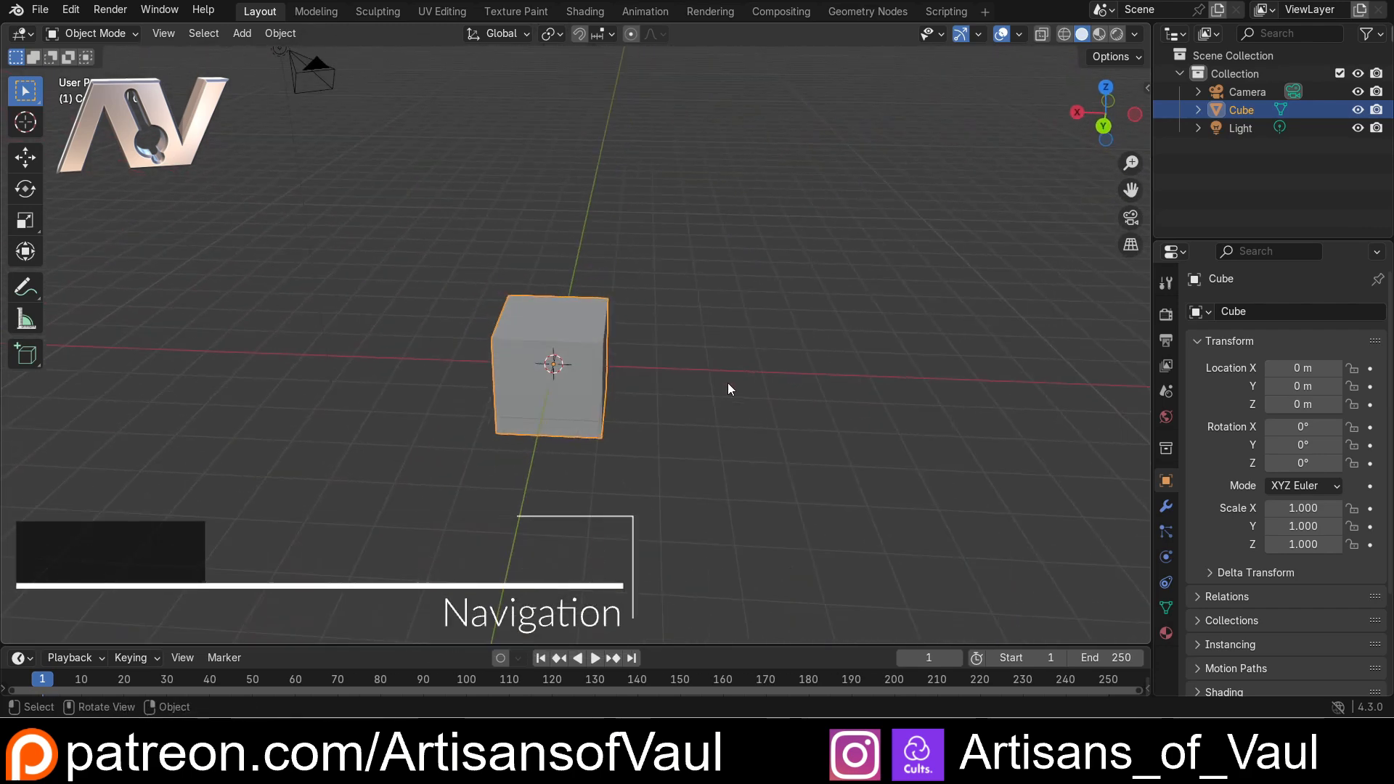
mouse_move(967, 333)
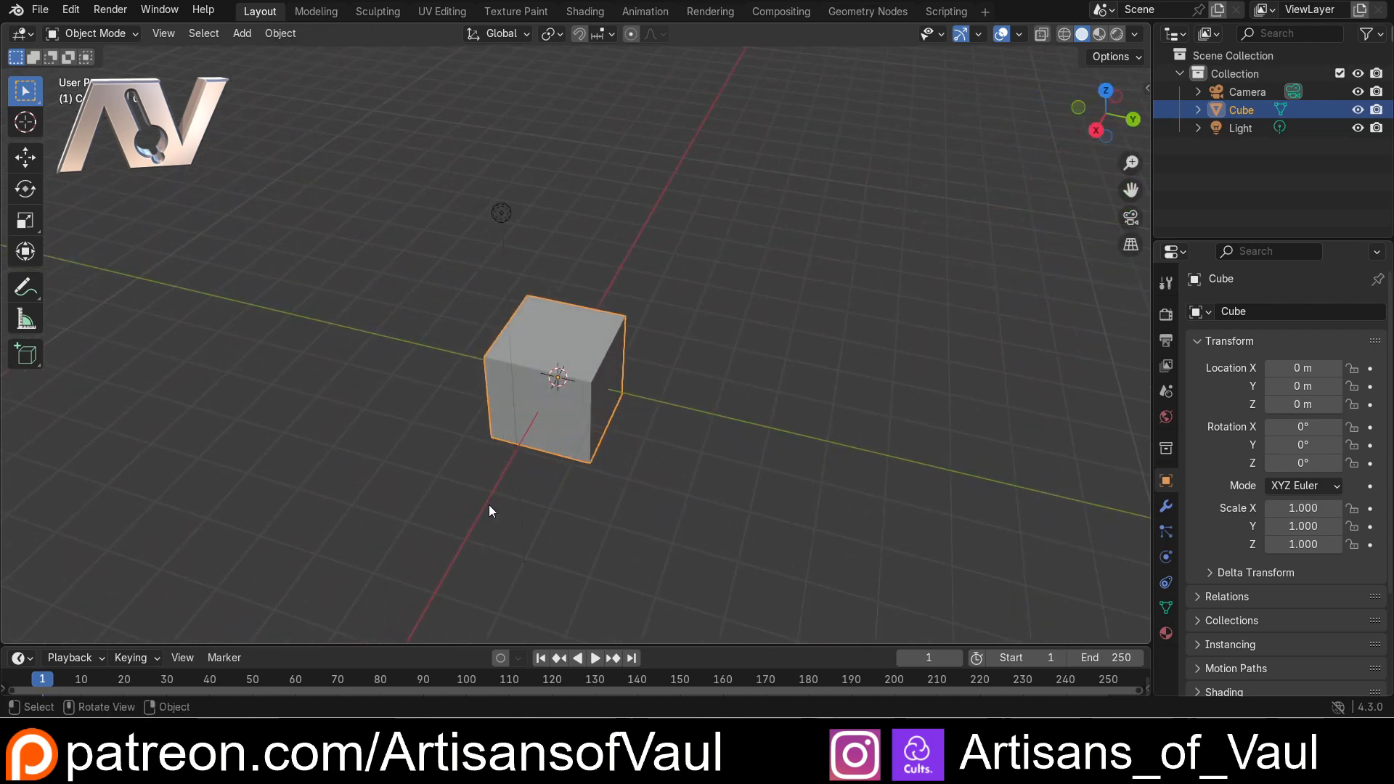
mouse_move(743, 365)
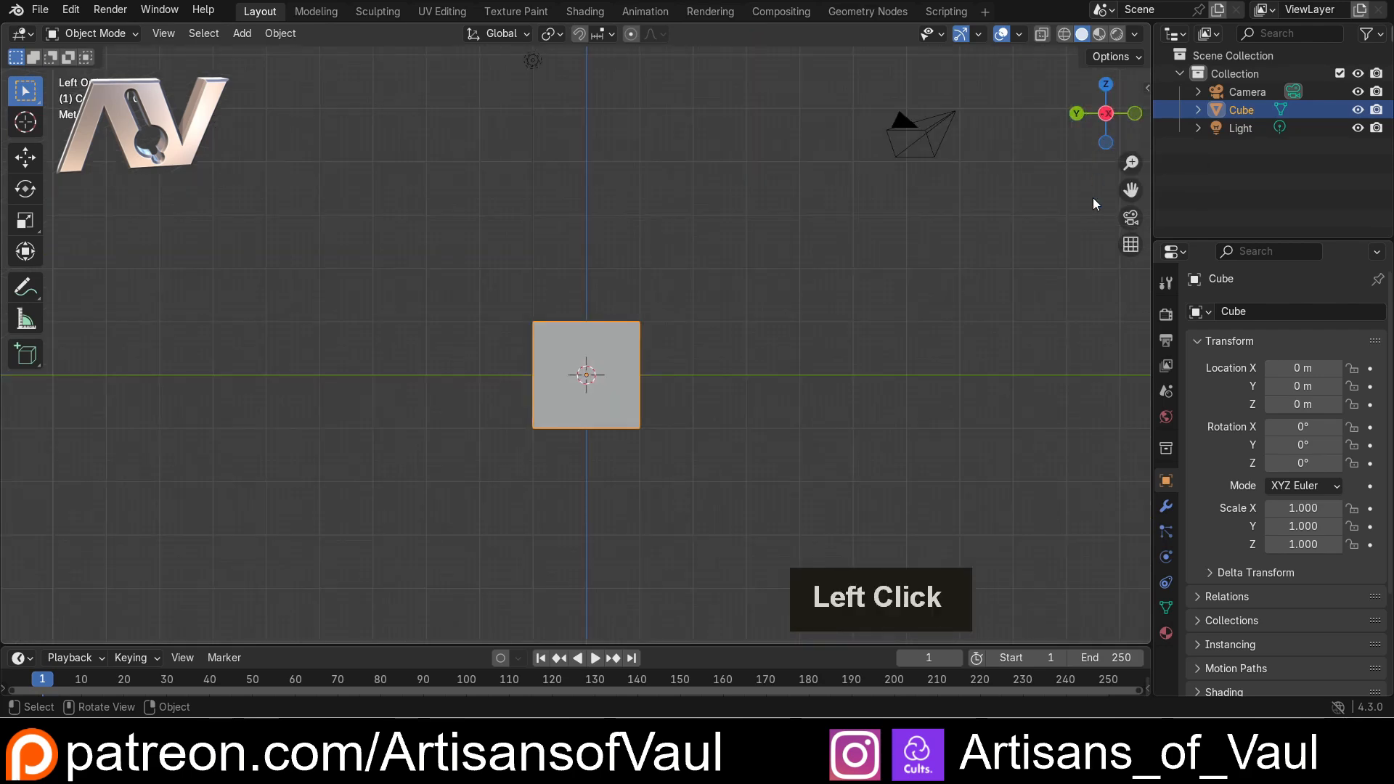
mouse_move(1106, 113)
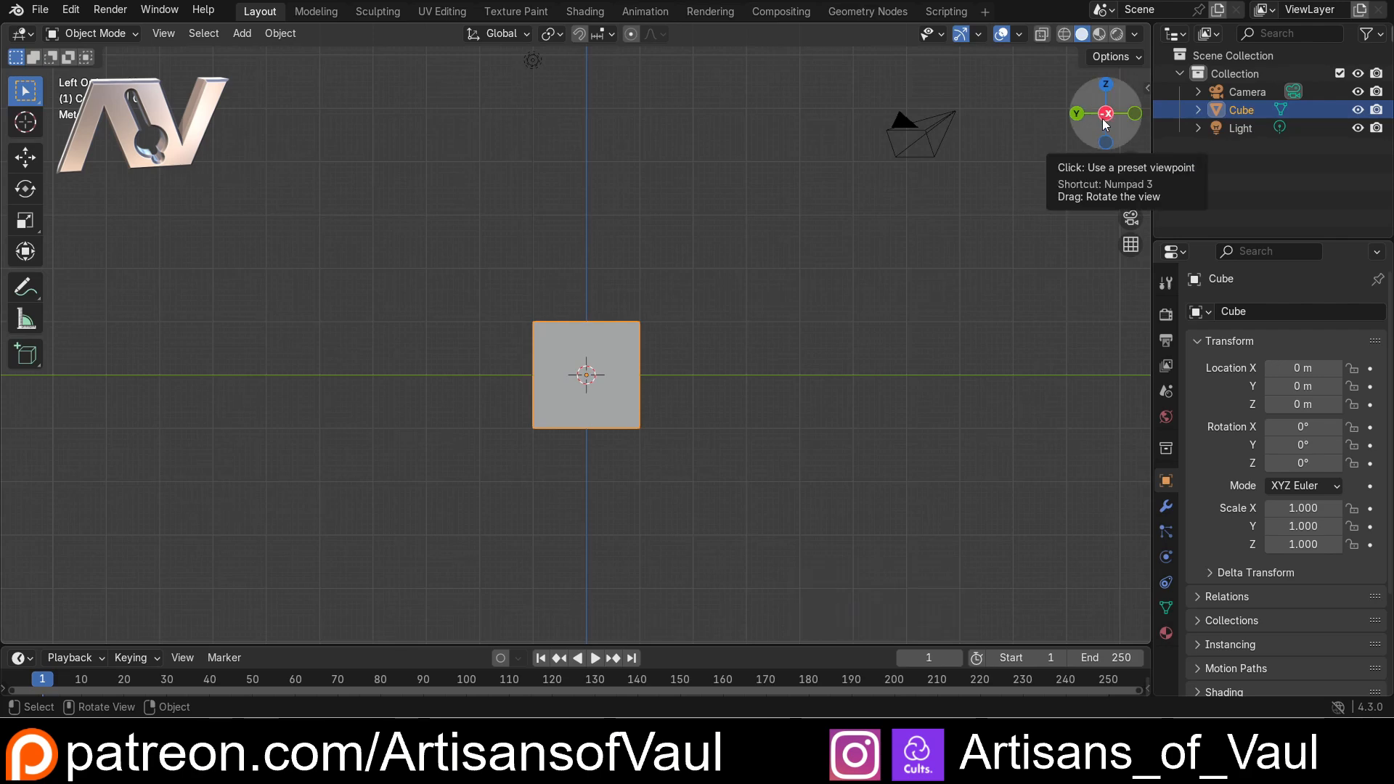
Snap the view to preset orthographic side viewpoints using the navigation gizmo.
left_click(1104, 84)
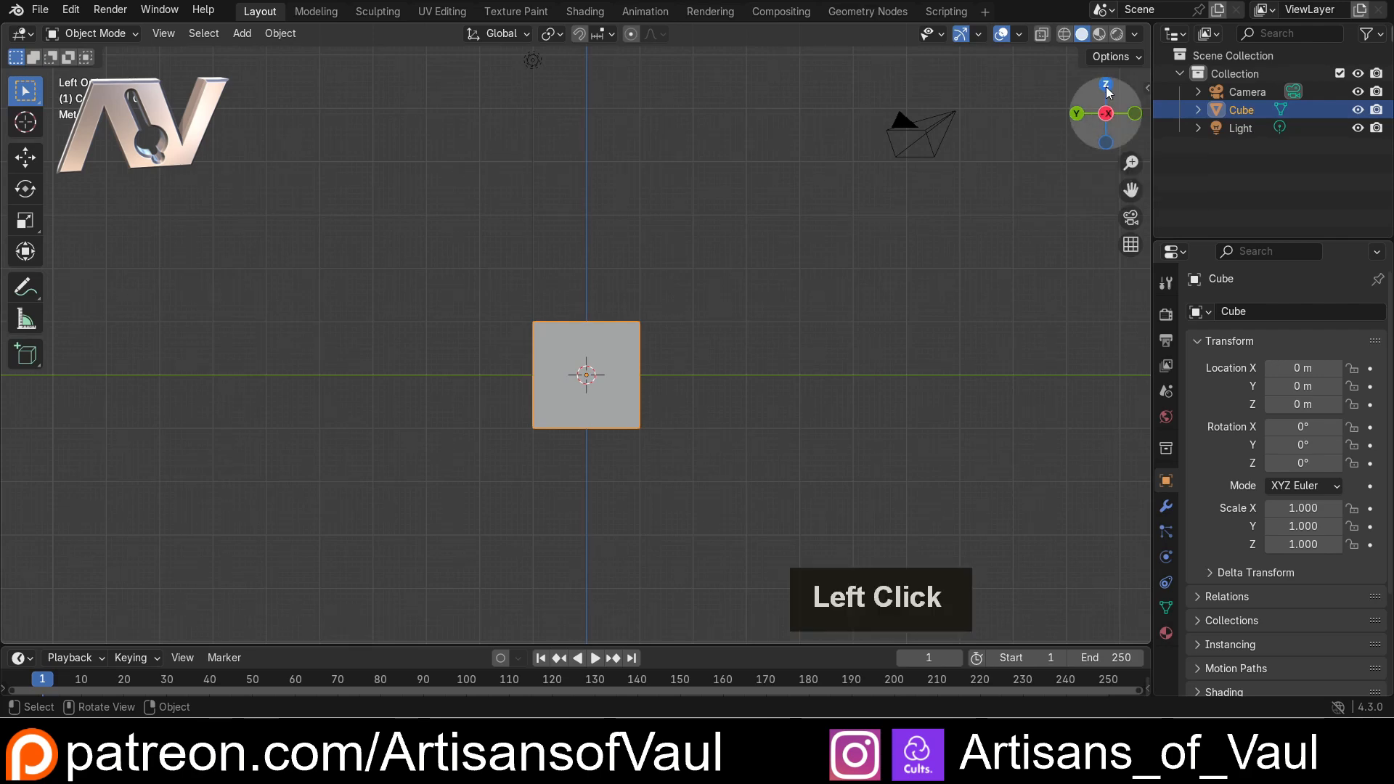
left_click(1105, 87)
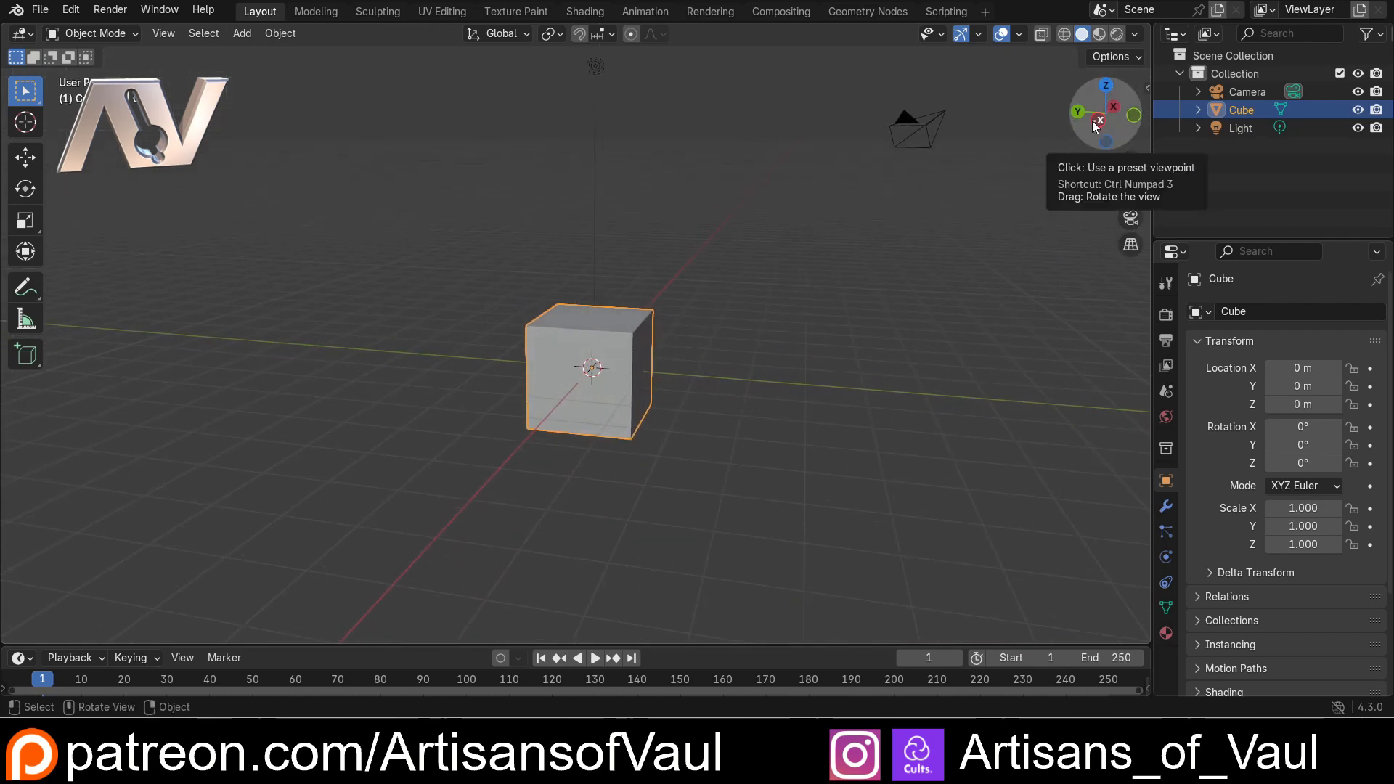
mouse_move(1086, 120)
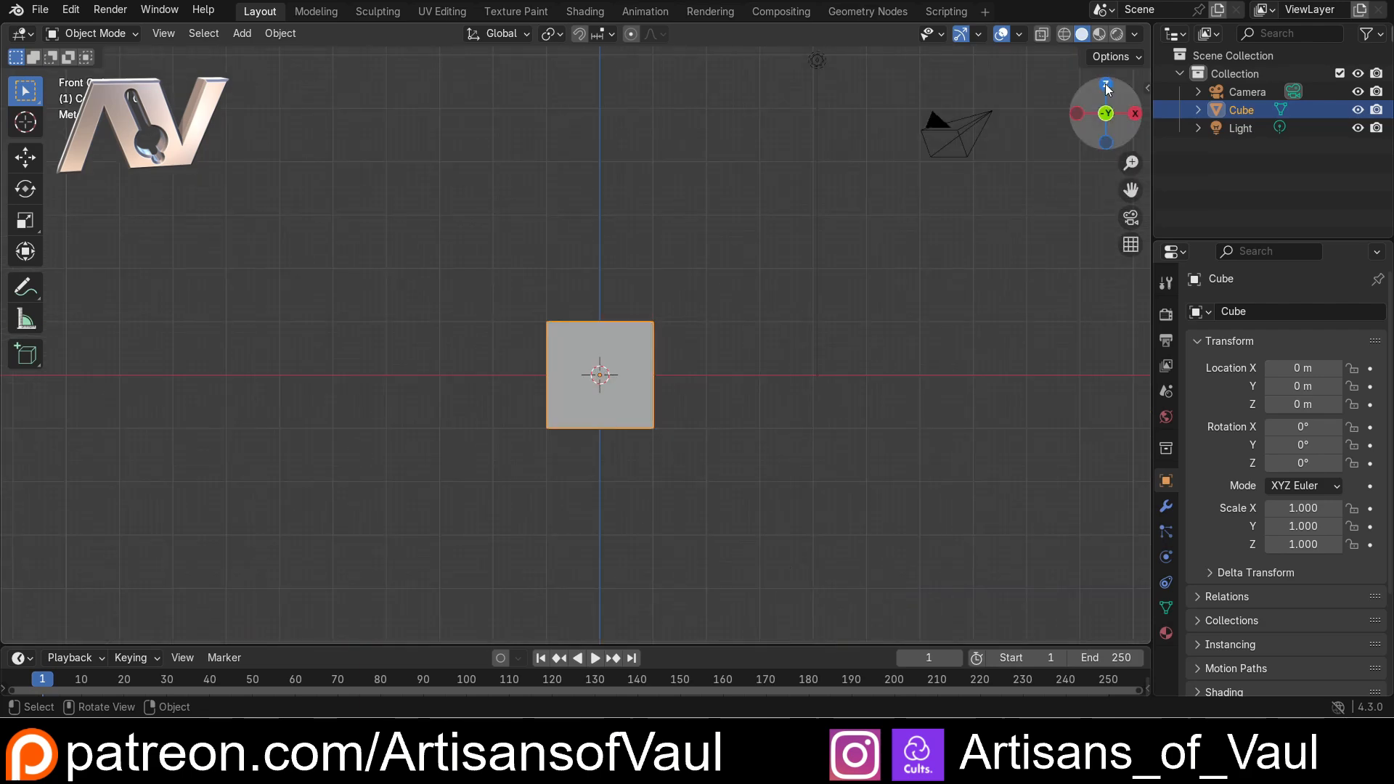
mouse_move(1106, 87)
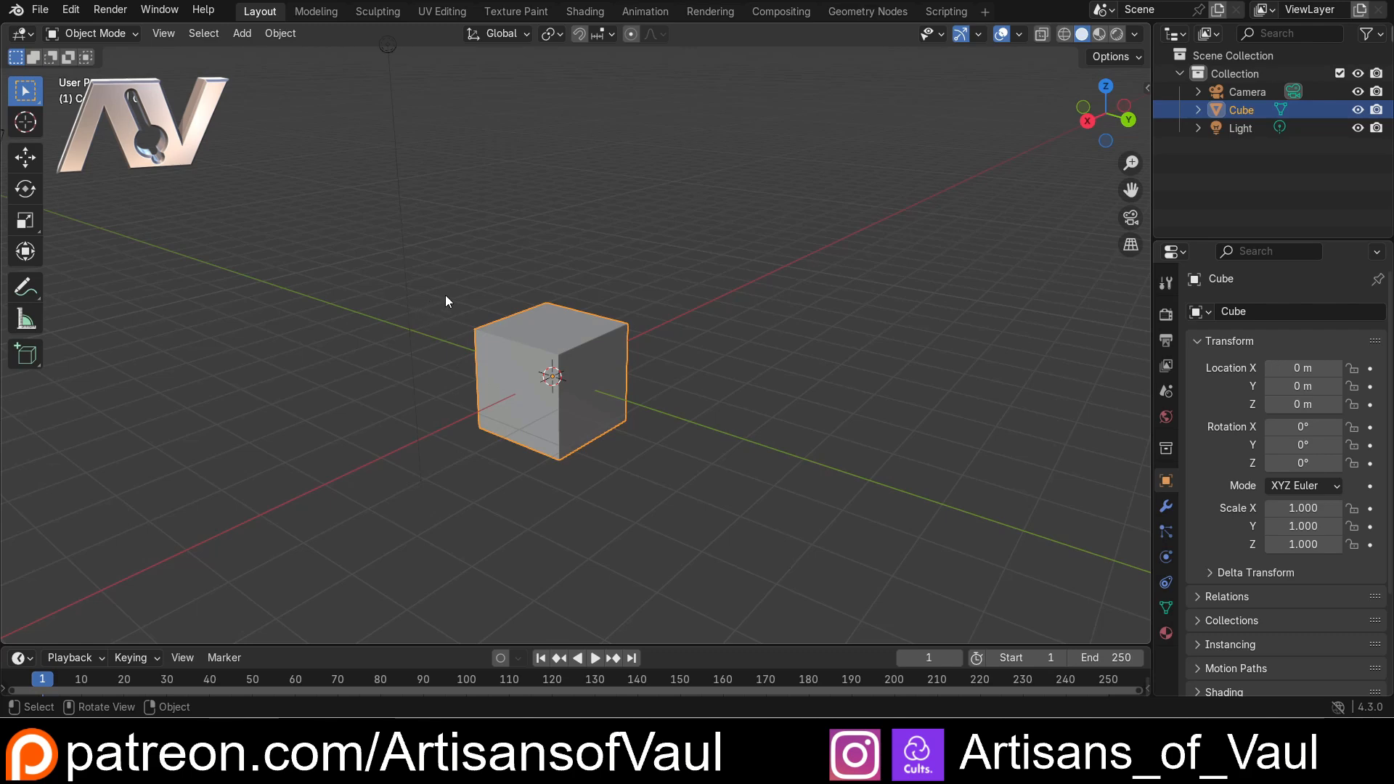
mouse_move(466, 284)
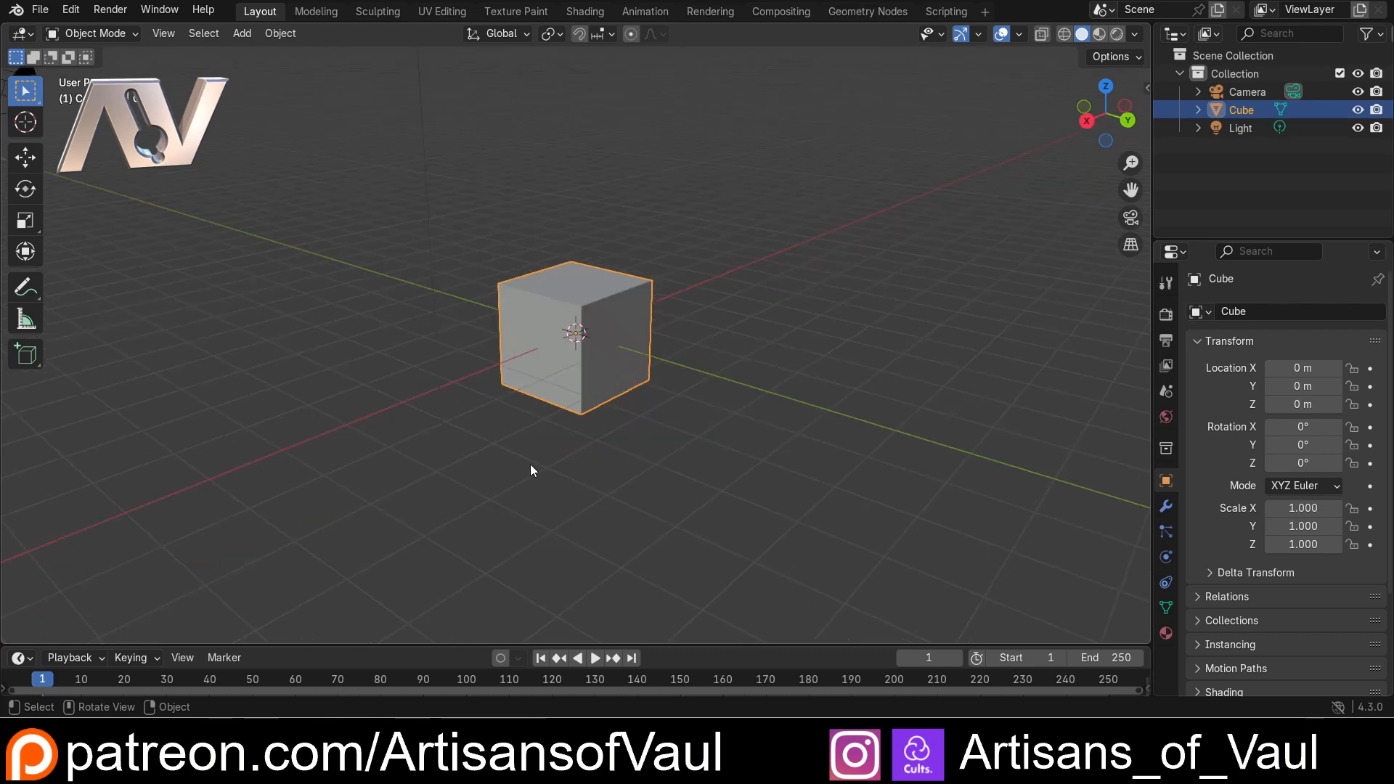
mouse_move(498, 465)
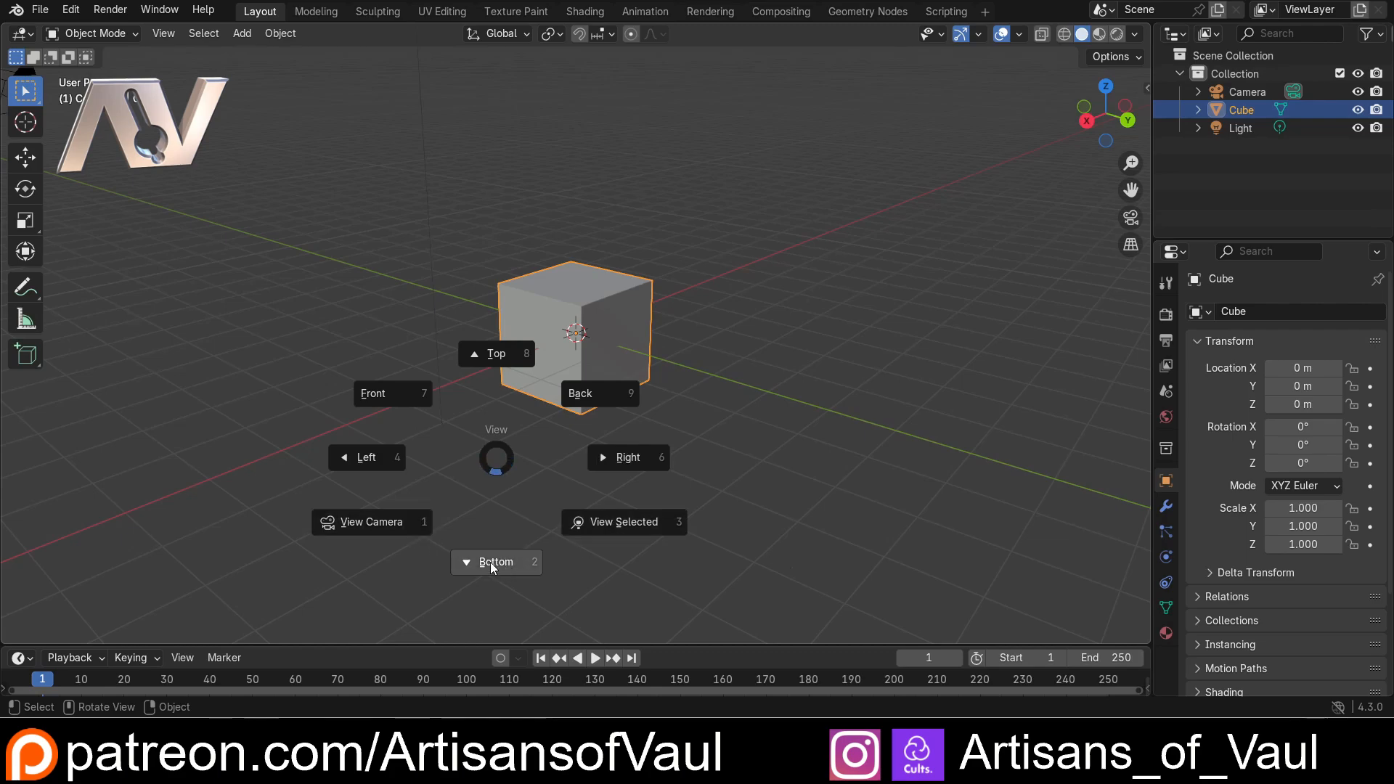
left_click(366, 458)
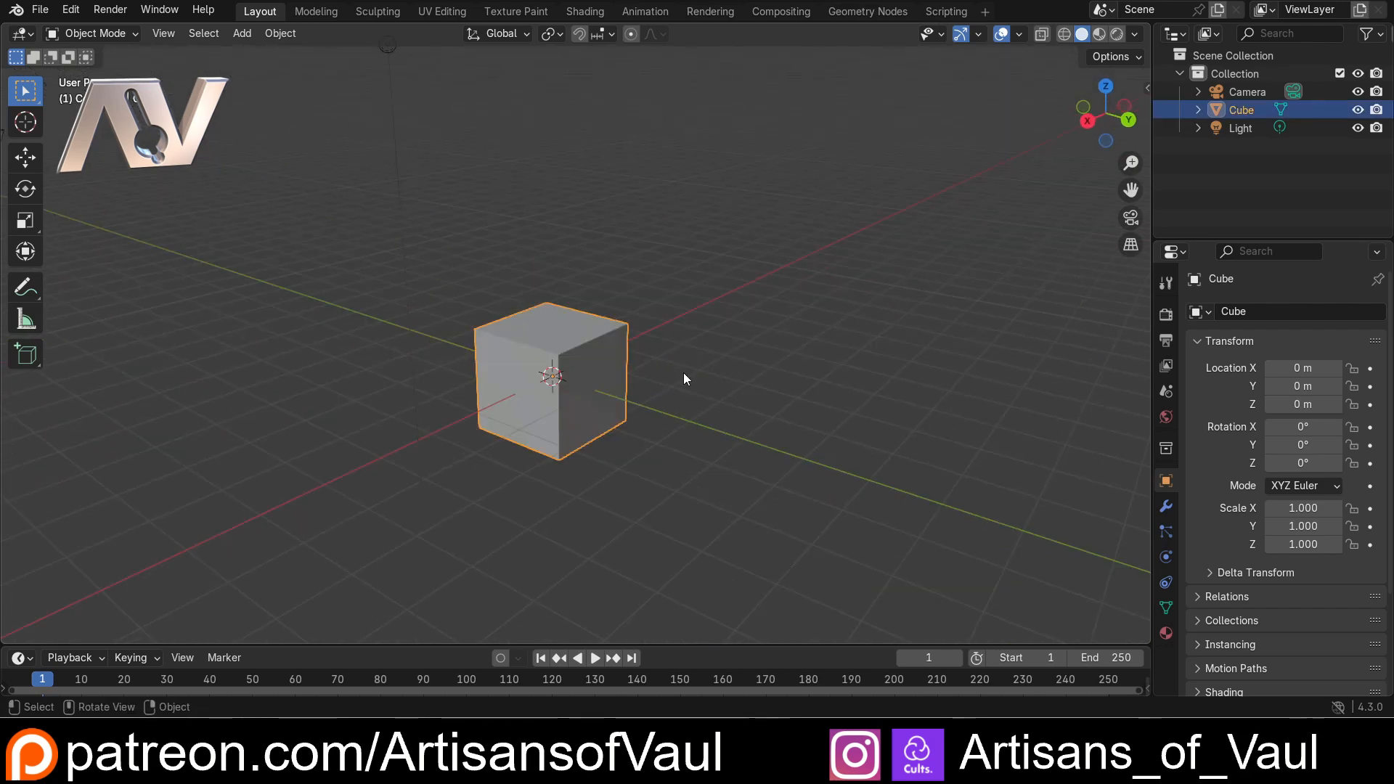
mouse_move(998, 223)
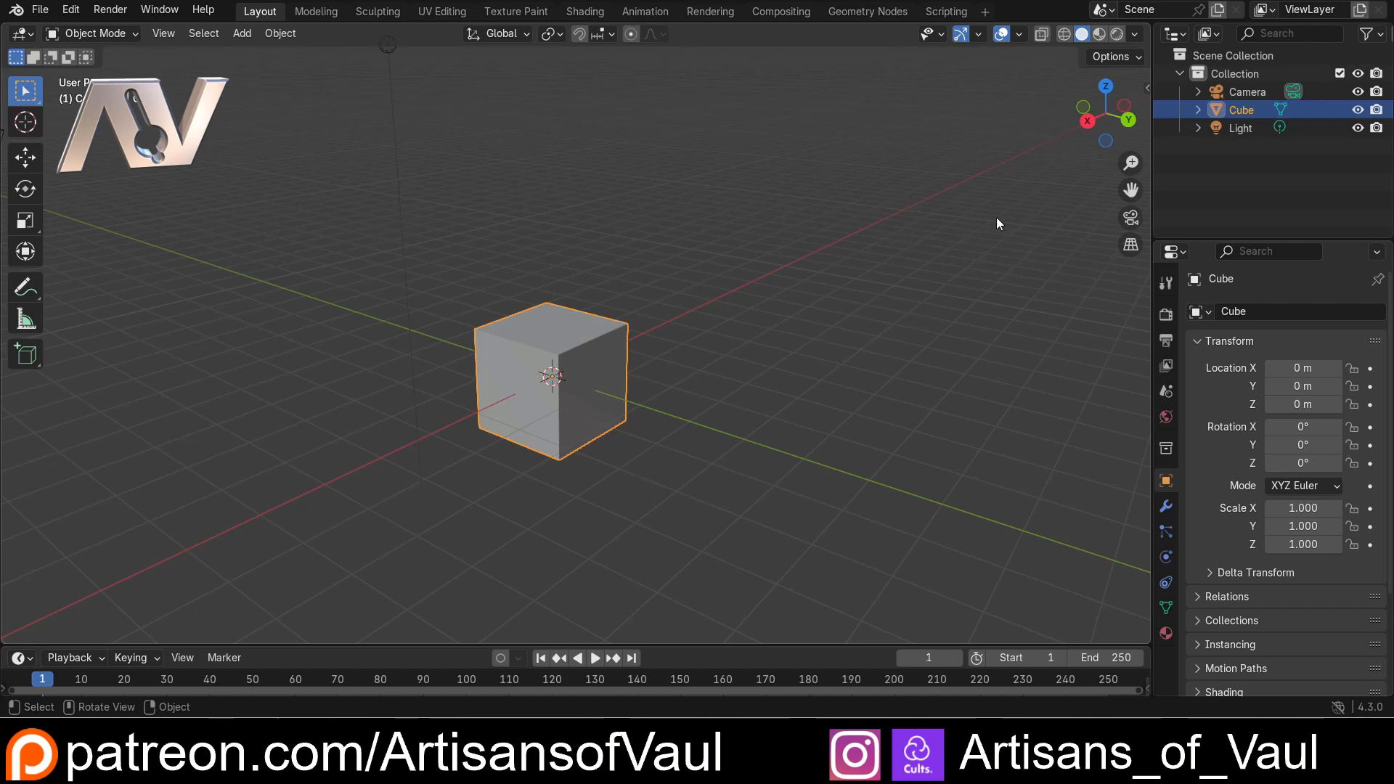
mouse_move(547, 470)
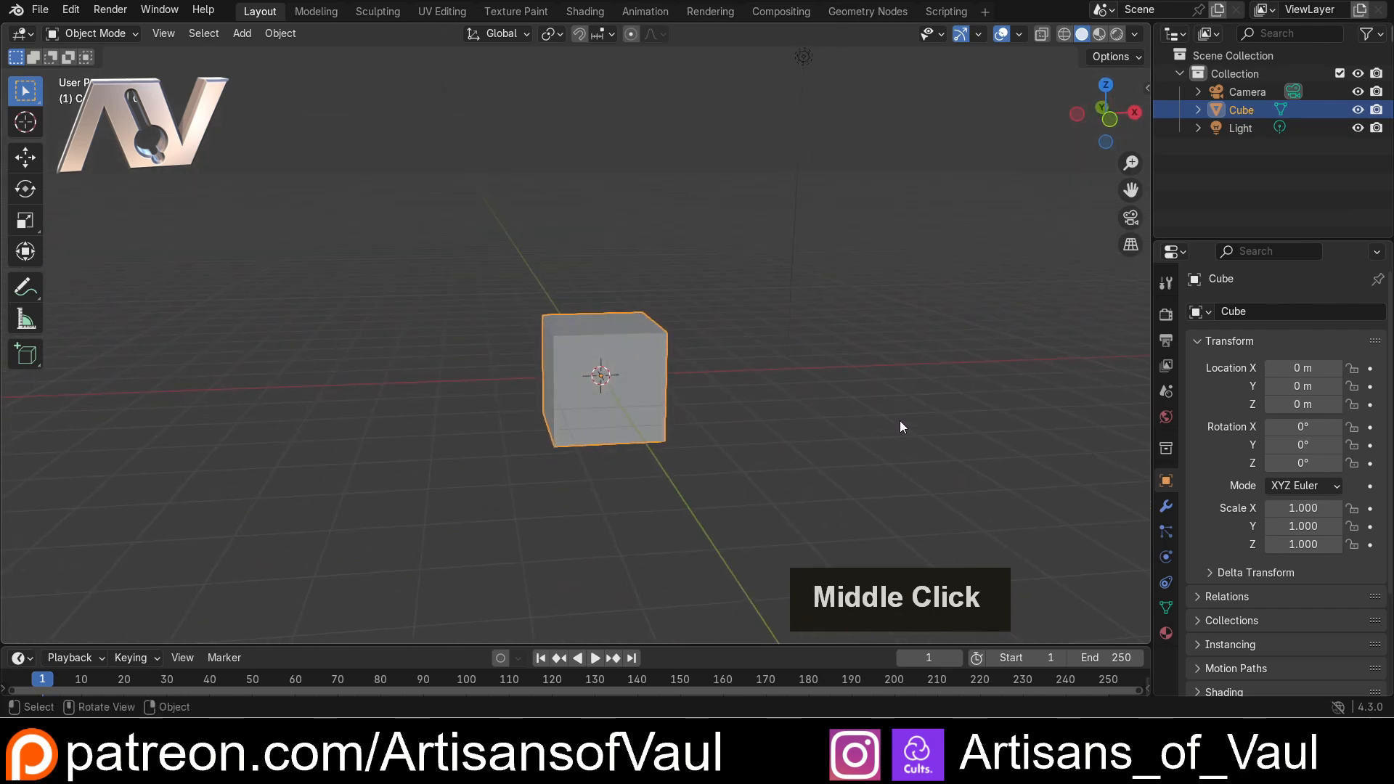
Orbit with Alt snapping into a straight Right Orthographic view, then orbit away.
key("Alt")
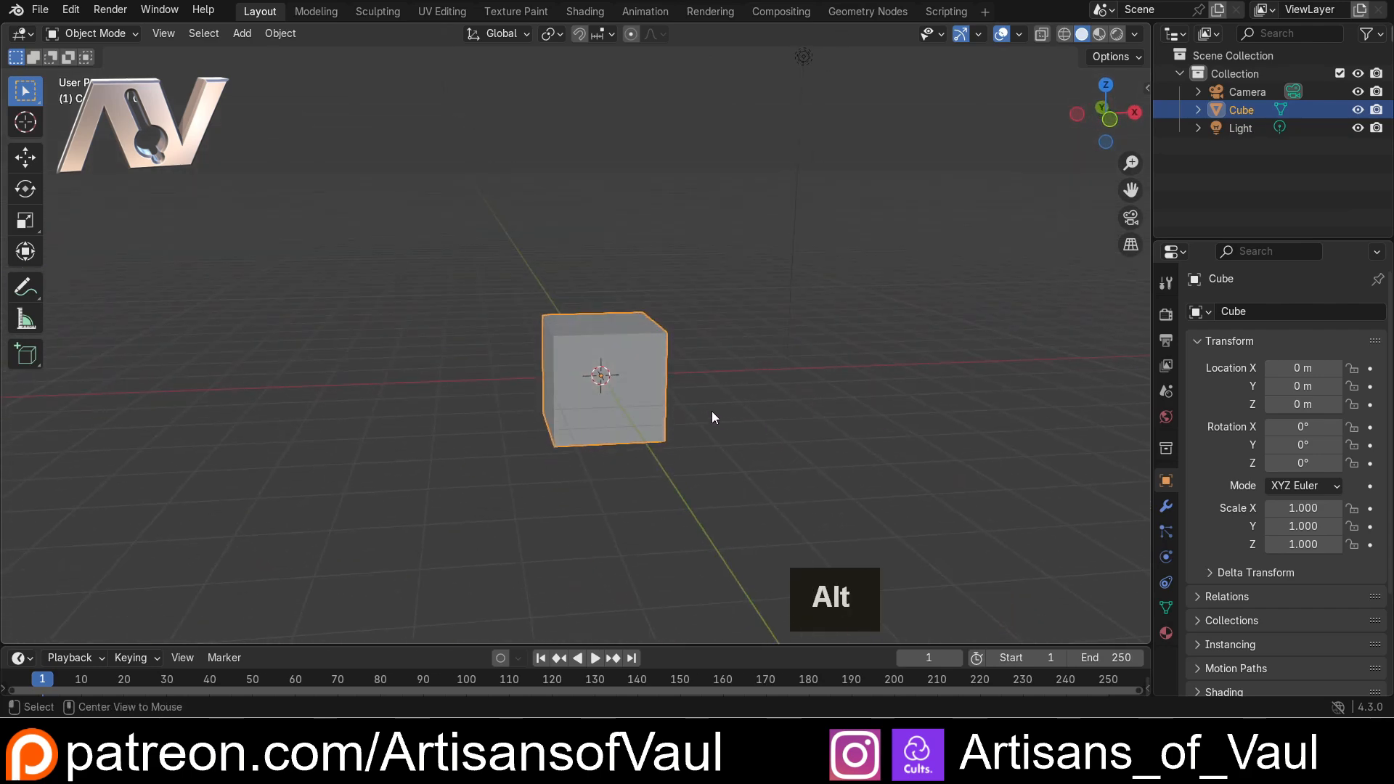
mouse_move(881, 389)
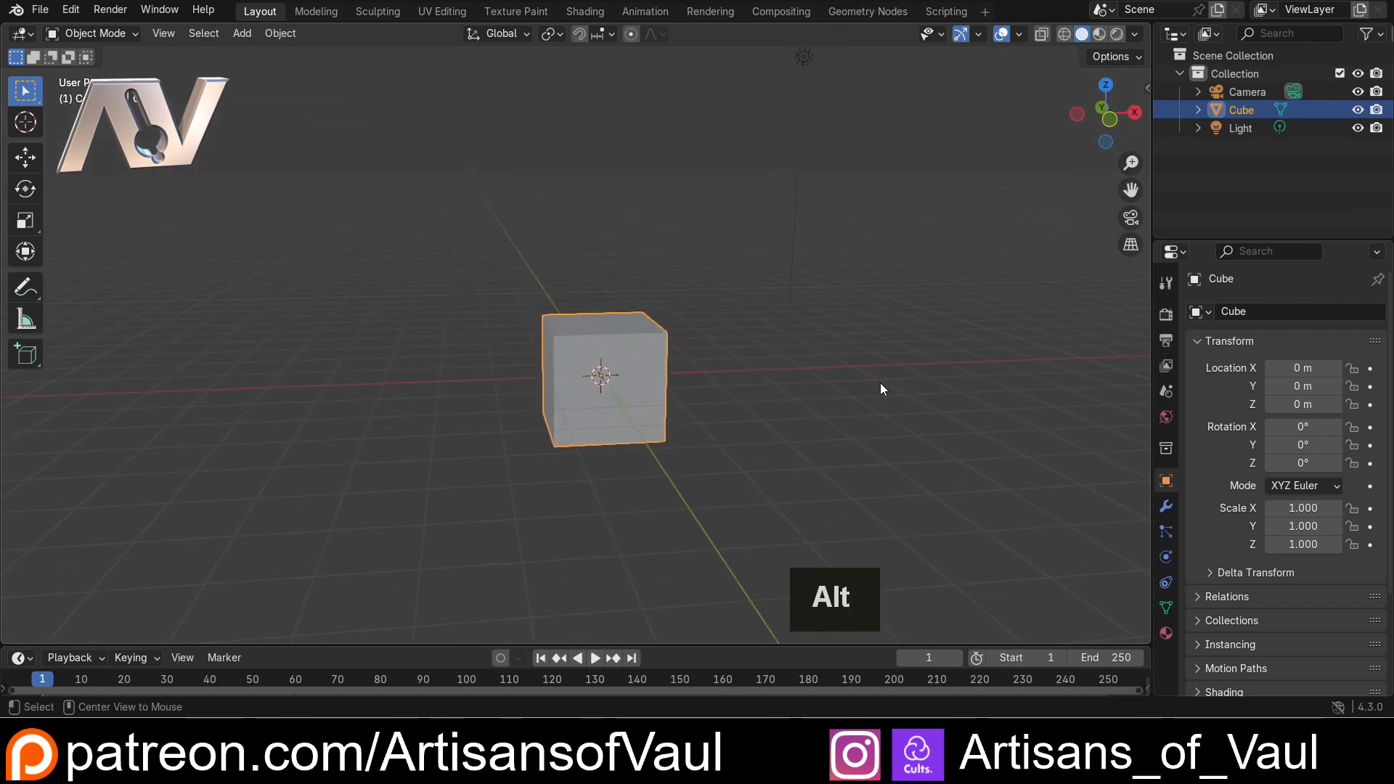
middle_click(882, 389)
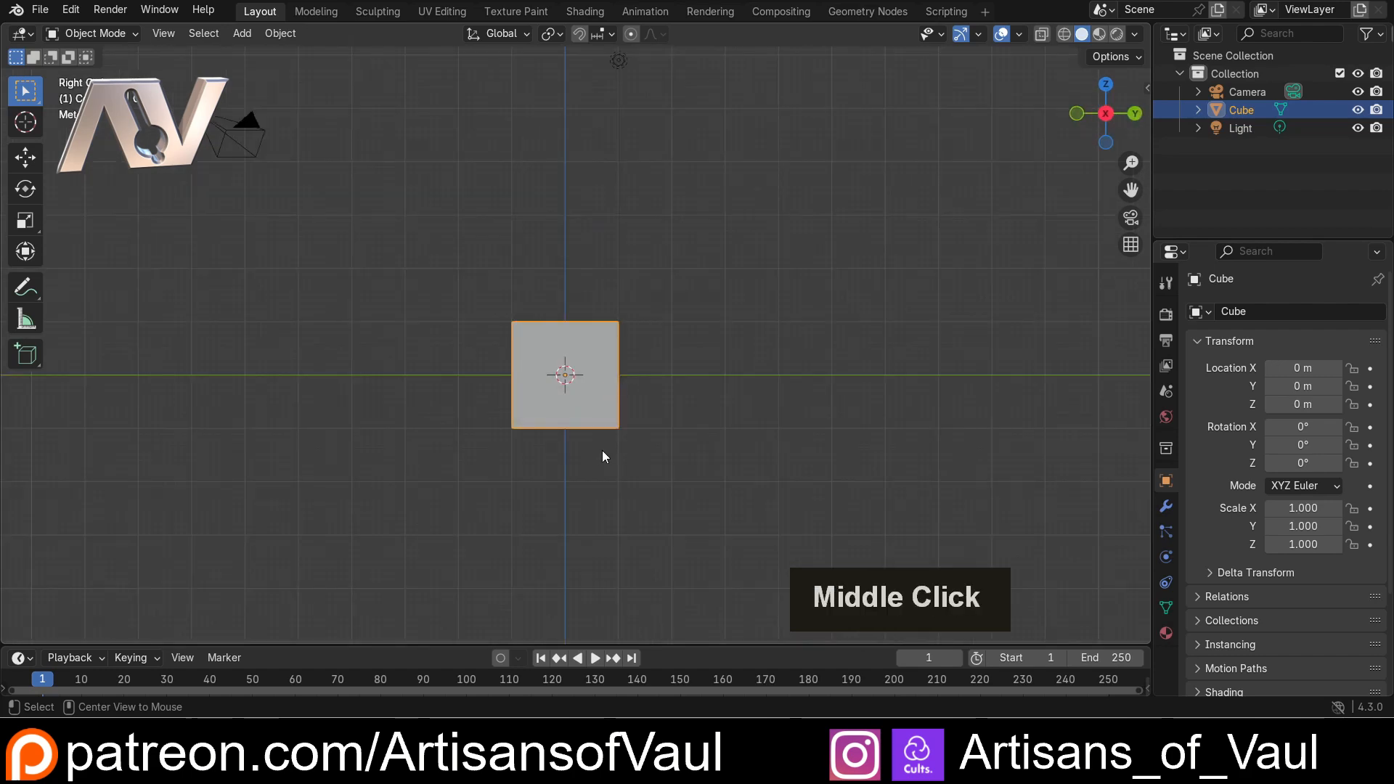
key("alt")
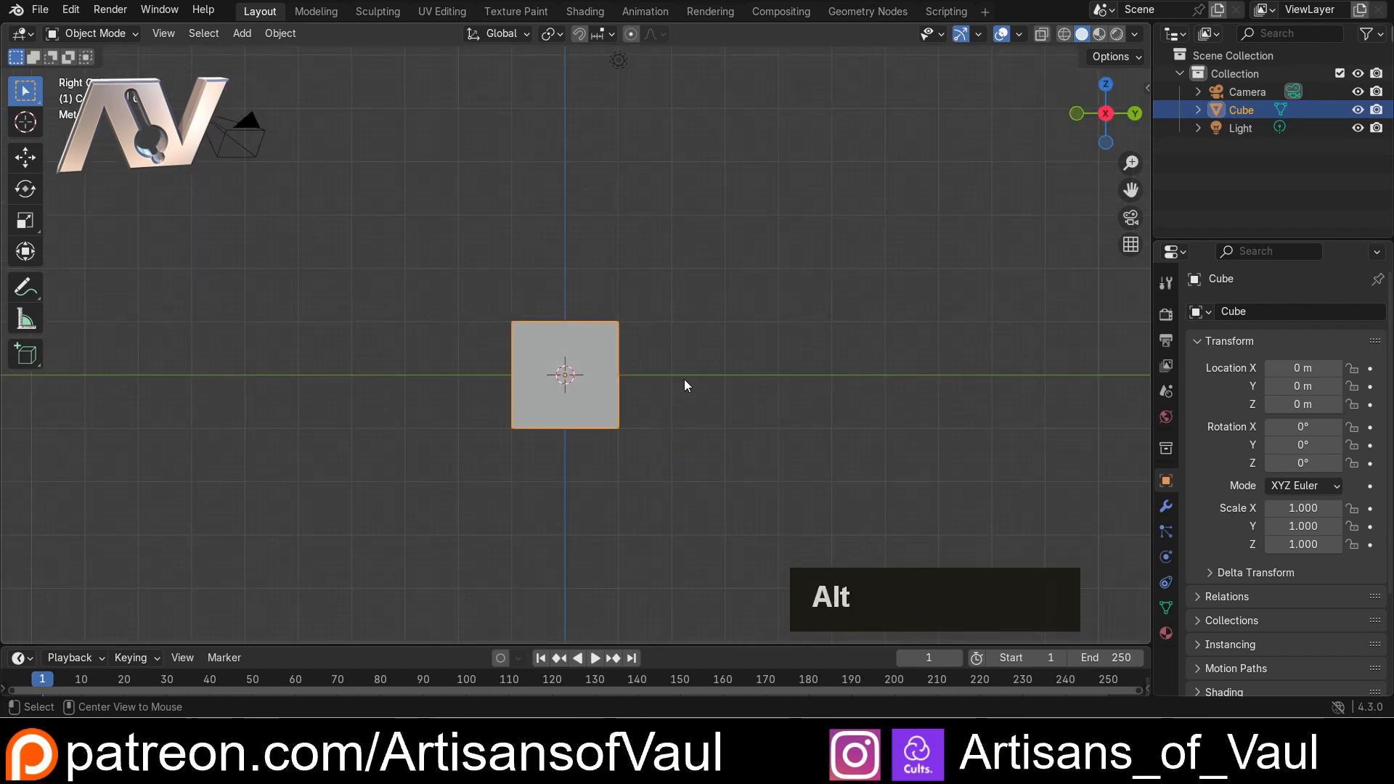
middle_click(684, 385)
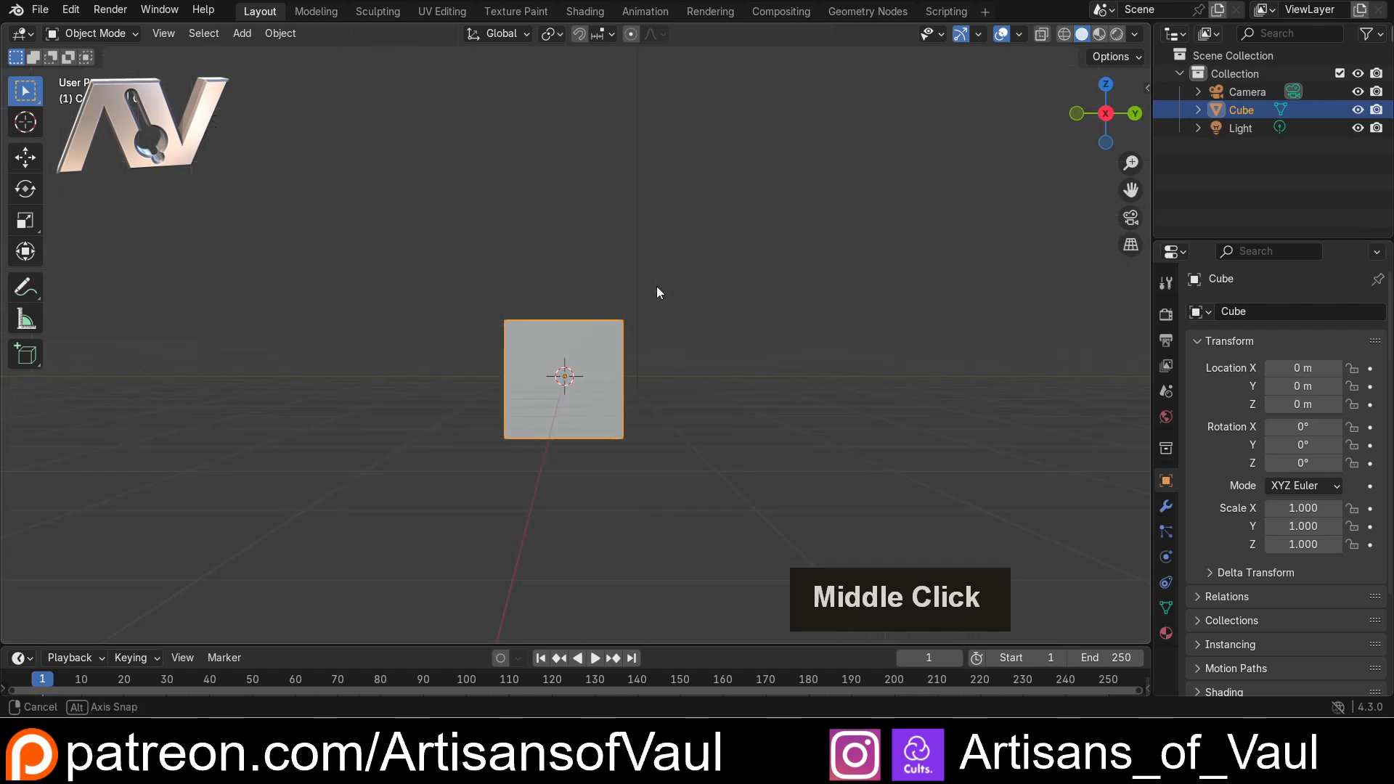
Orbit again through an axis-aligned snap and back to an angled perspective view.
middle_click(592, 315)
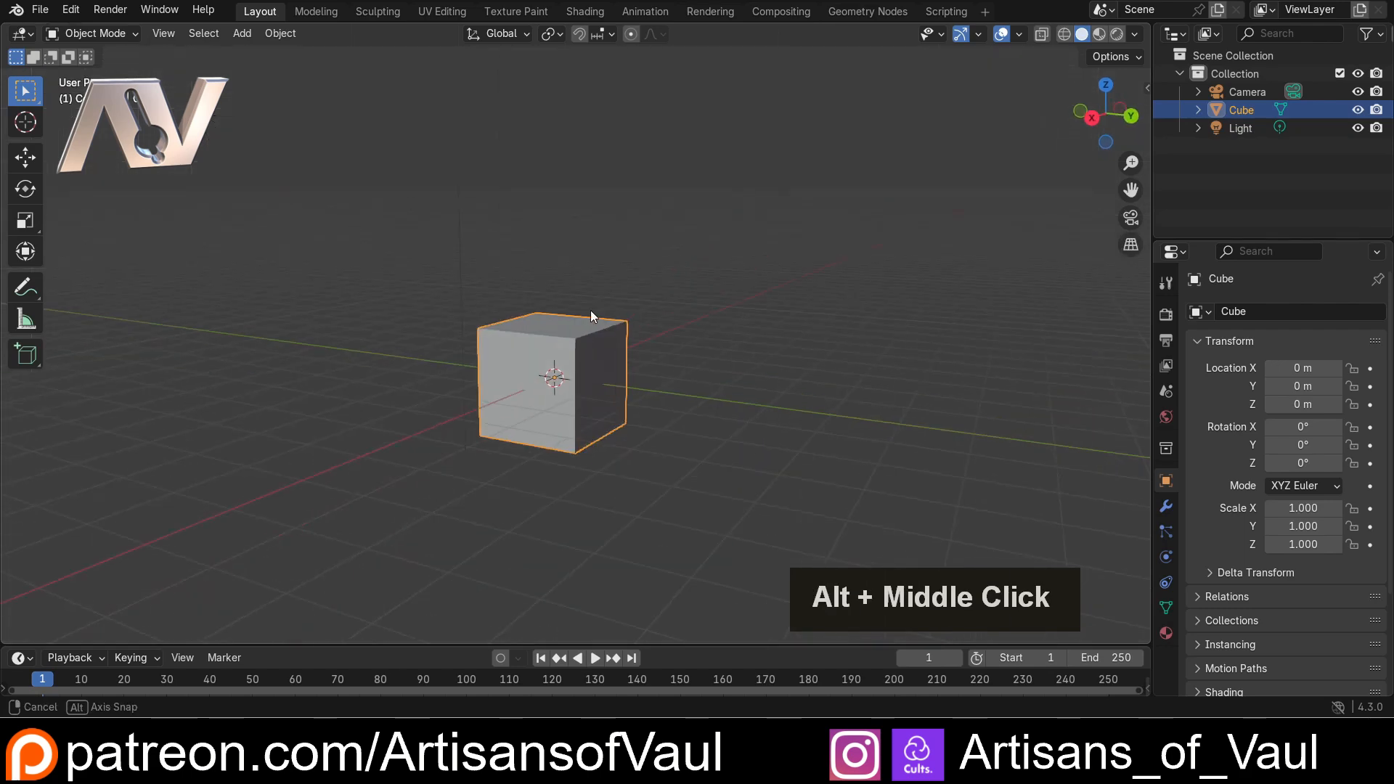
middle_click(591, 316)
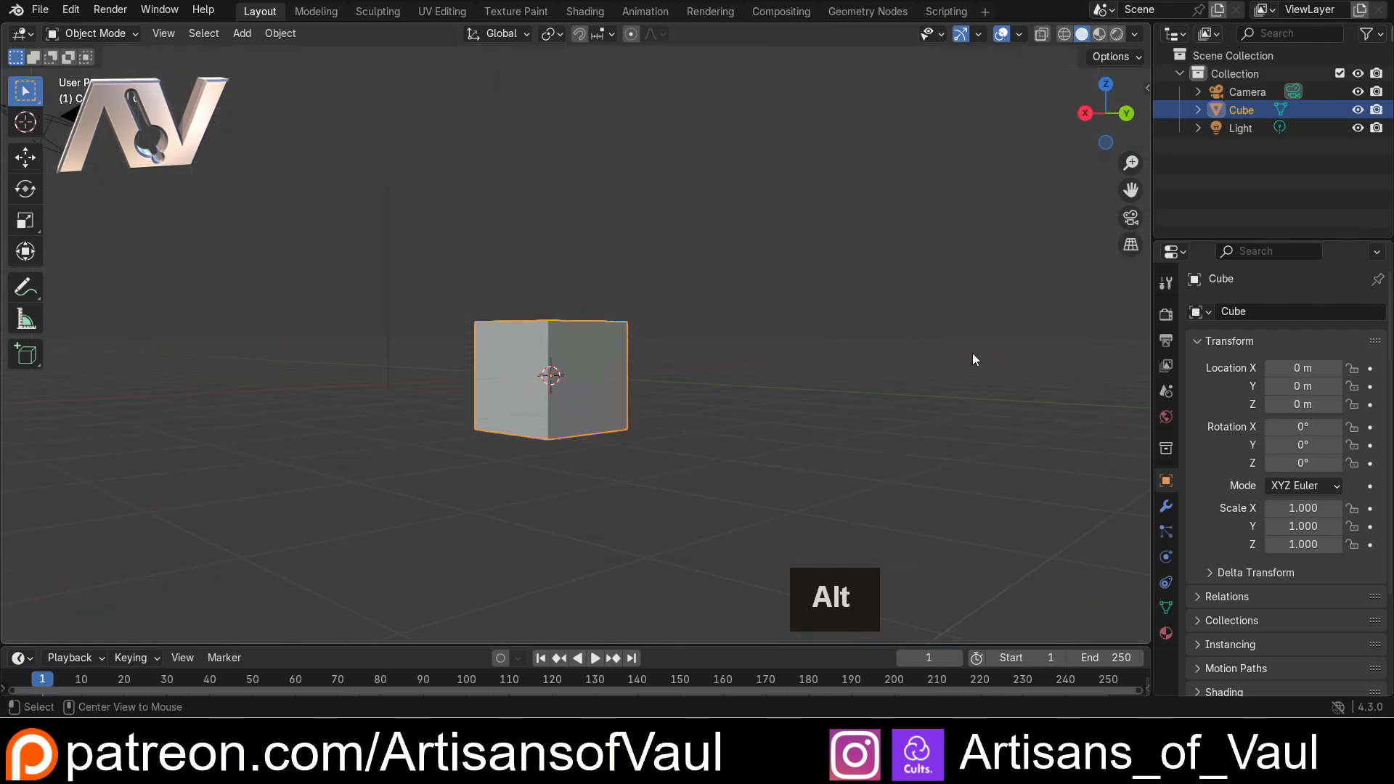
middle_click(604, 356)
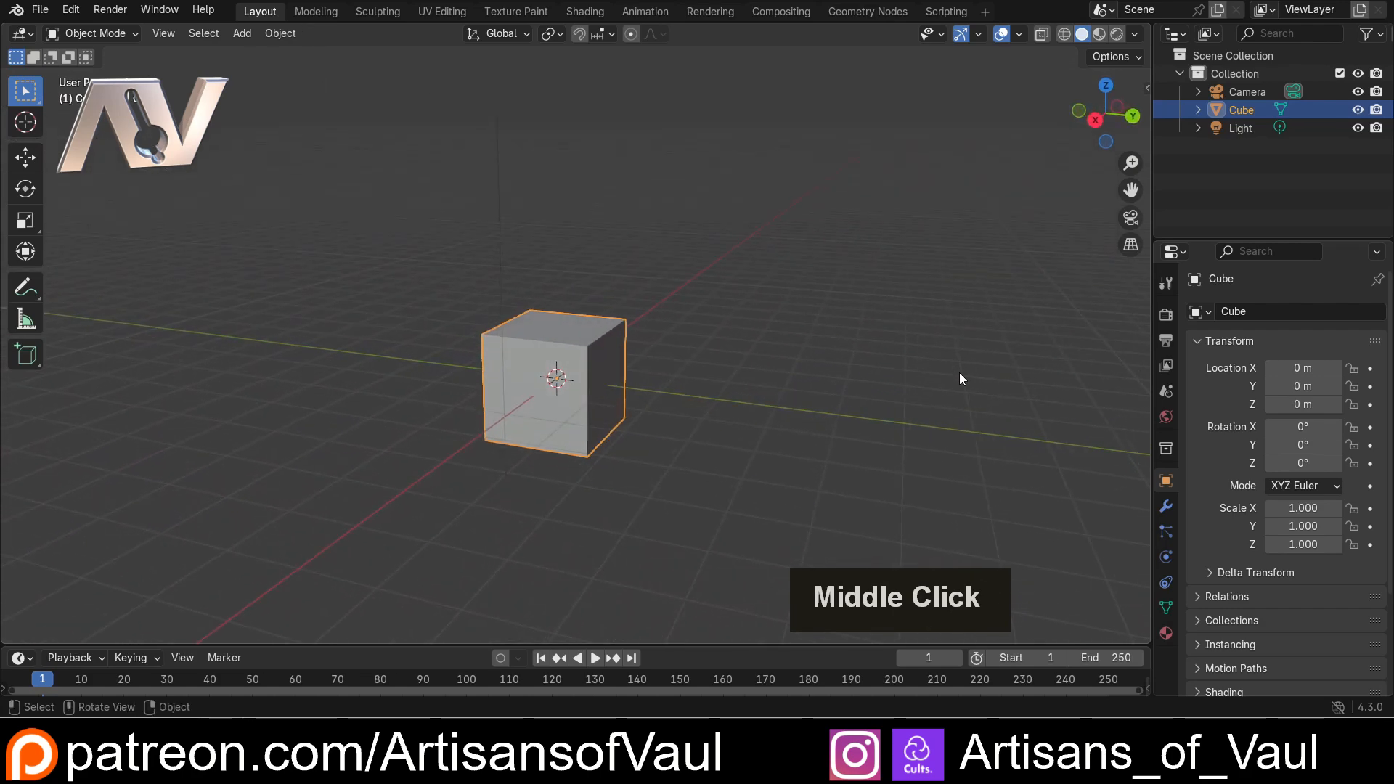
Box-zoom onto the cube with Shift+B twice, zooming back out and orbiting to show camera and light.
key("shift+b")
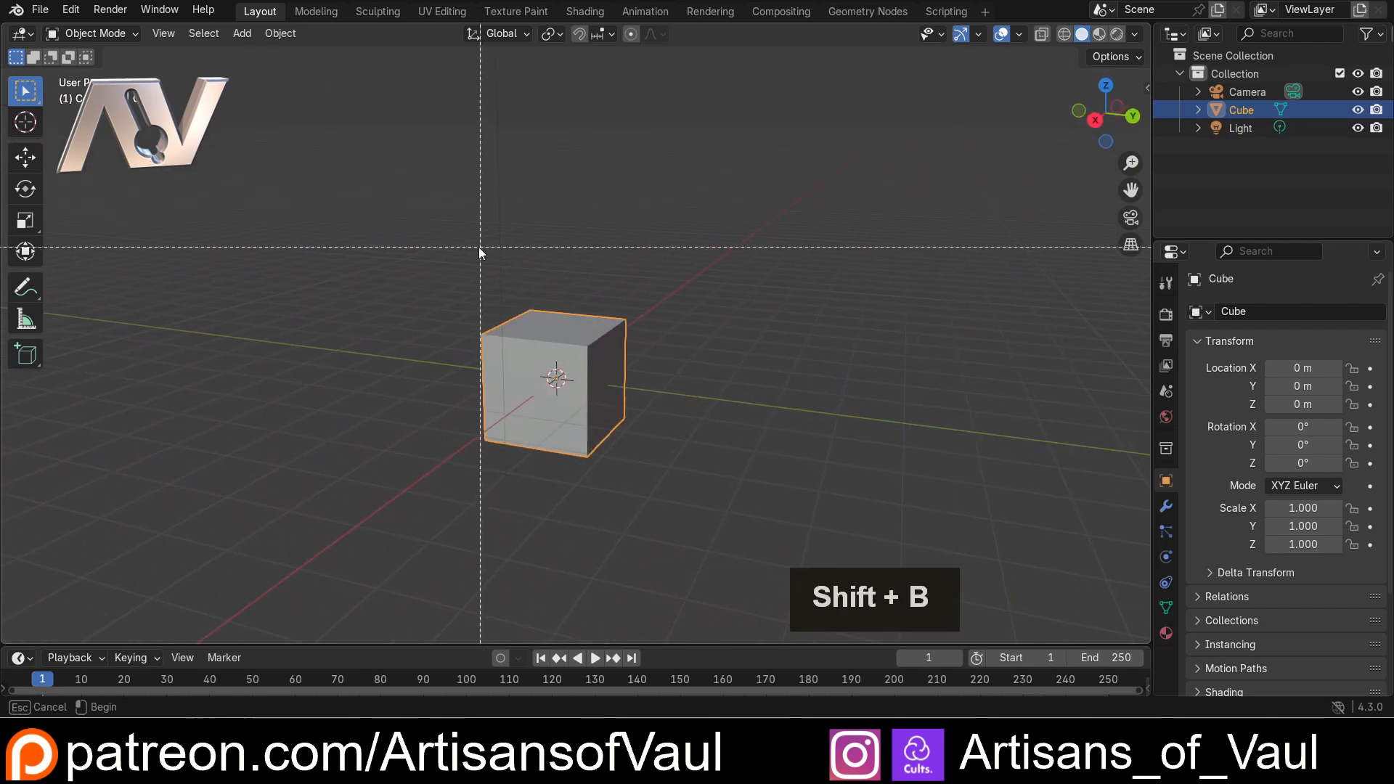
mouse_move(389, 208)
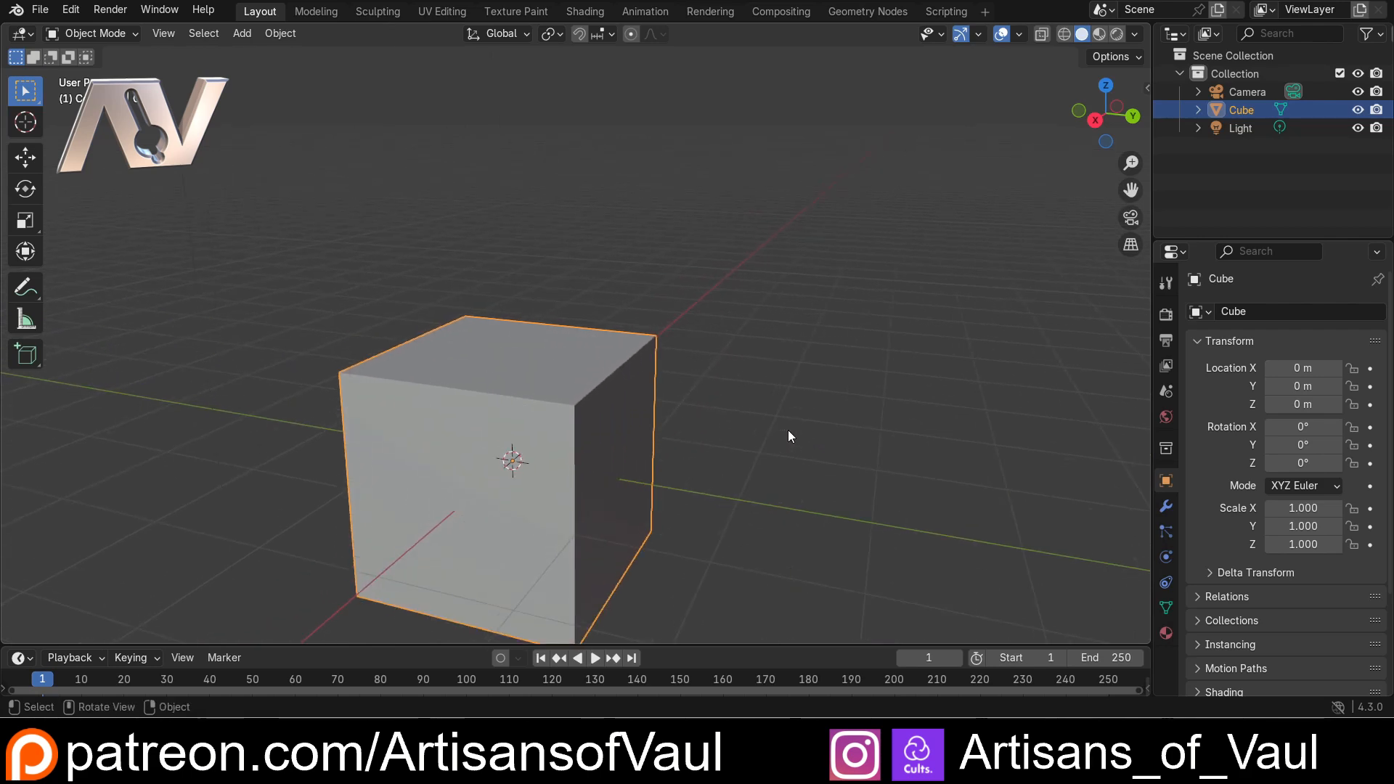
scroll("down", 3)
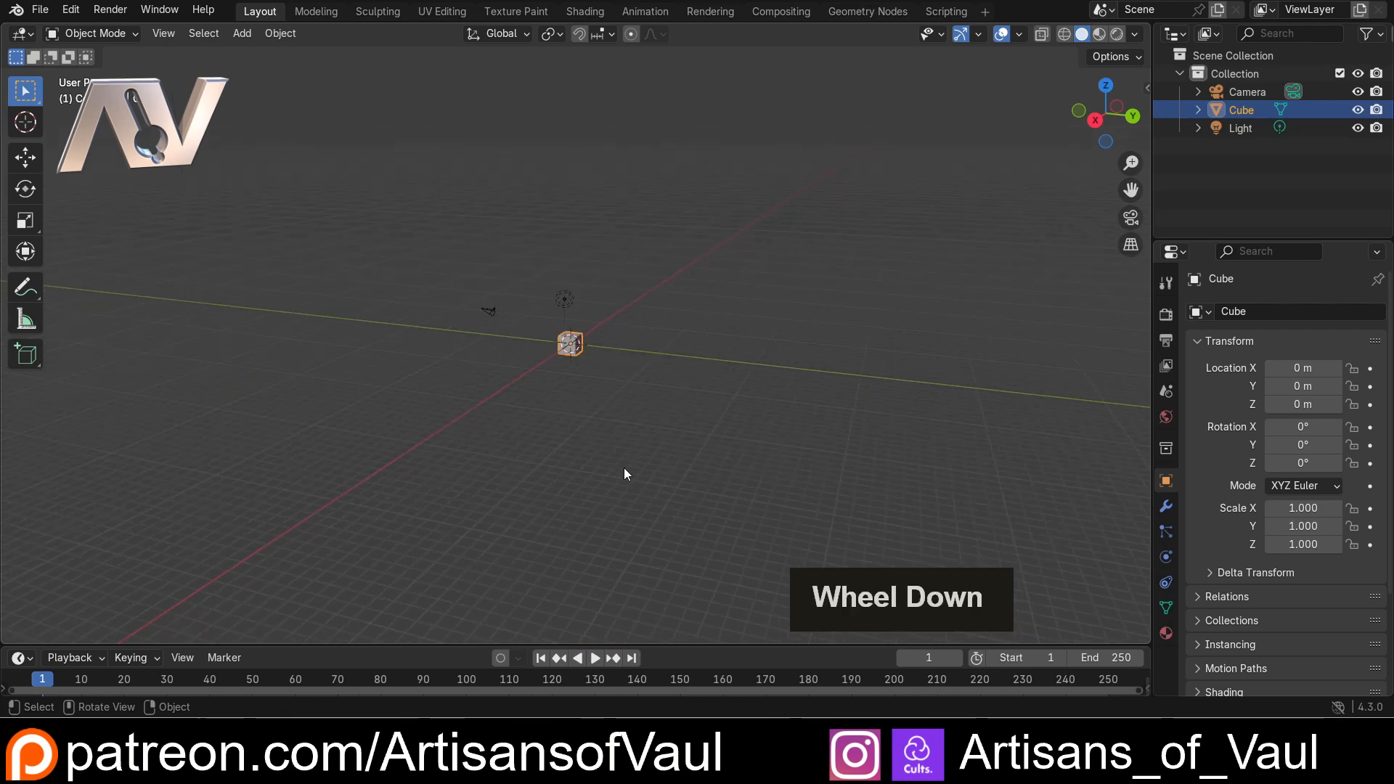
key("shift+b")
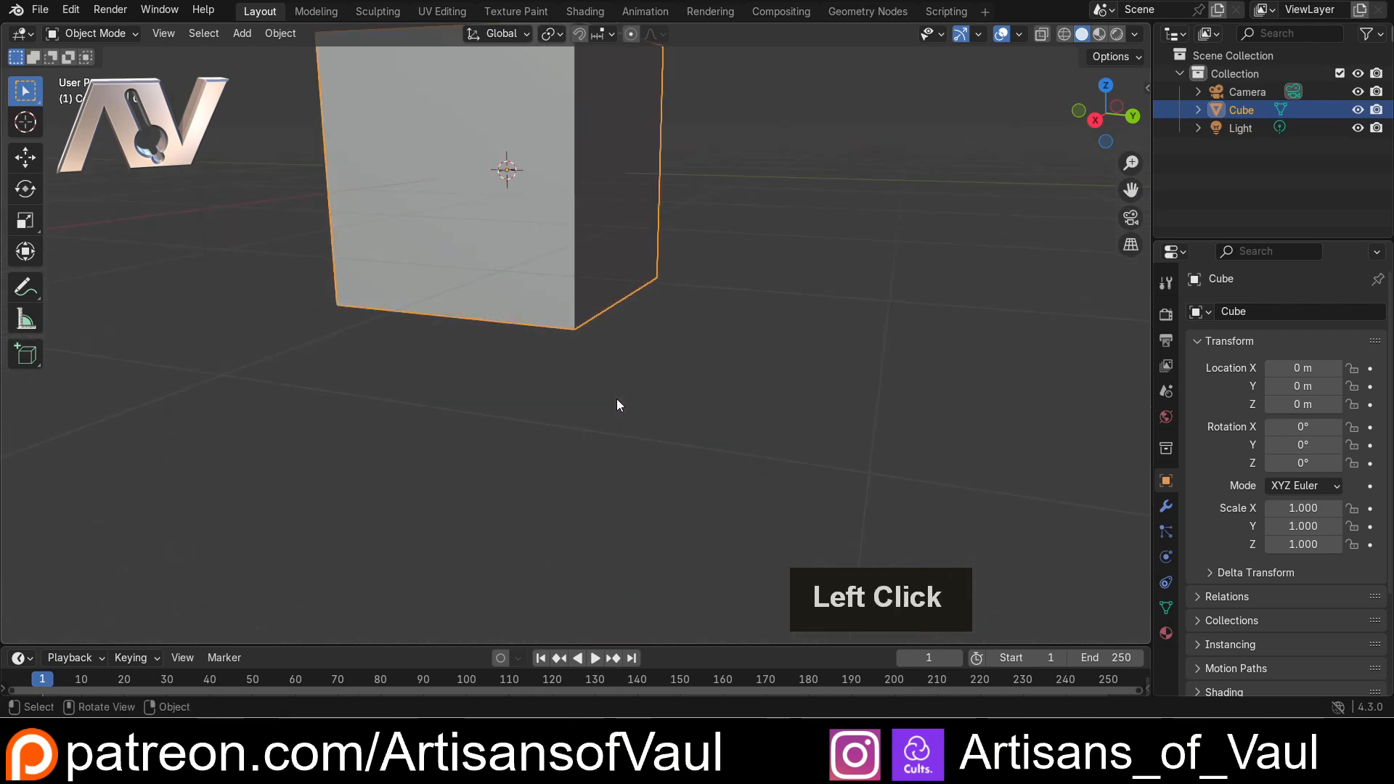
left_click(617, 401)
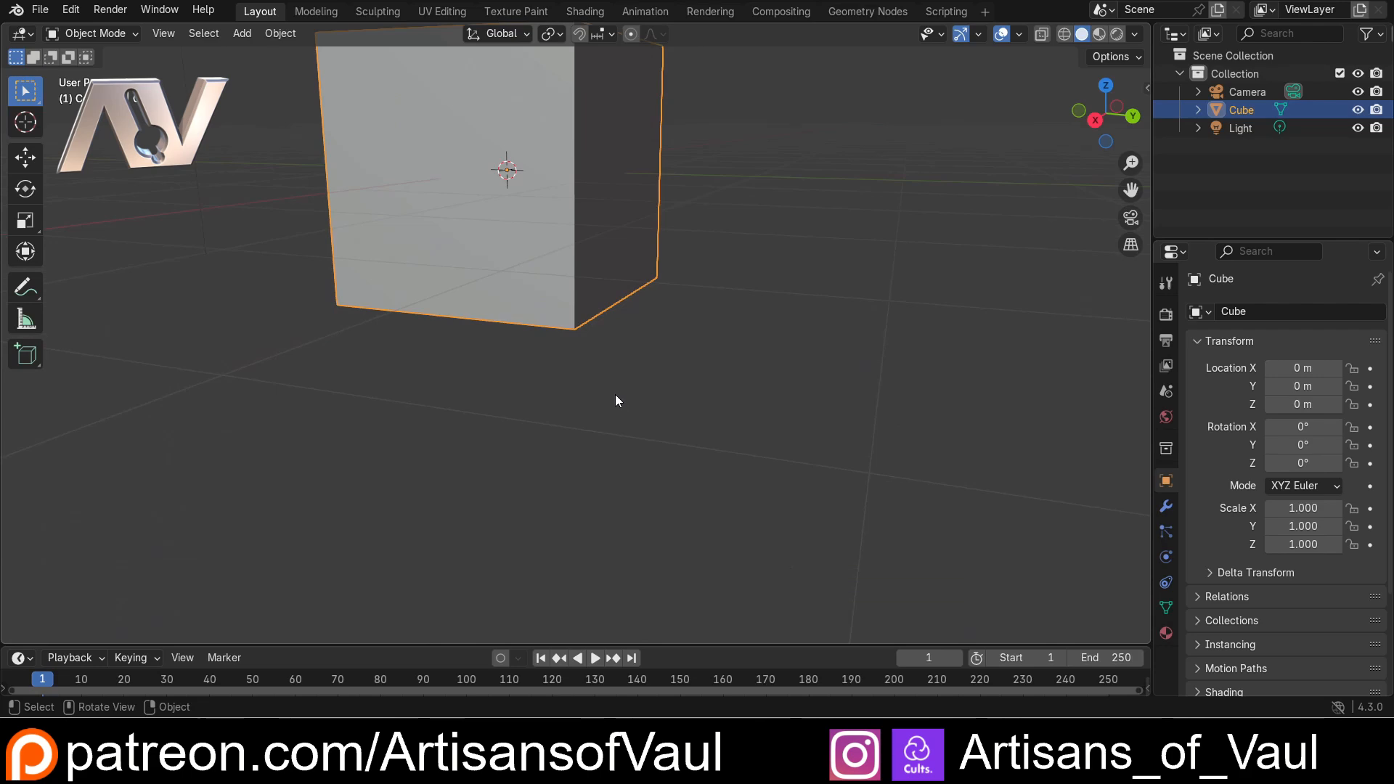
scroll("down", 3)
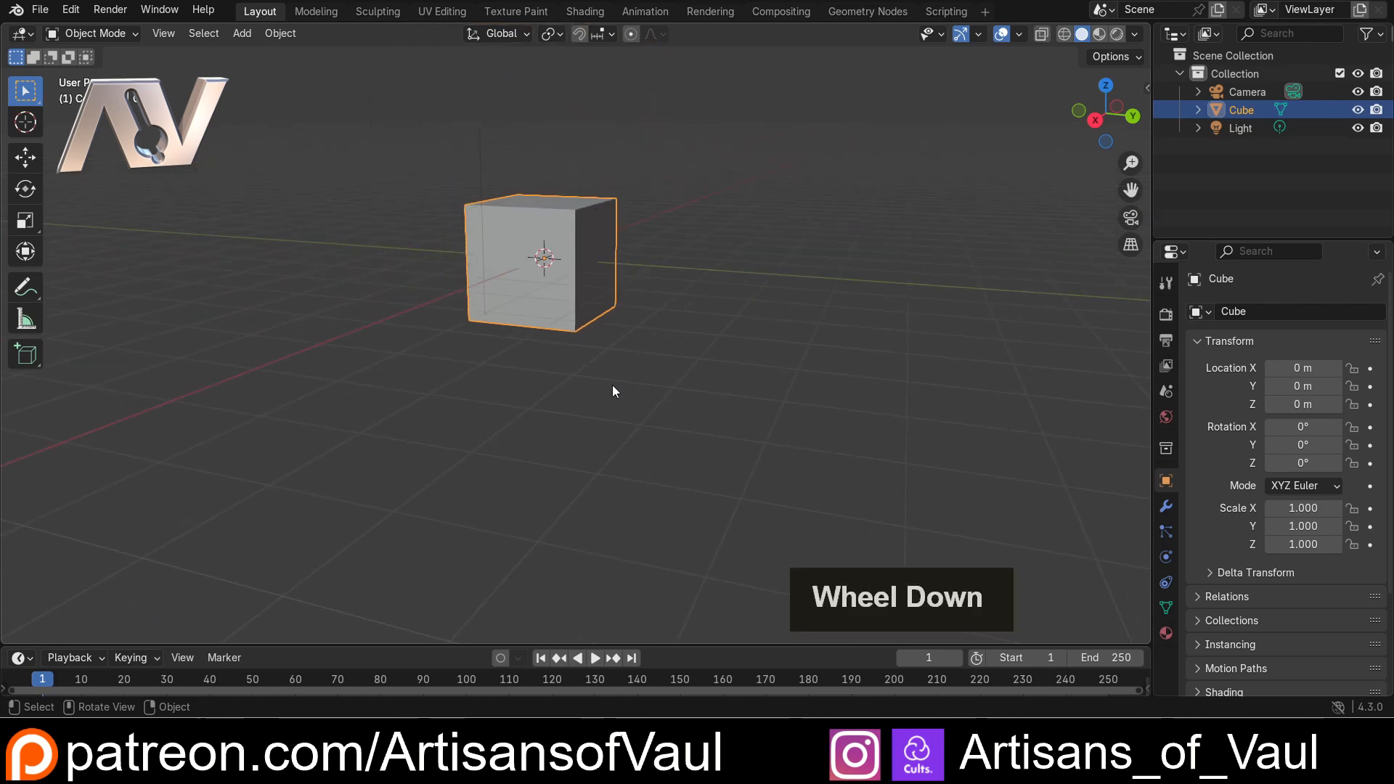
middle_click(611, 391)
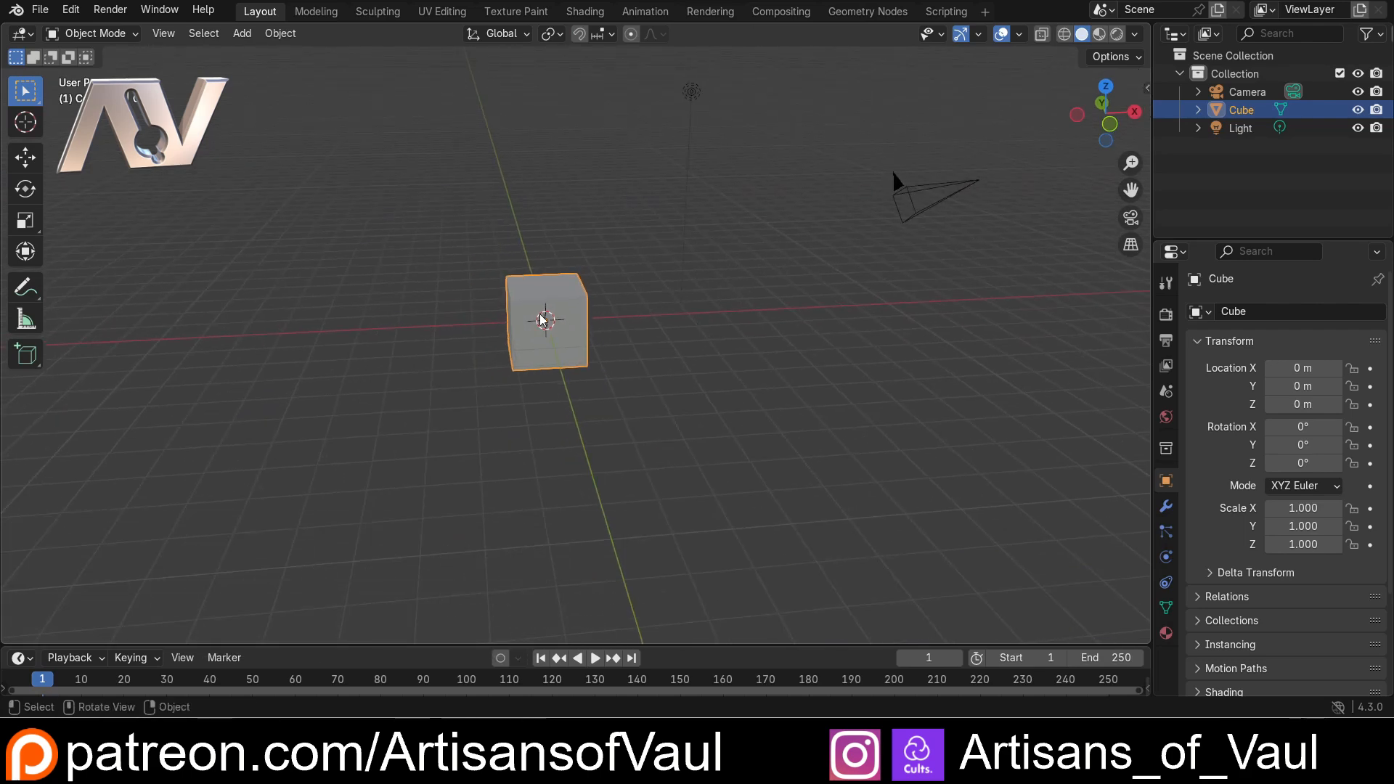
middle_click(561, 398)
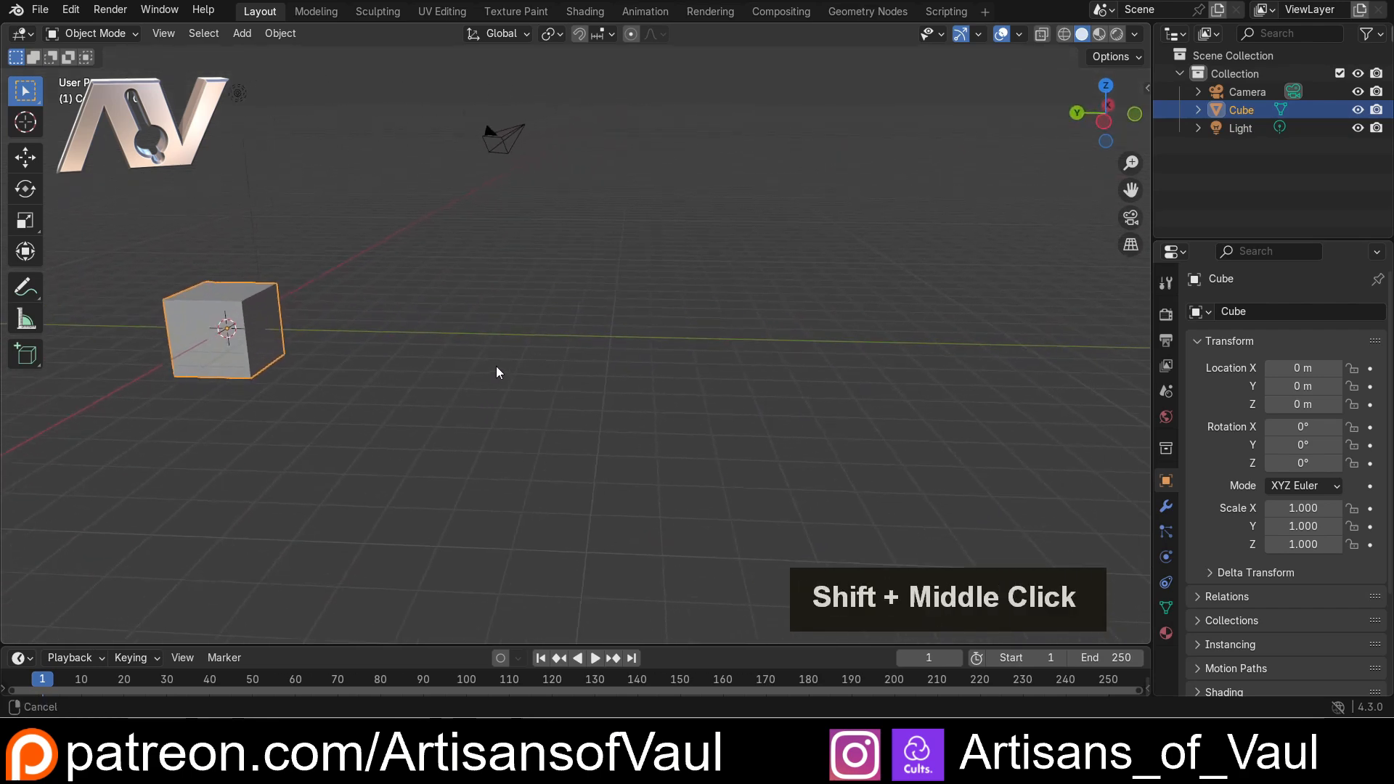
middle_click(498, 372)
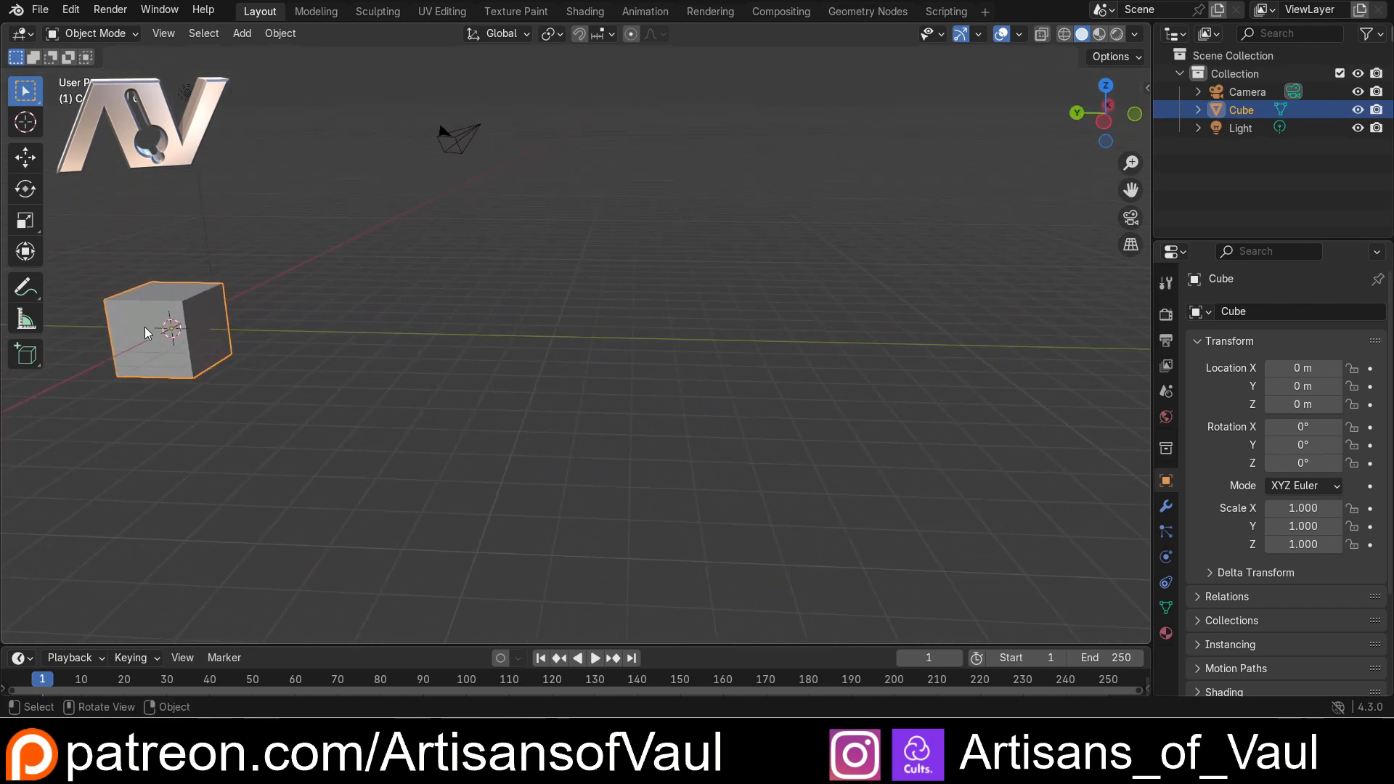
mouse_move(715, 333)
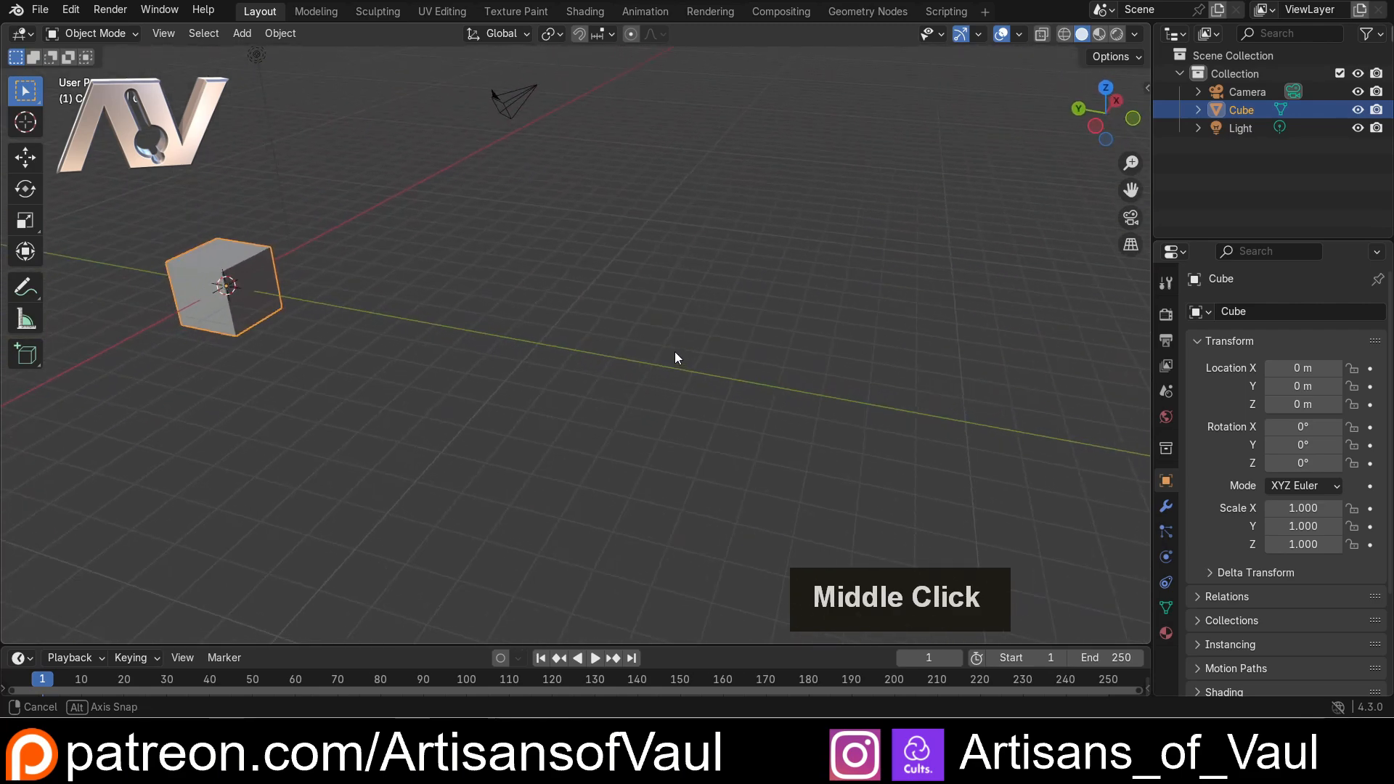
middle_click(675, 357)
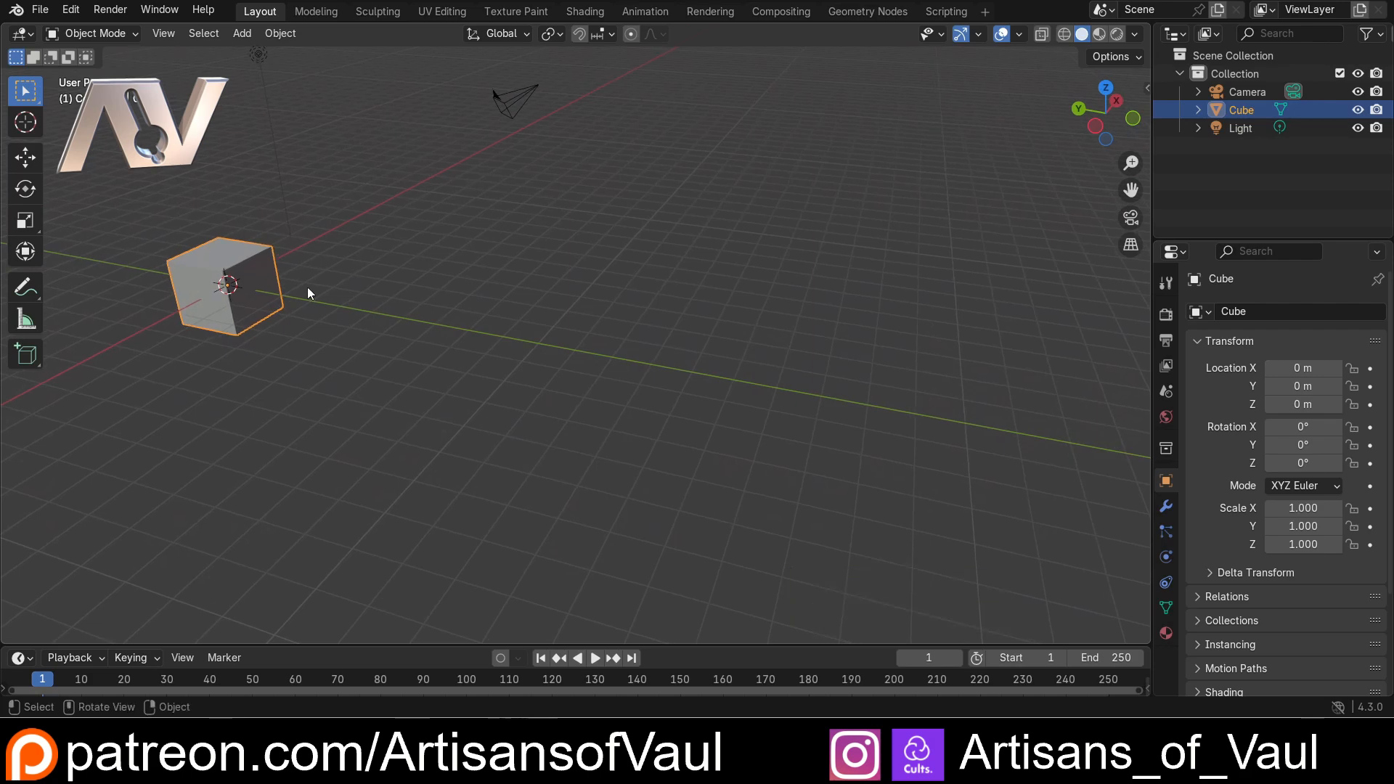
Duplicate the cube about -20 m along Y as Cube.001 and orbit to see both cubes.
key("shift+d")
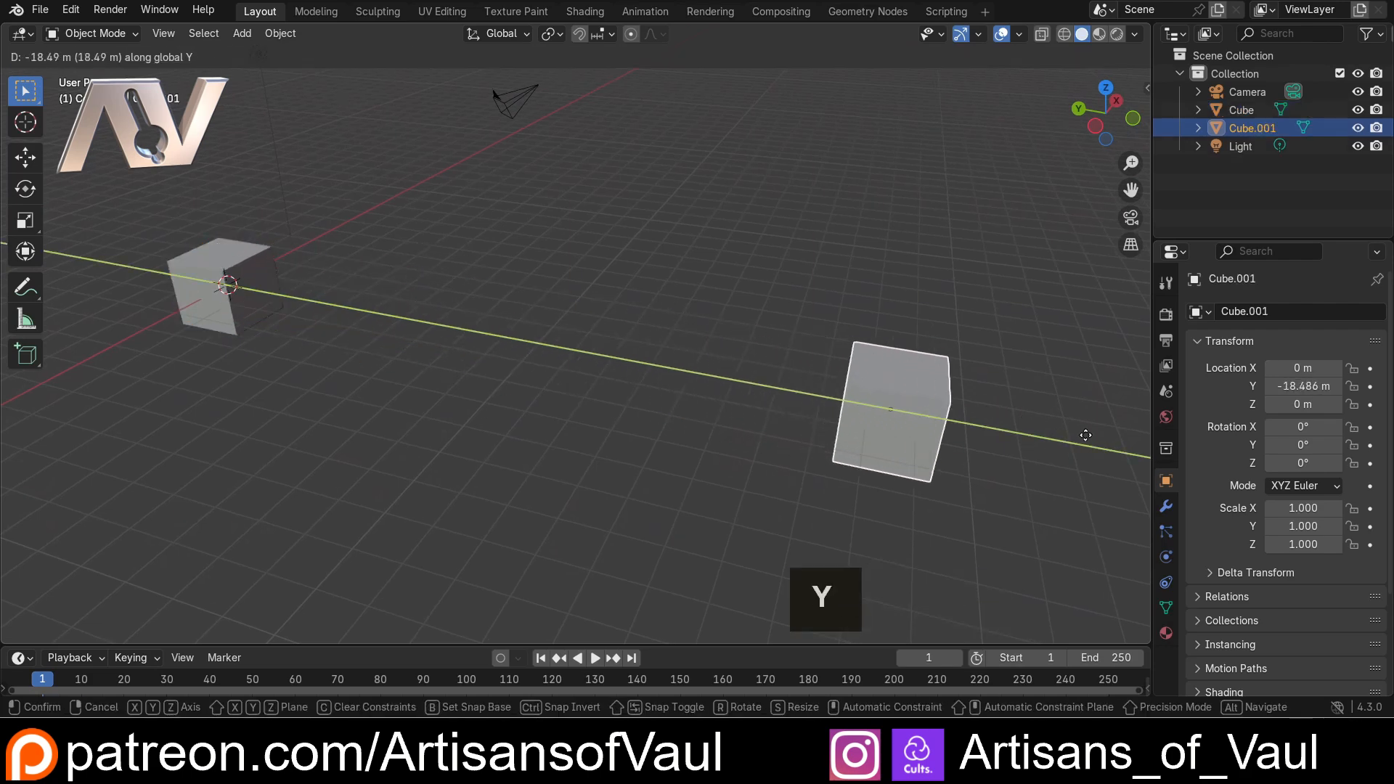
left_click(494, 355)
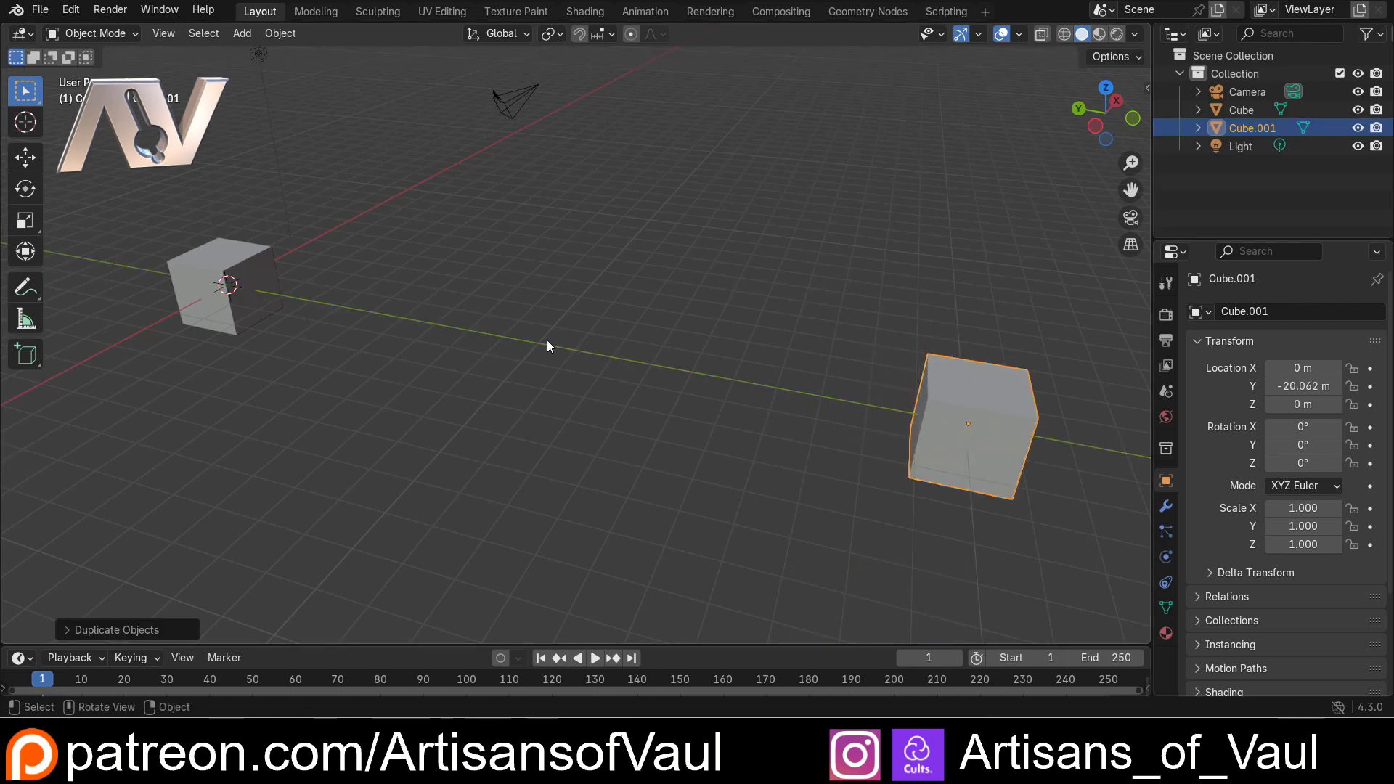
middle_click(578, 346)
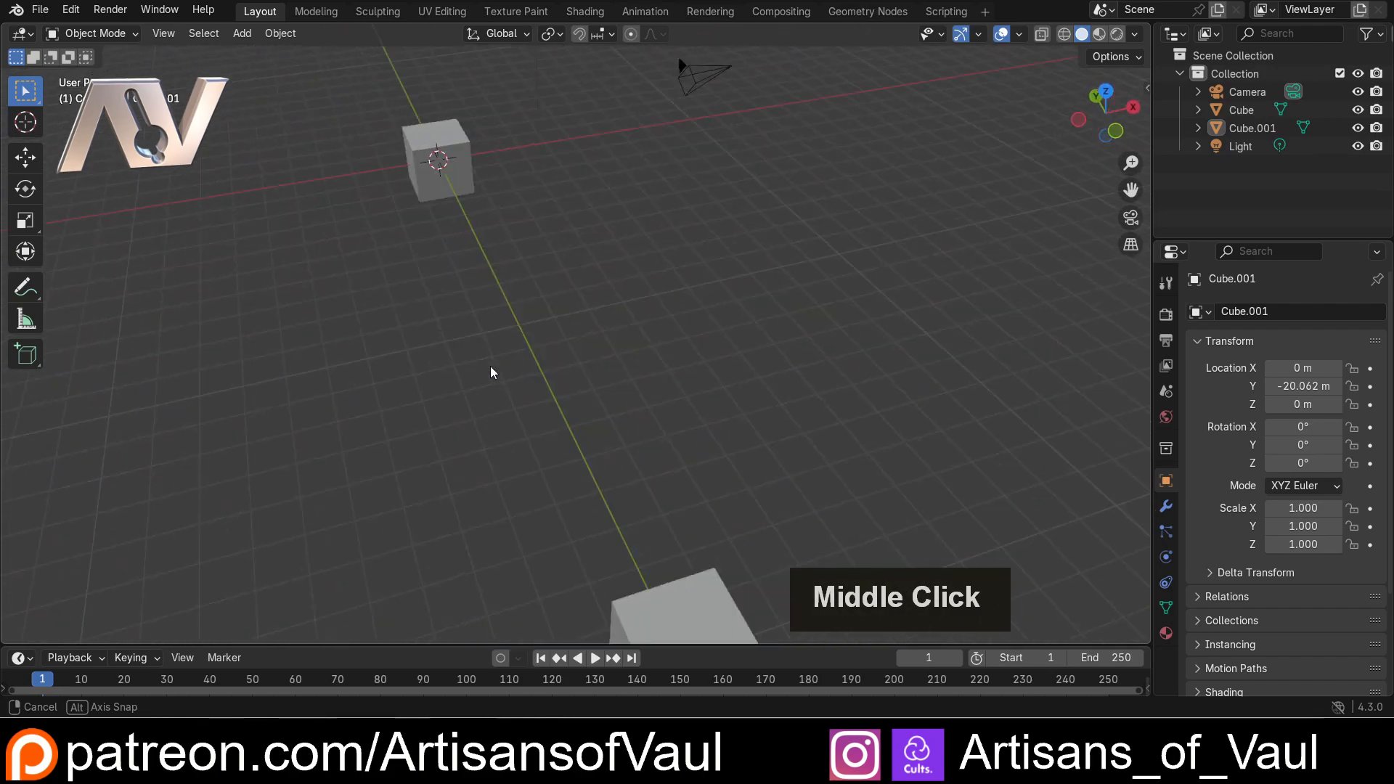
middle_click(492, 371)
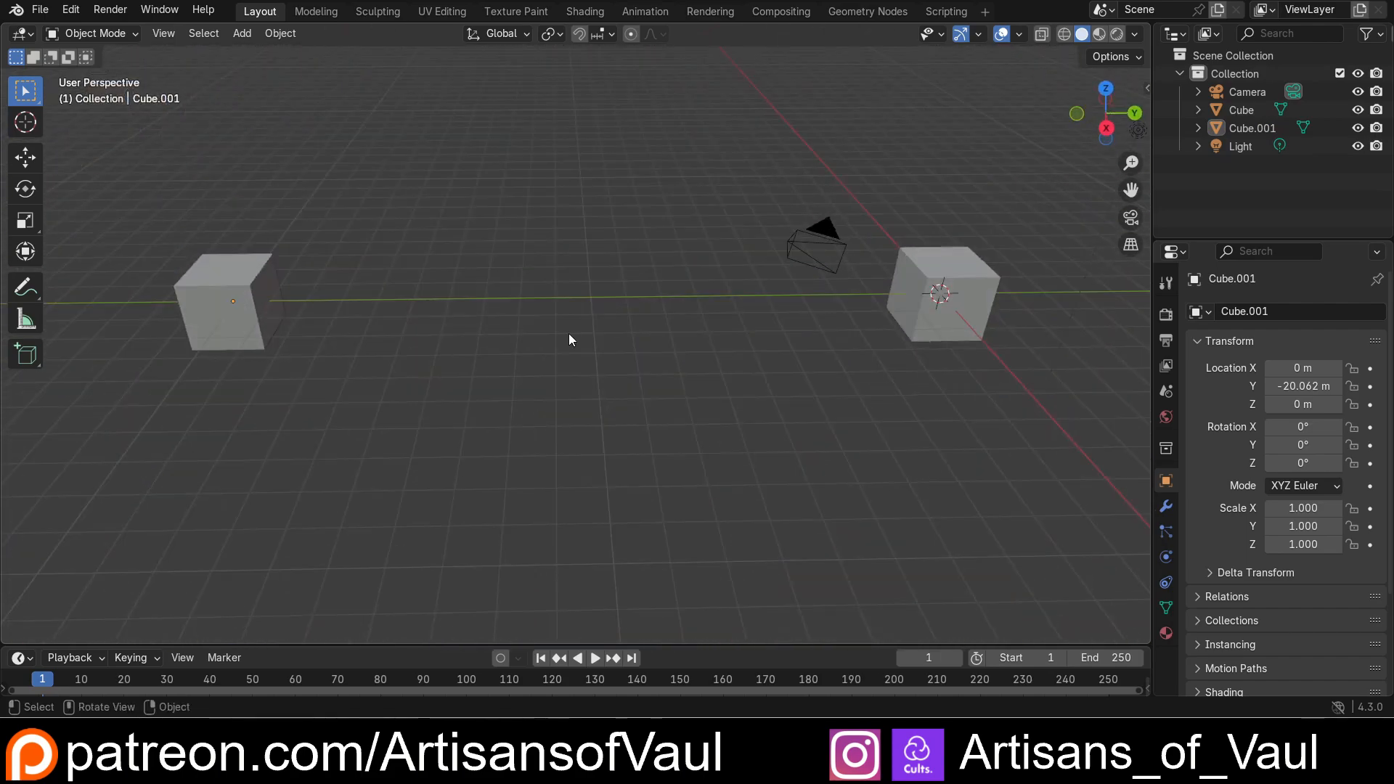
In Edit > Preferences > Navigation, enable Orbit Around Selection and reach the save-preferences options.
left_click(70, 10)
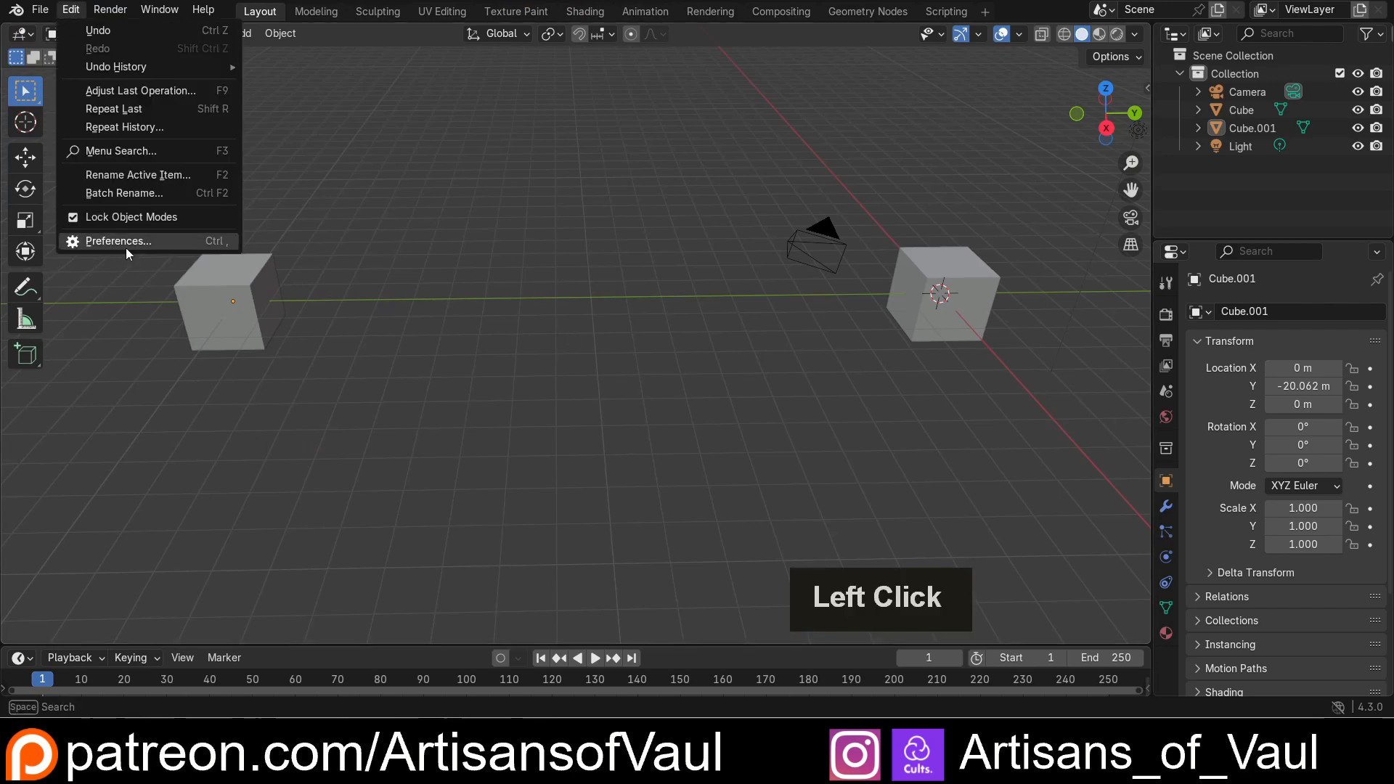
left_click(118, 241)
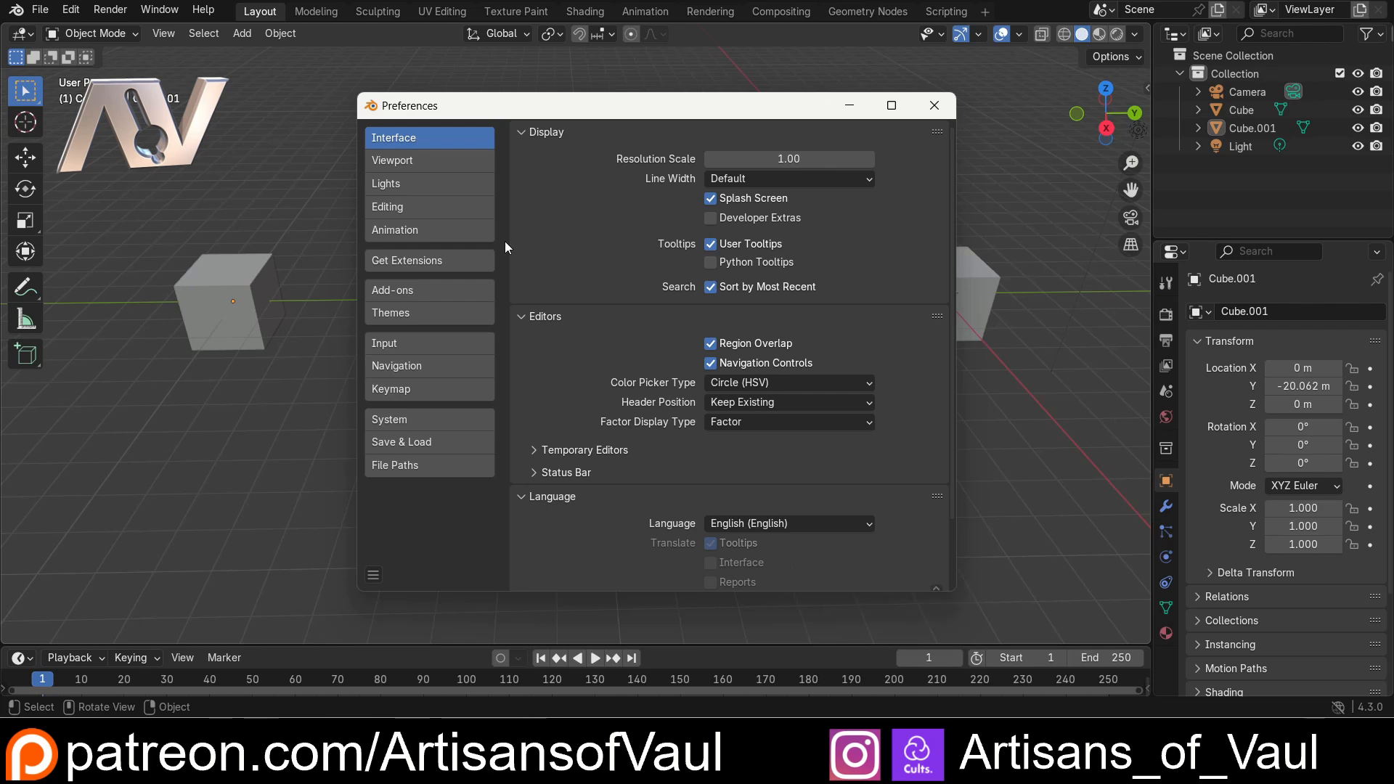
mouse_move(604, 206)
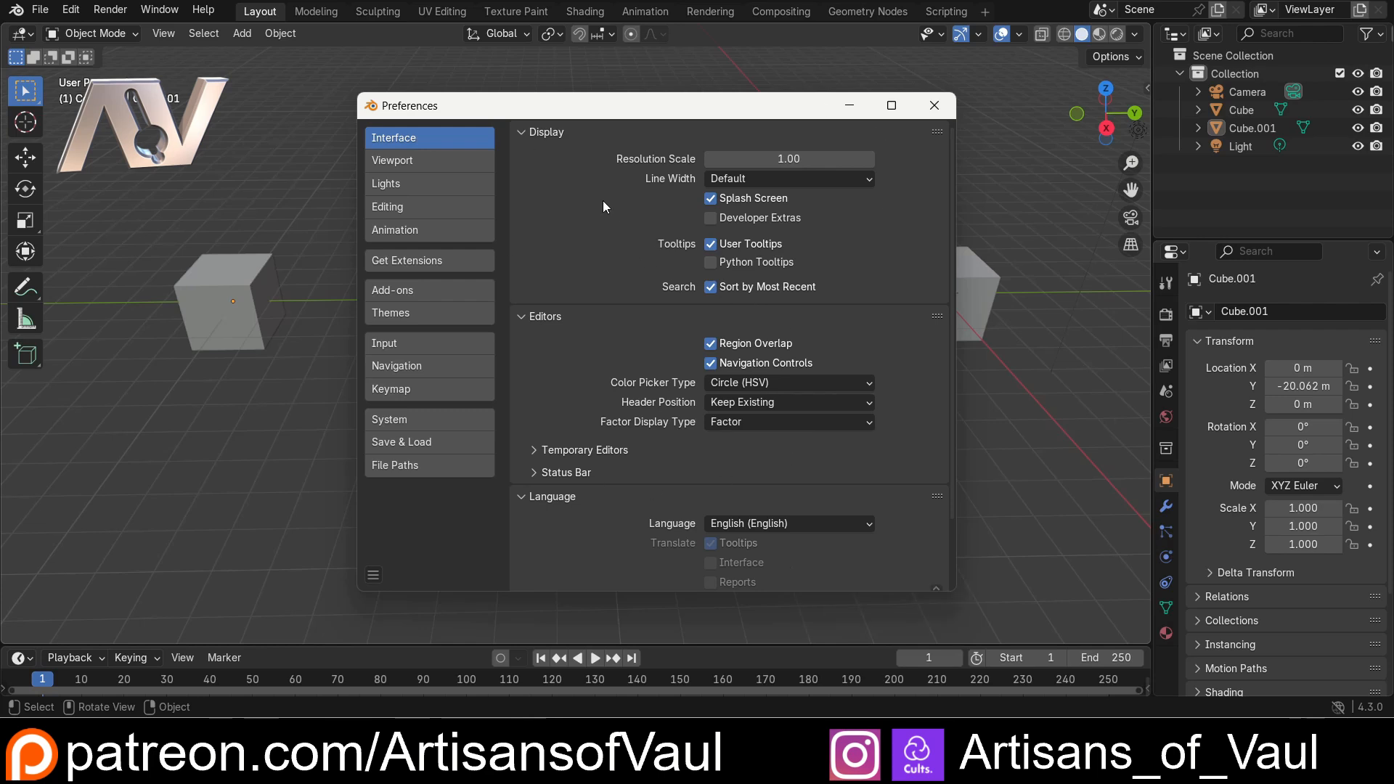
mouse_move(565, 234)
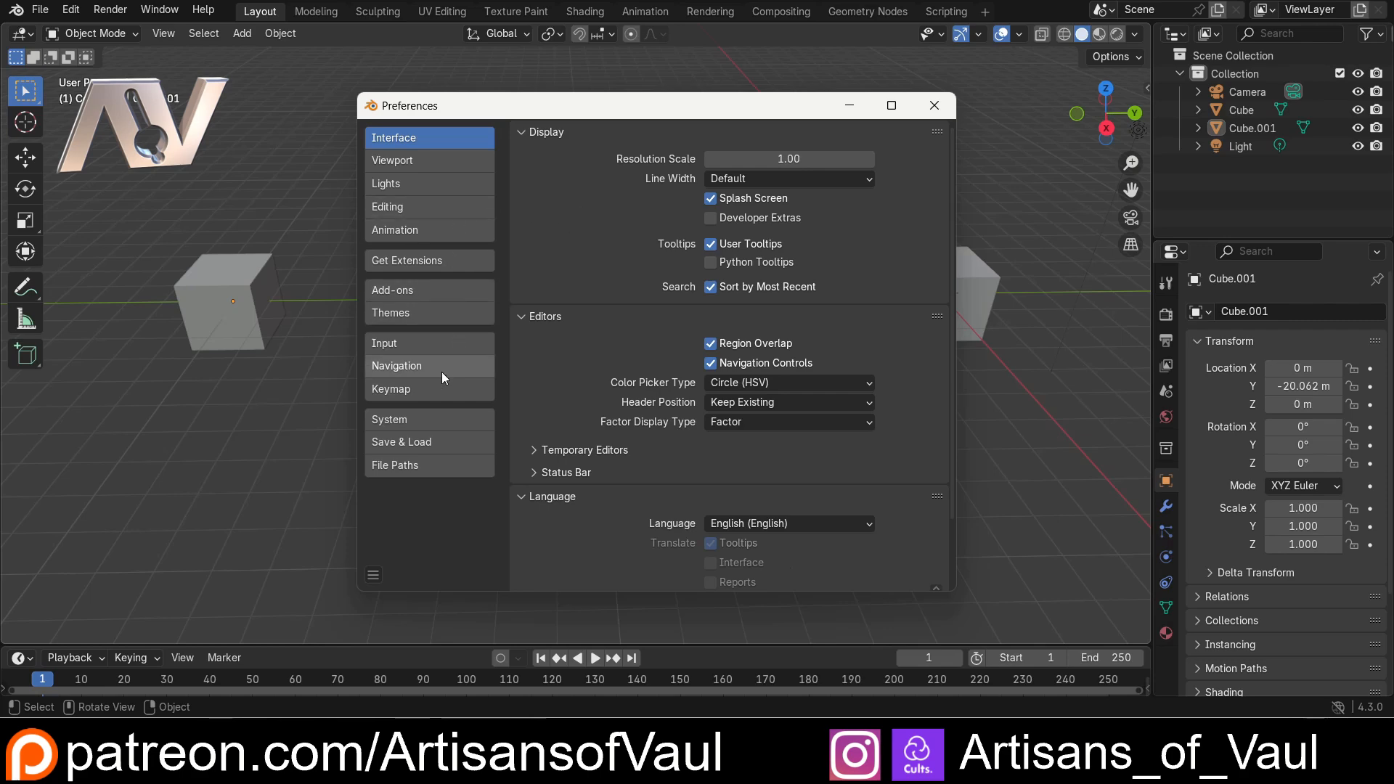
left_click(397, 365)
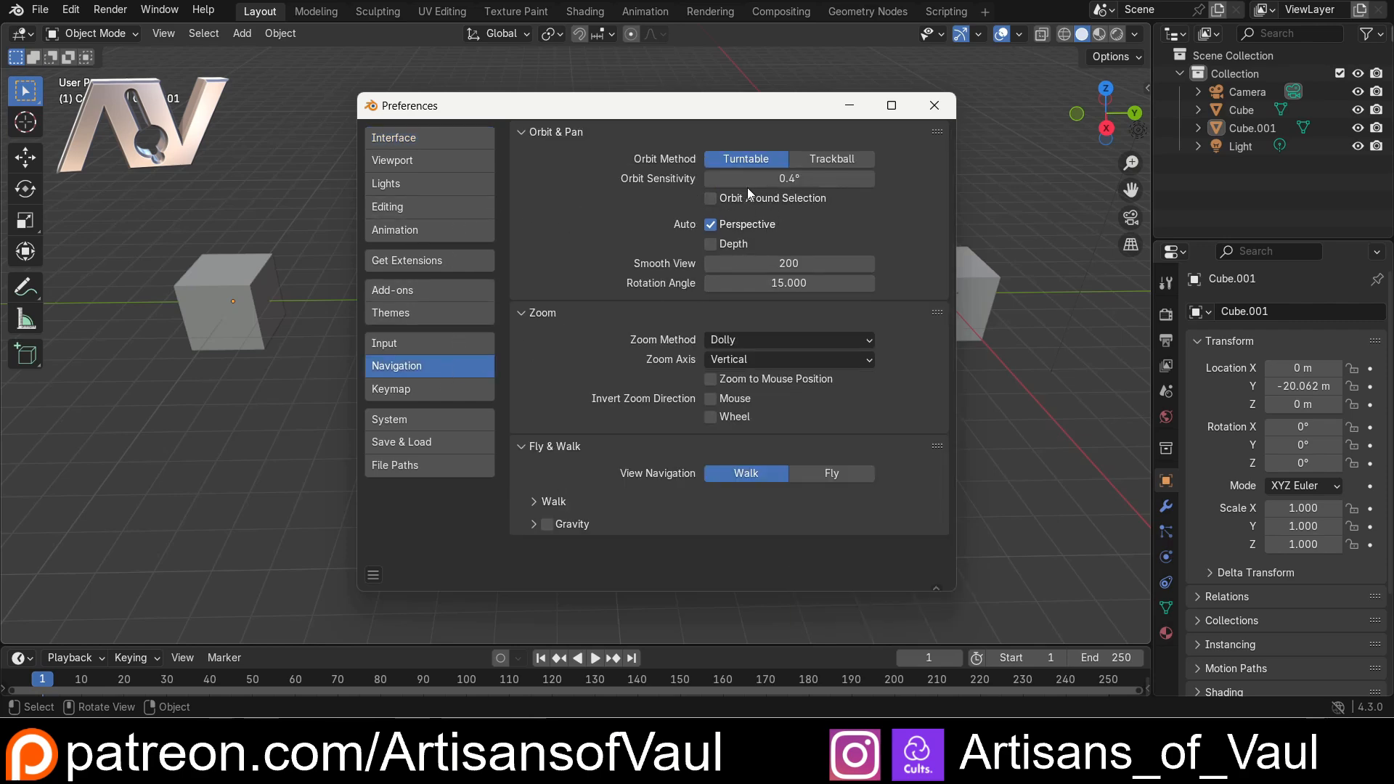
mouse_move(694, 216)
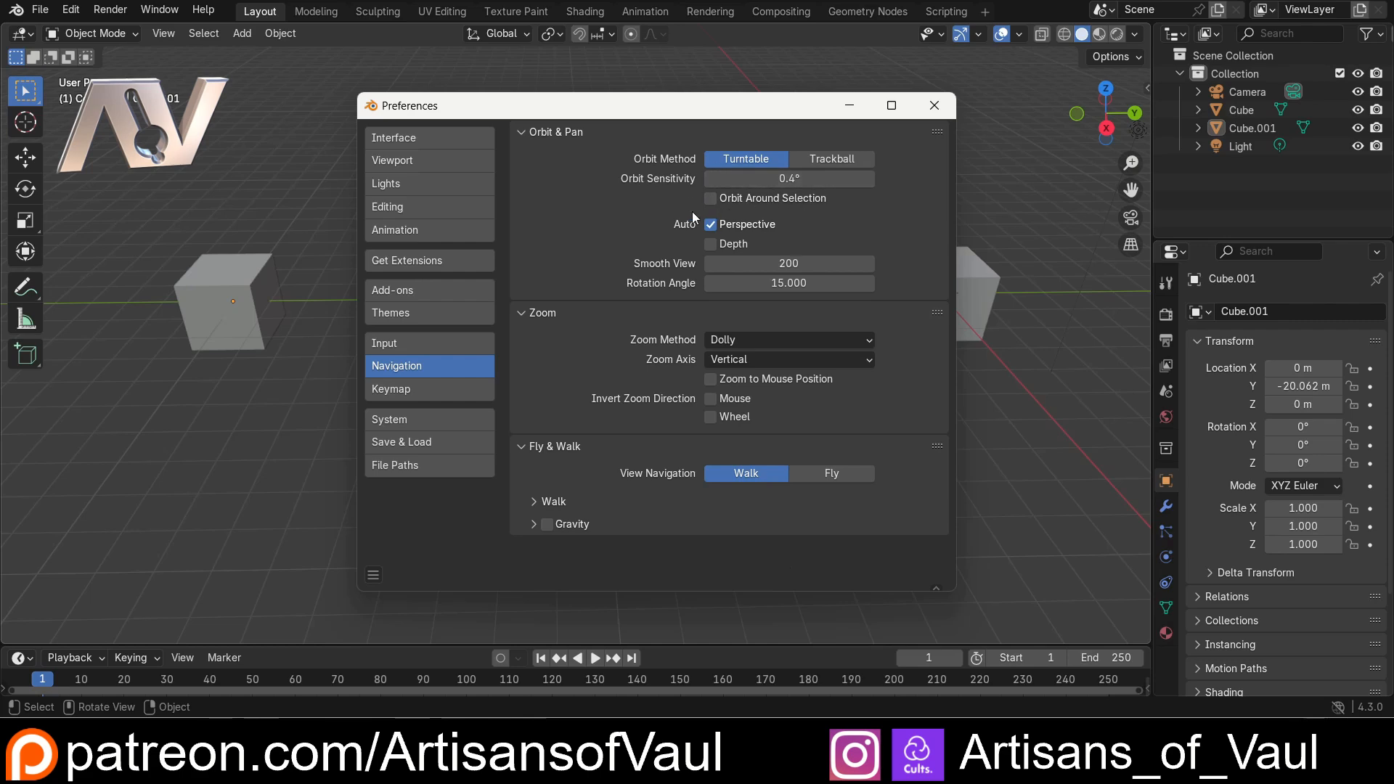
left_click(710, 199)
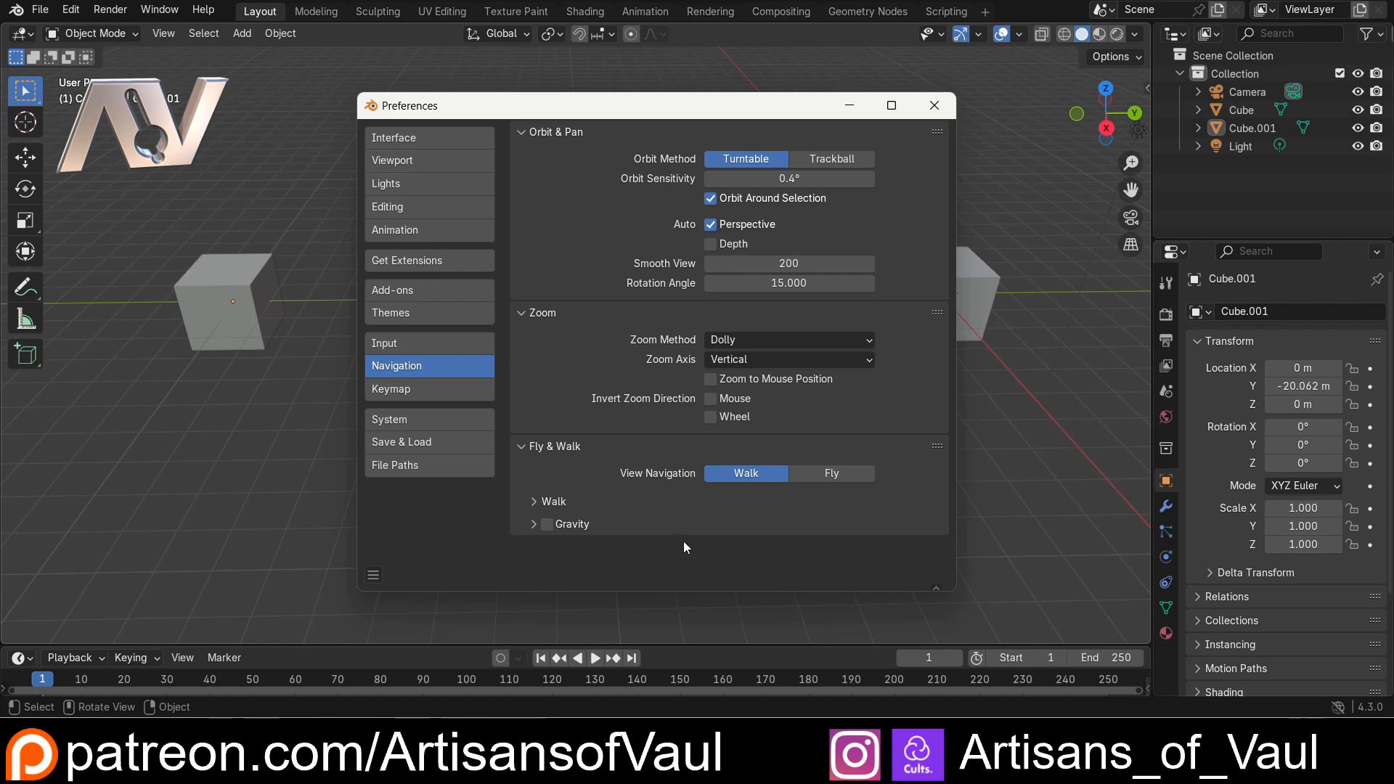
mouse_move(584, 251)
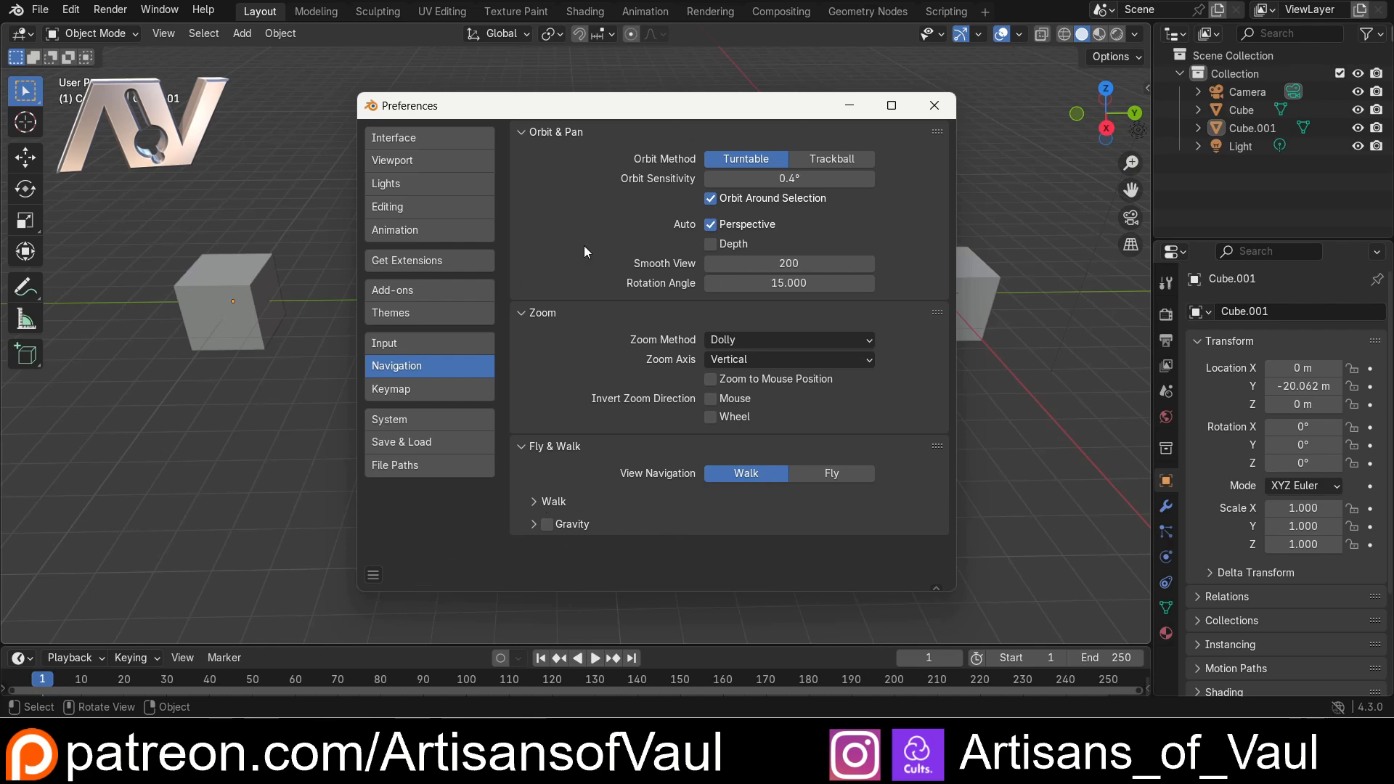
left_click(373, 575)
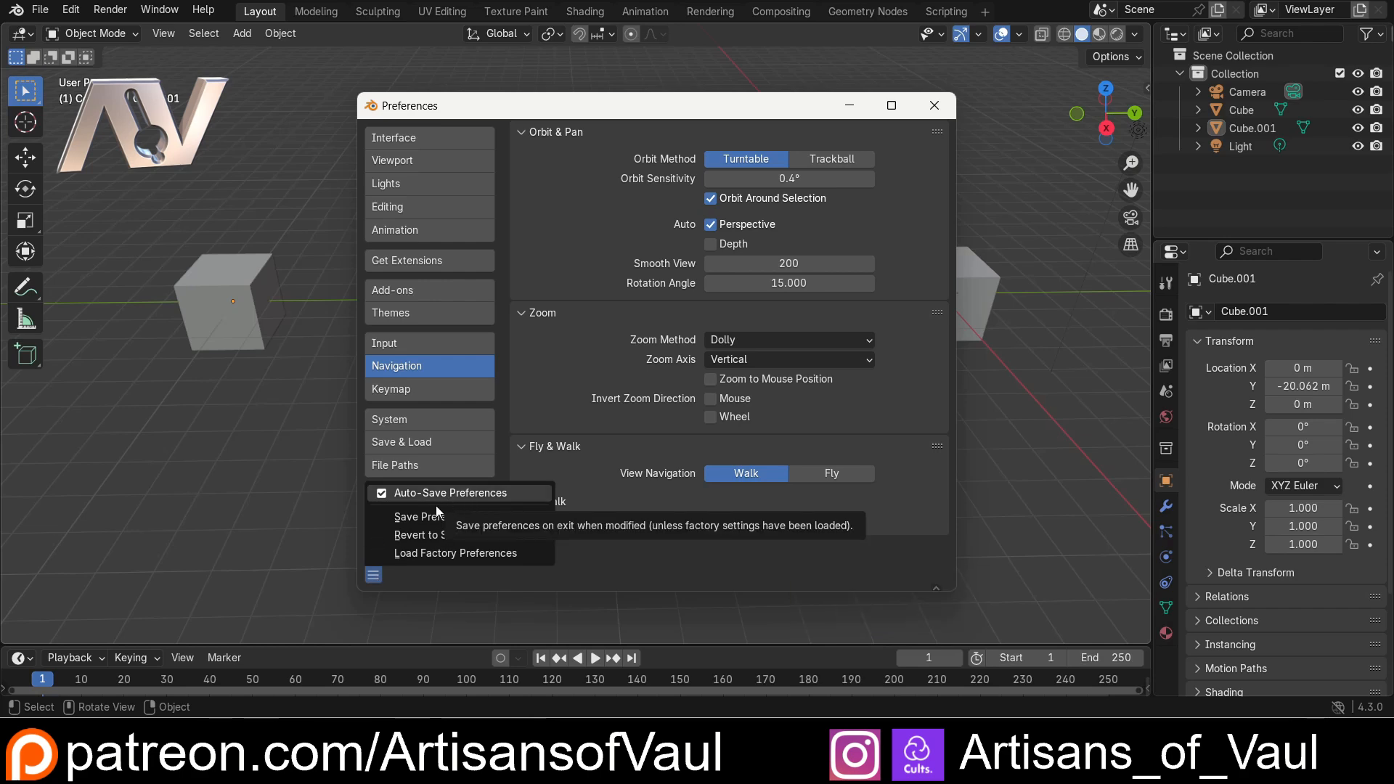
mouse_move(444, 553)
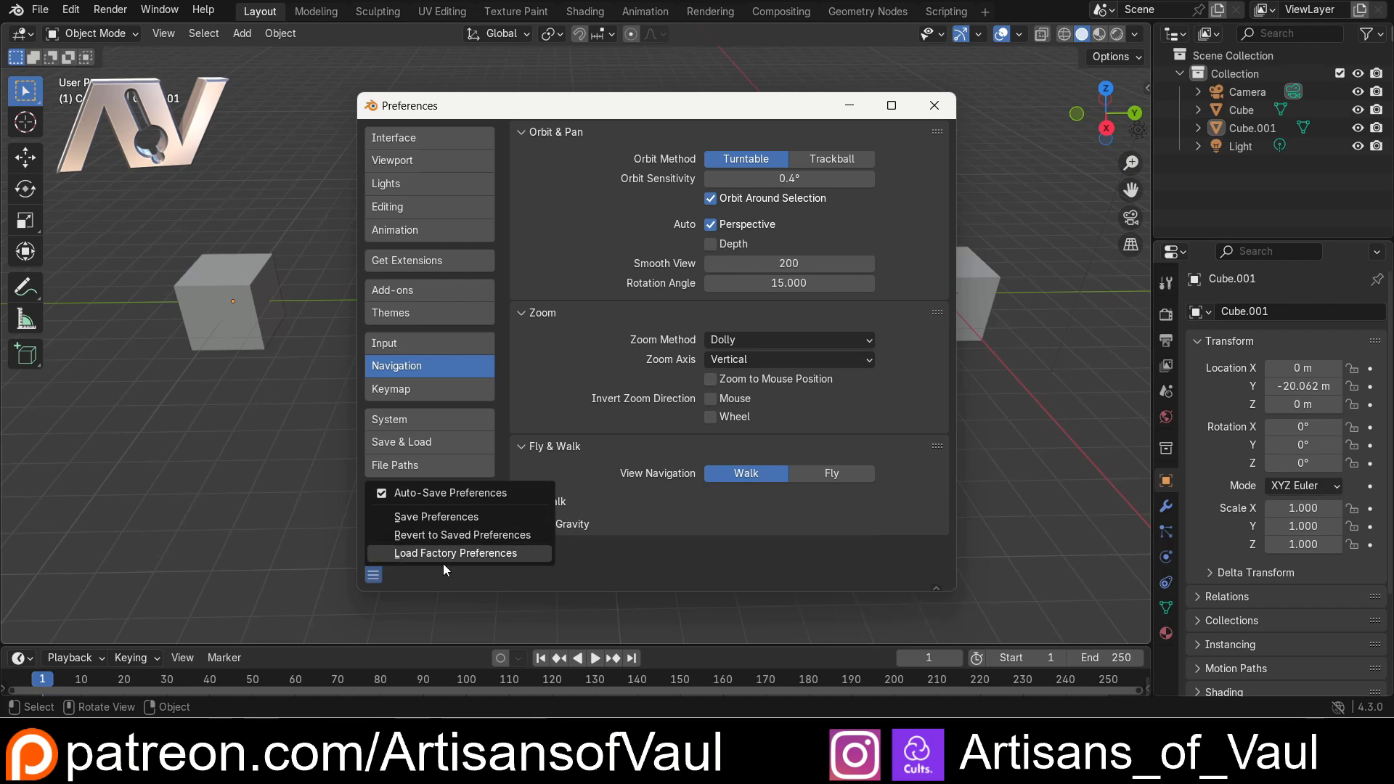
mouse_move(601, 565)
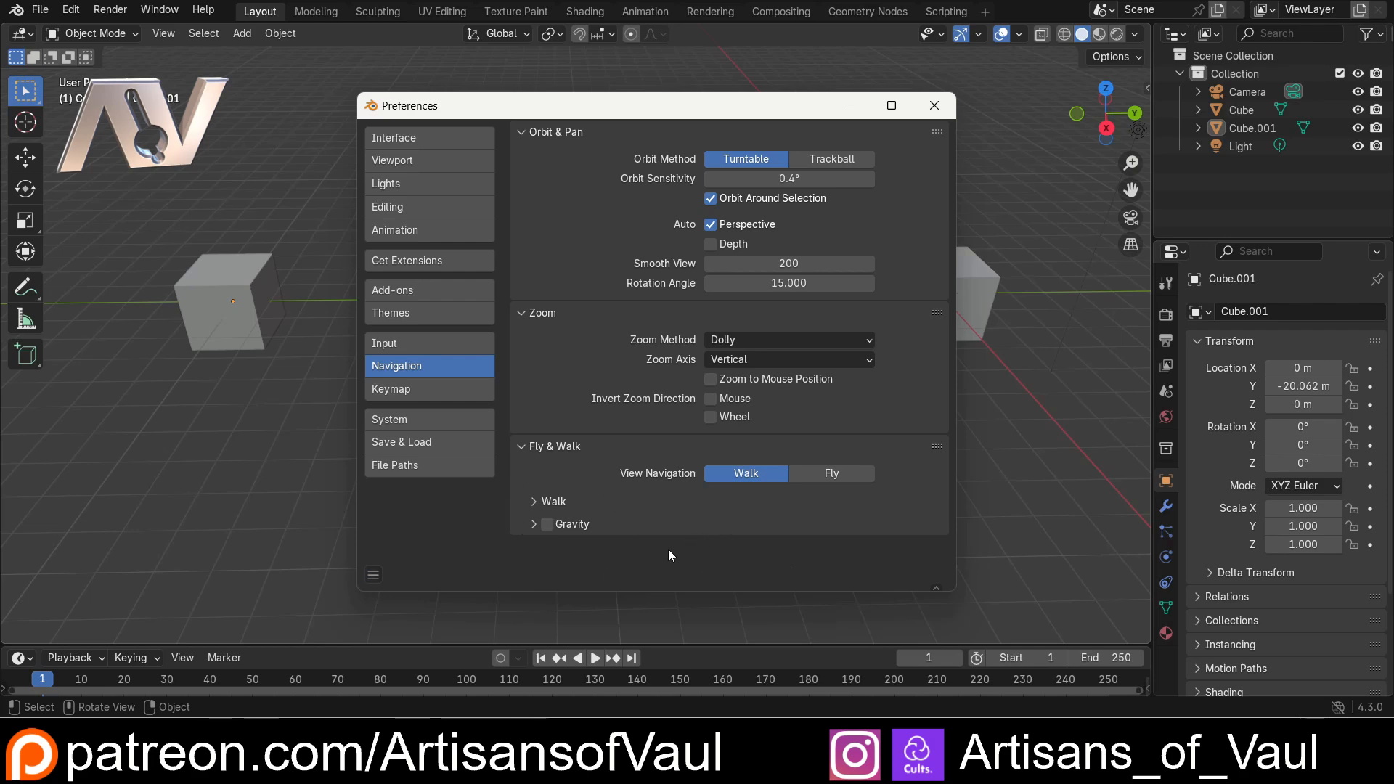
Select the left cube and orbit the viewport to check the pivot location.
left_click(932, 104)
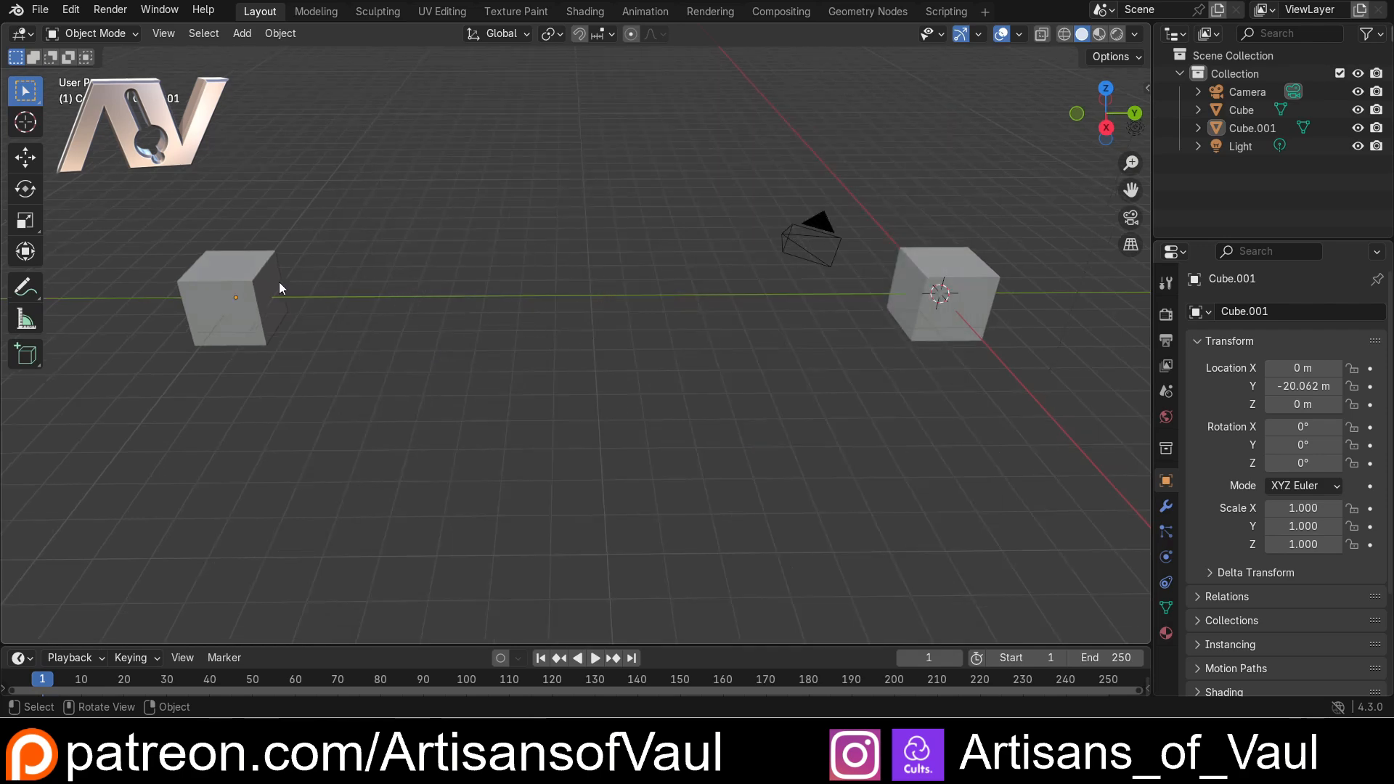
left_click(233, 298)
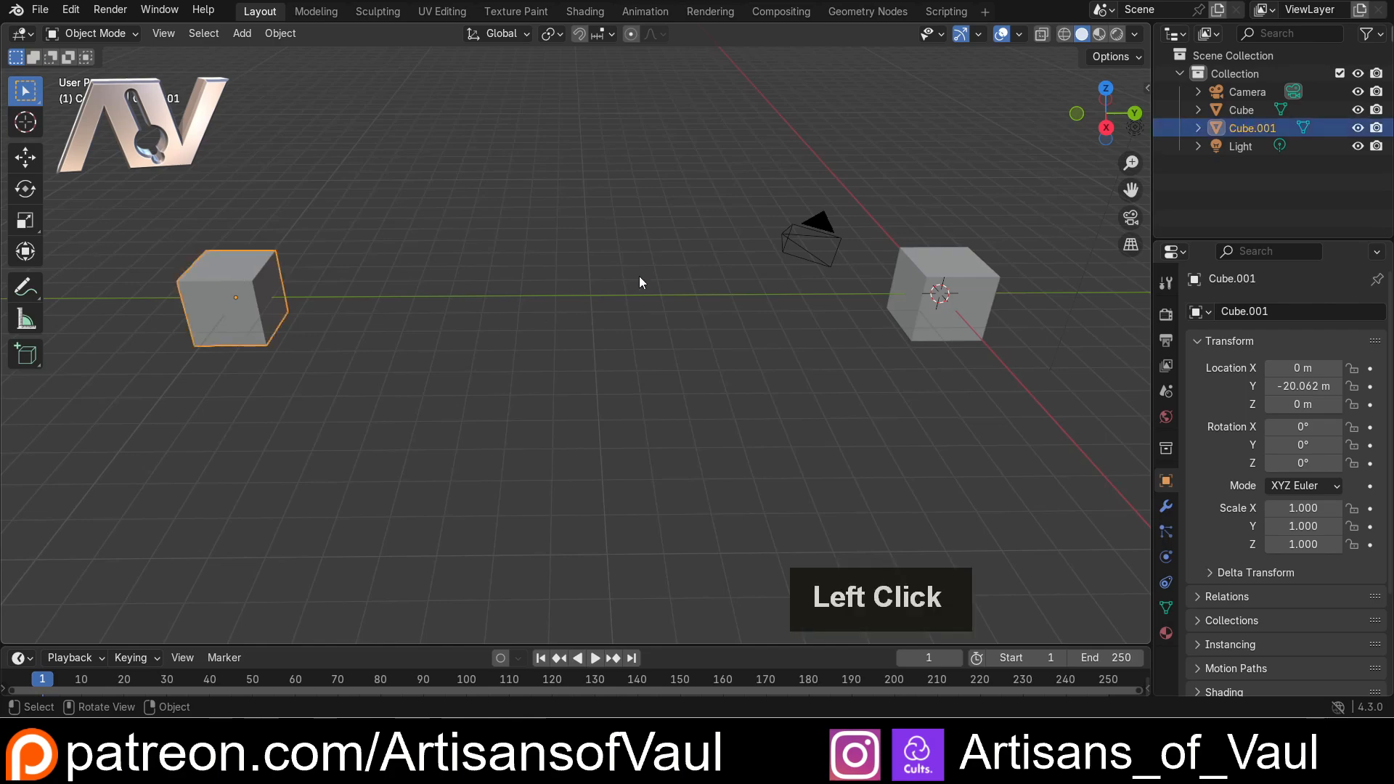
middle_click(315, 288)
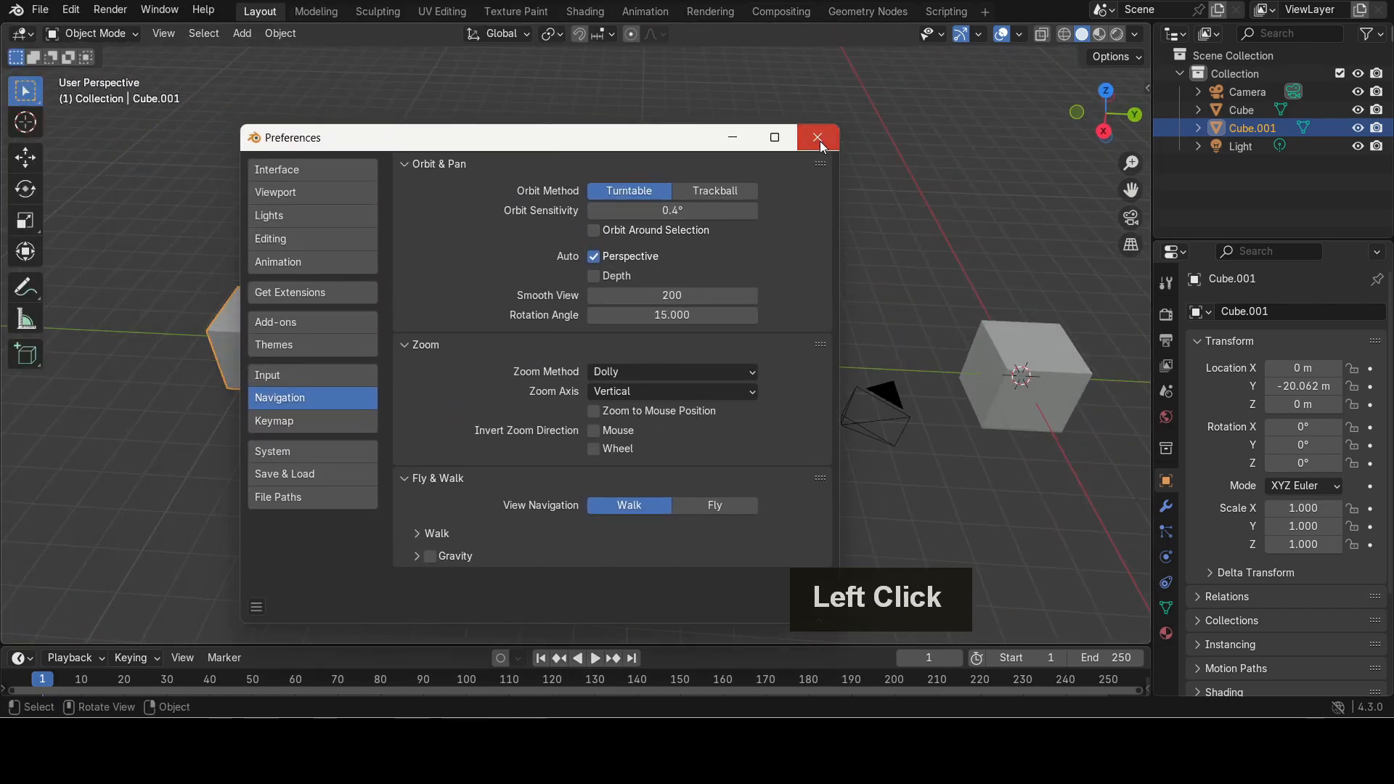
Close Preferences and orbit the view to frame both cubes and the camera.
left_click(818, 137)
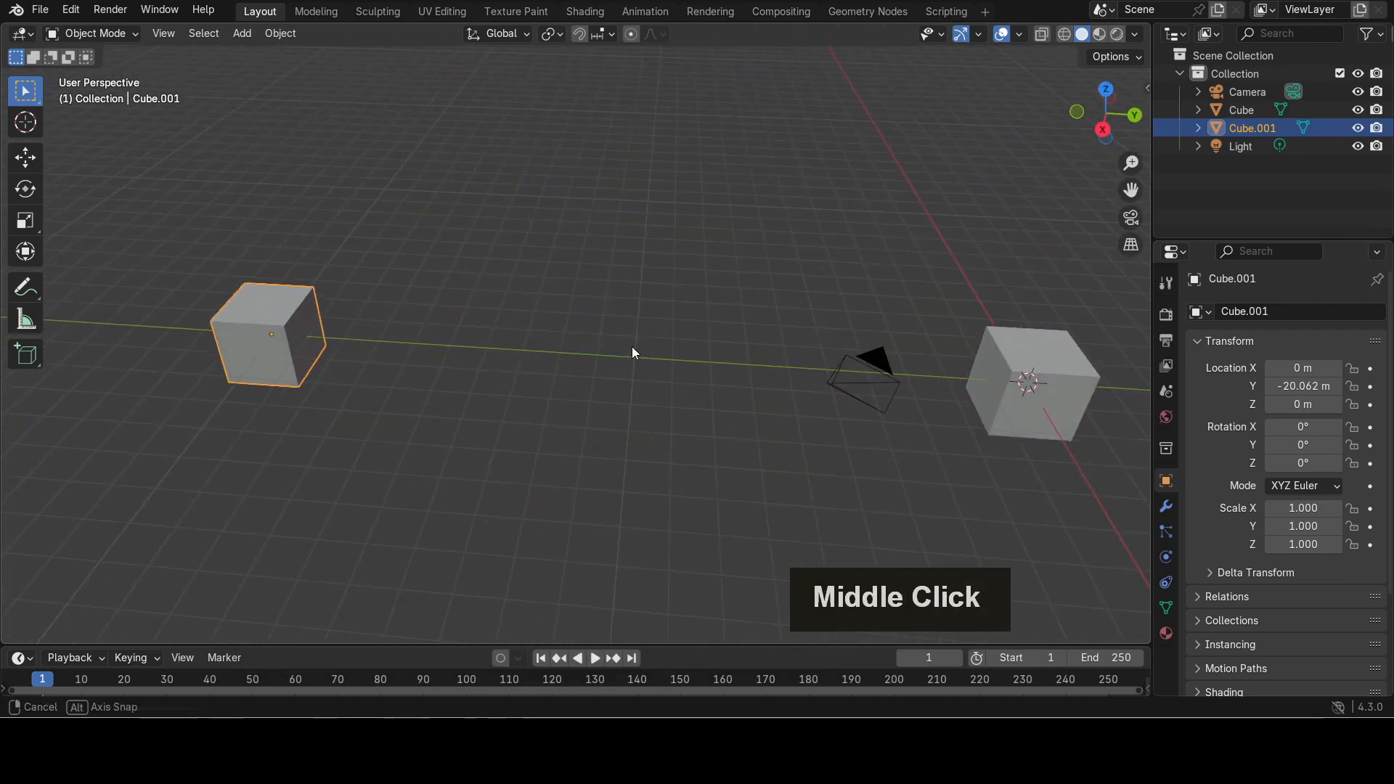
middle_click(636, 352)
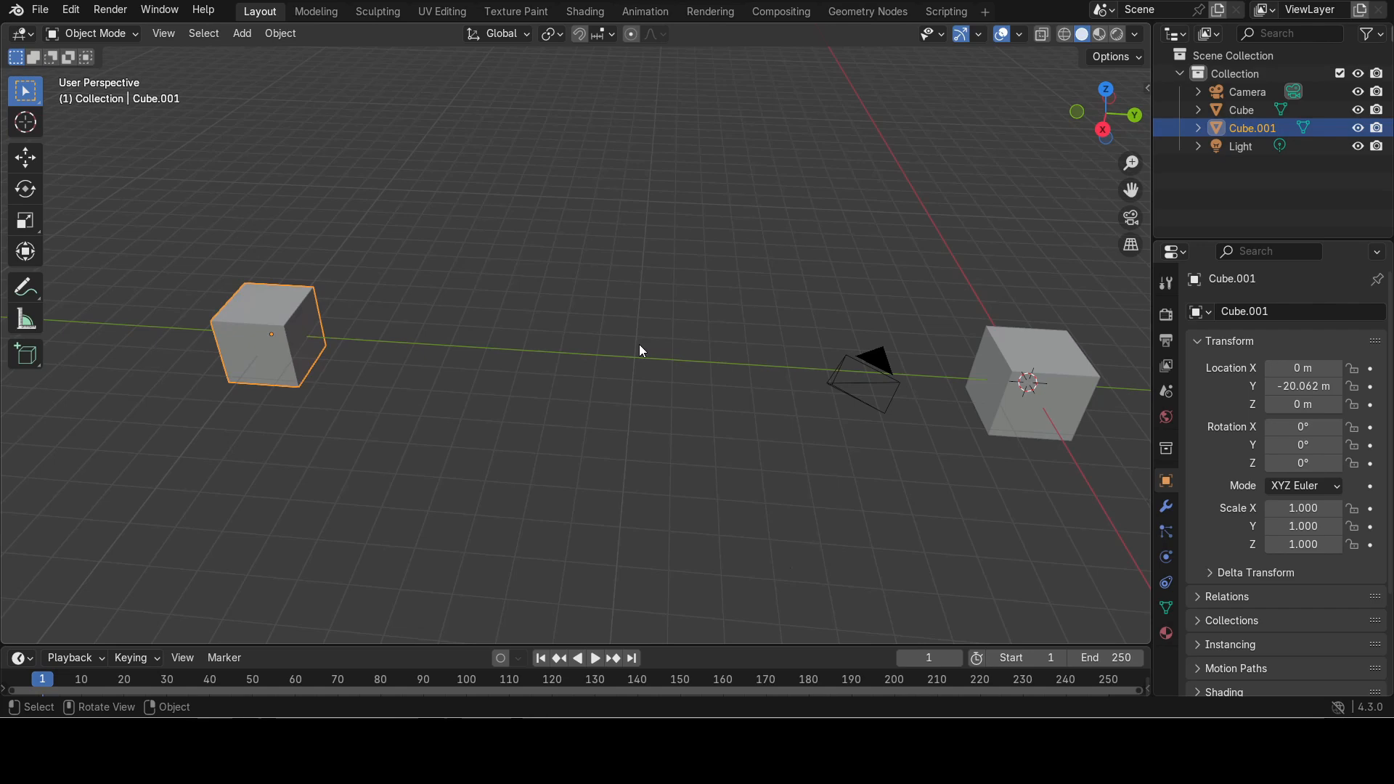
mouse_move(601, 363)
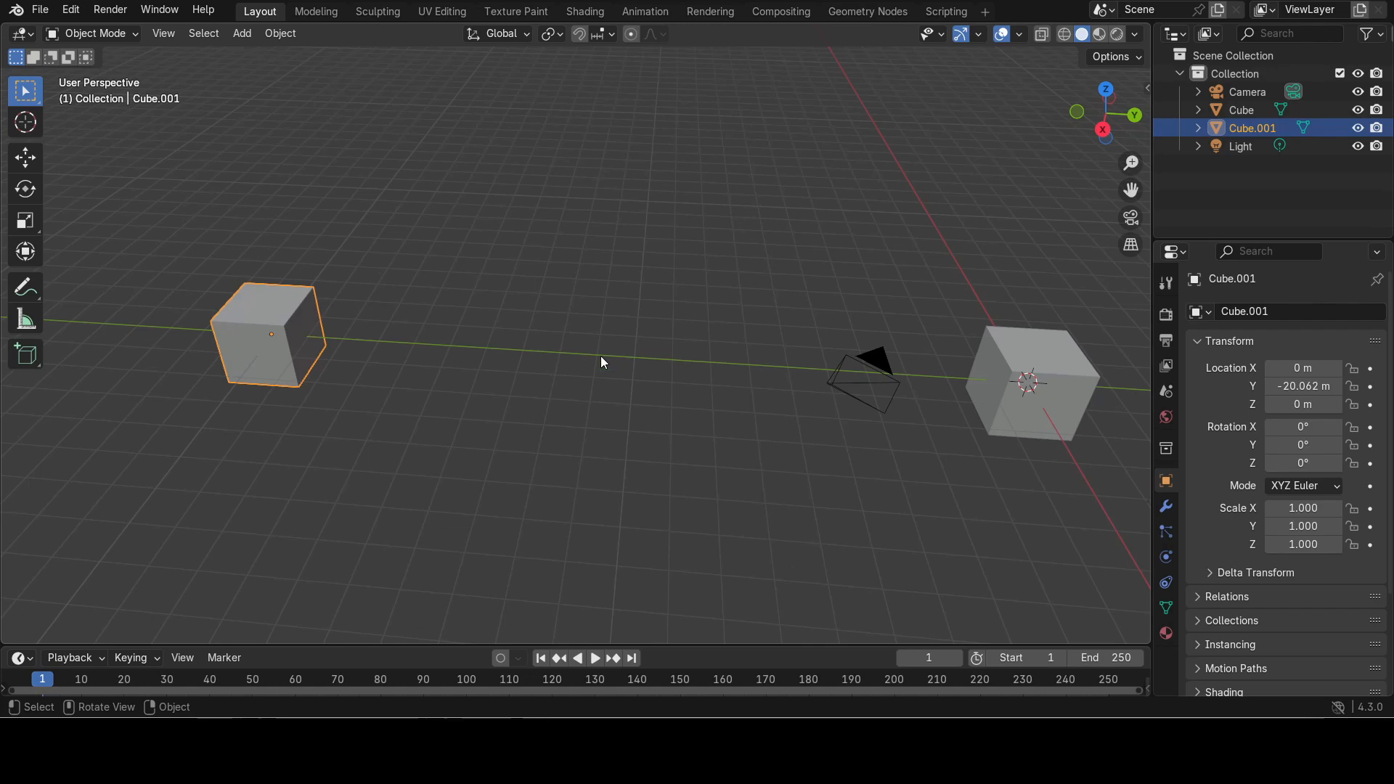